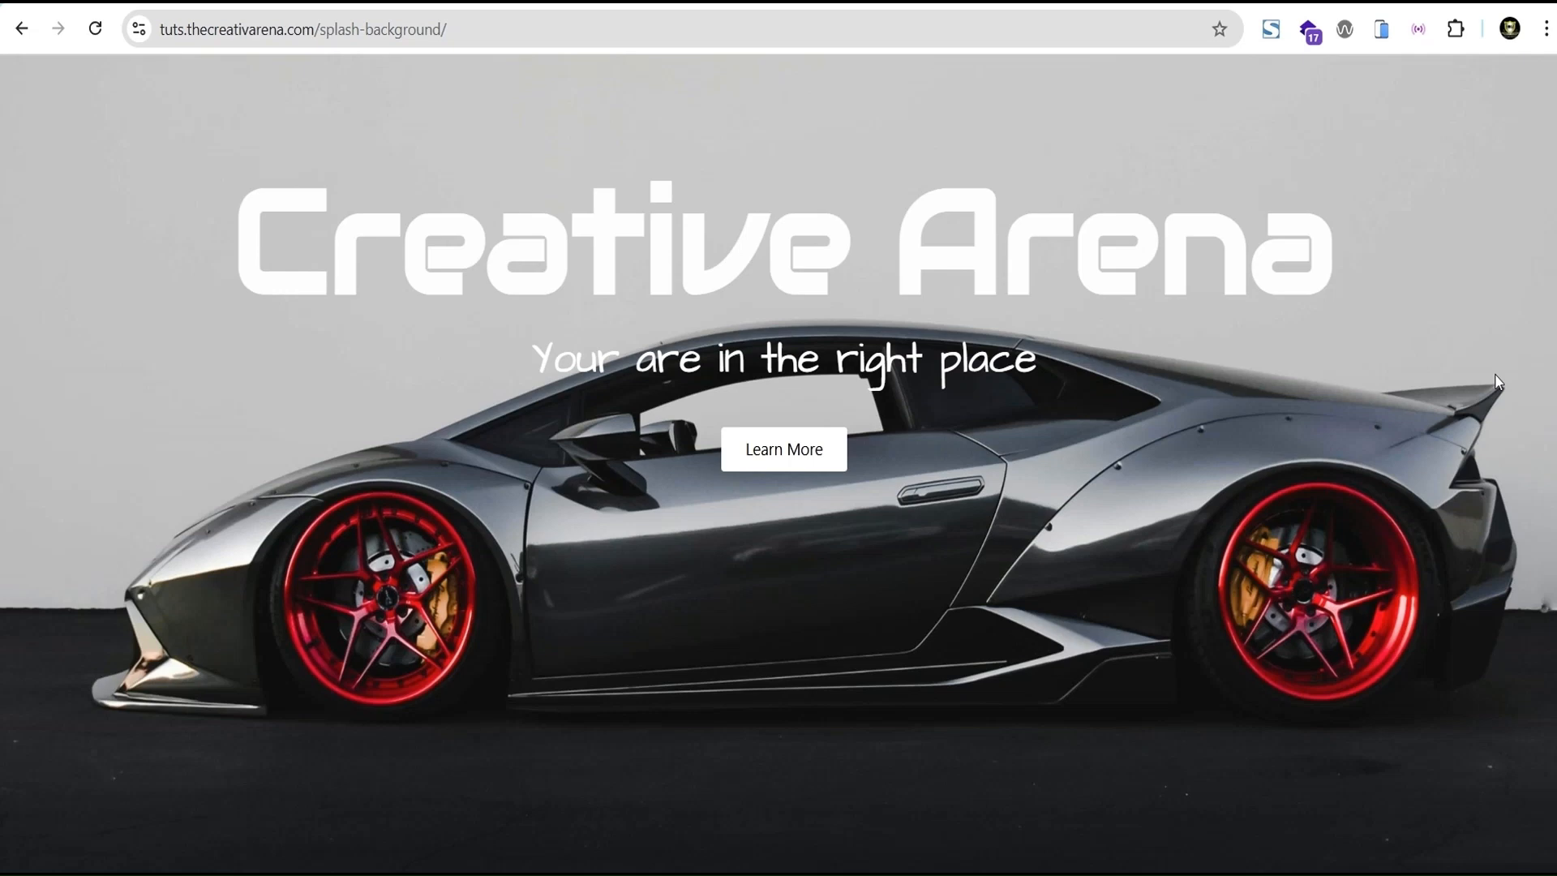
mouse_move(84, 66)
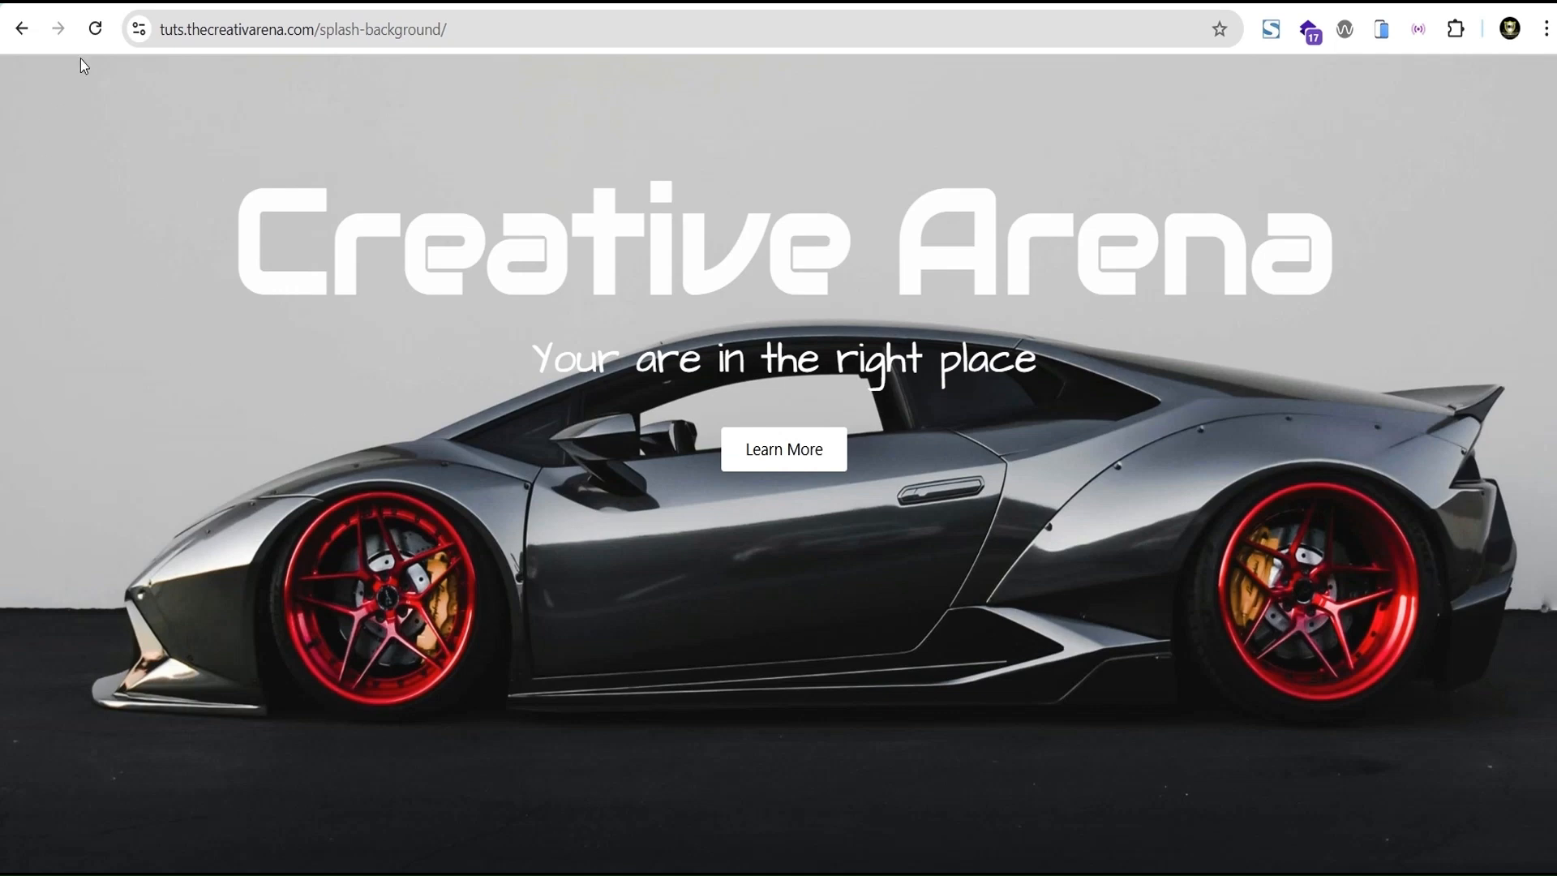
Reload the splash background page to replay the reveal animation
left_click(96, 29)
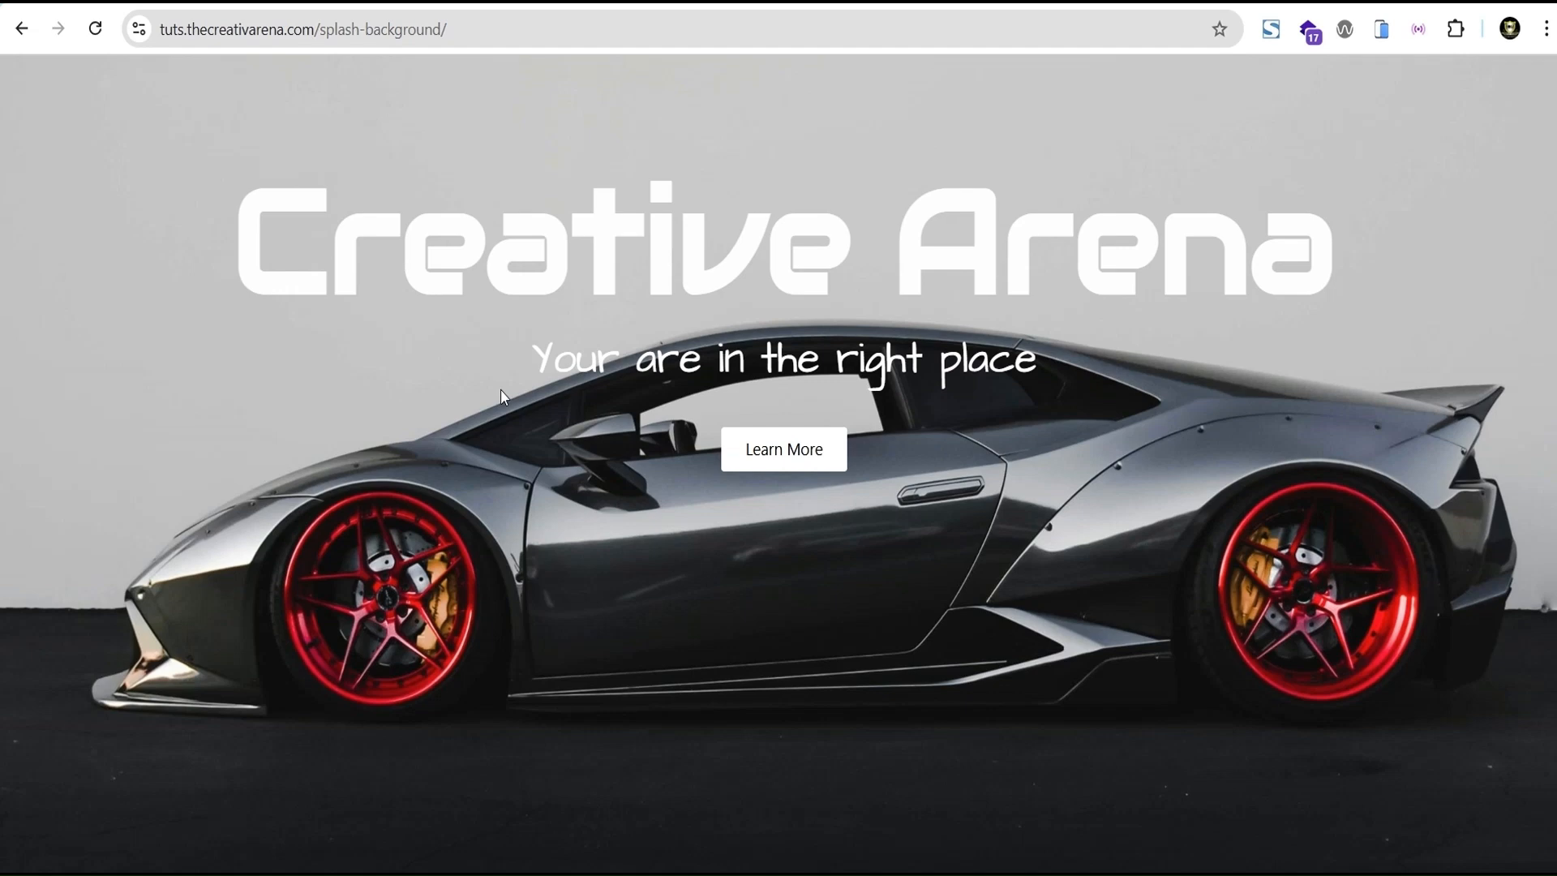
left_click(94, 29)
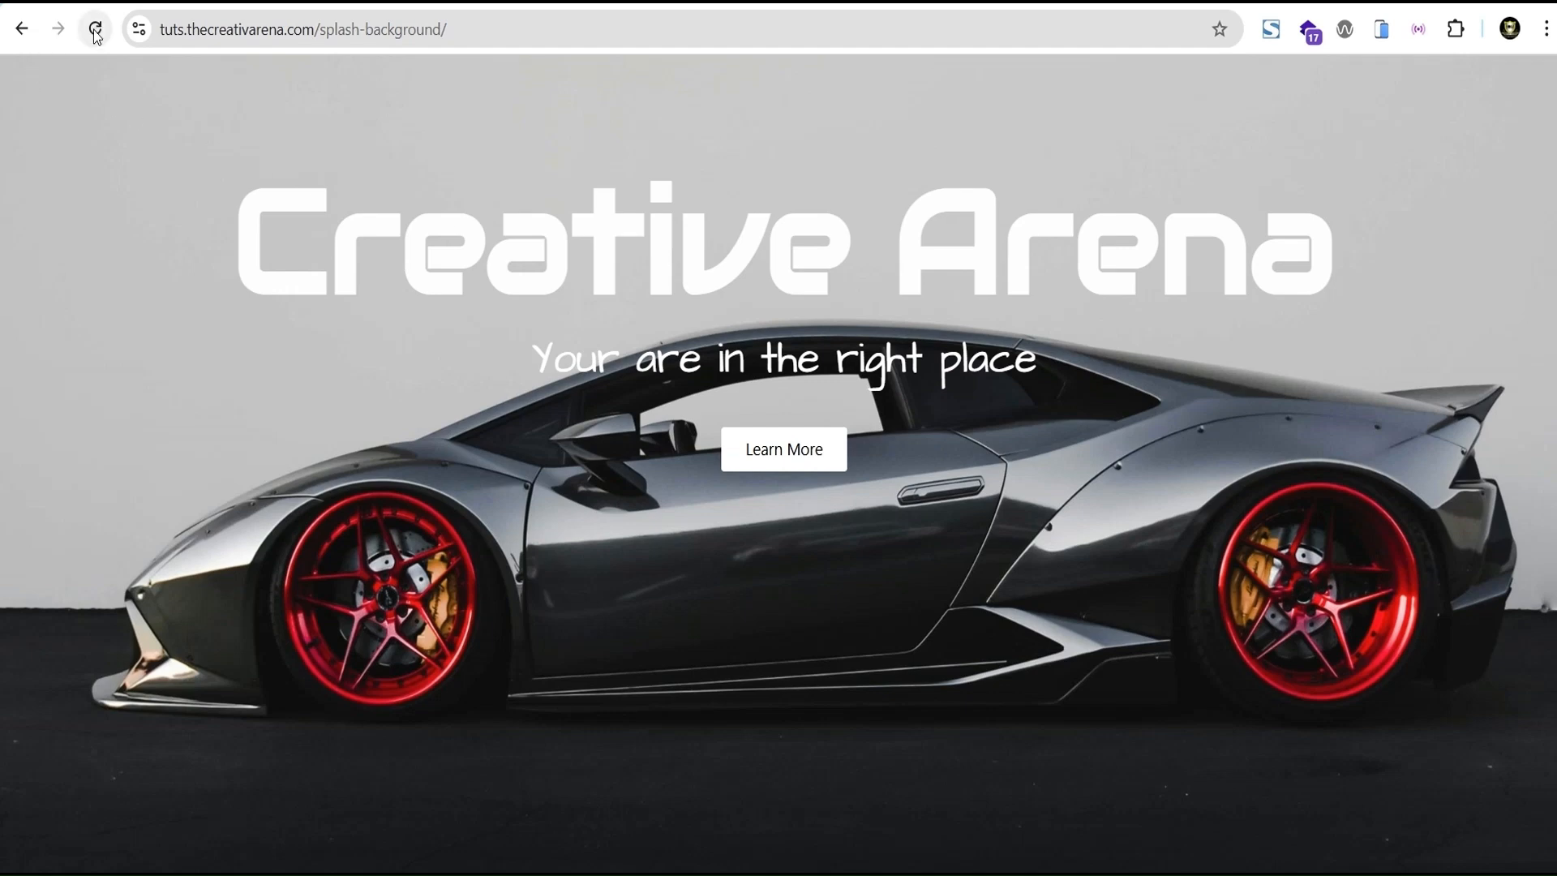
left_click(95, 27)
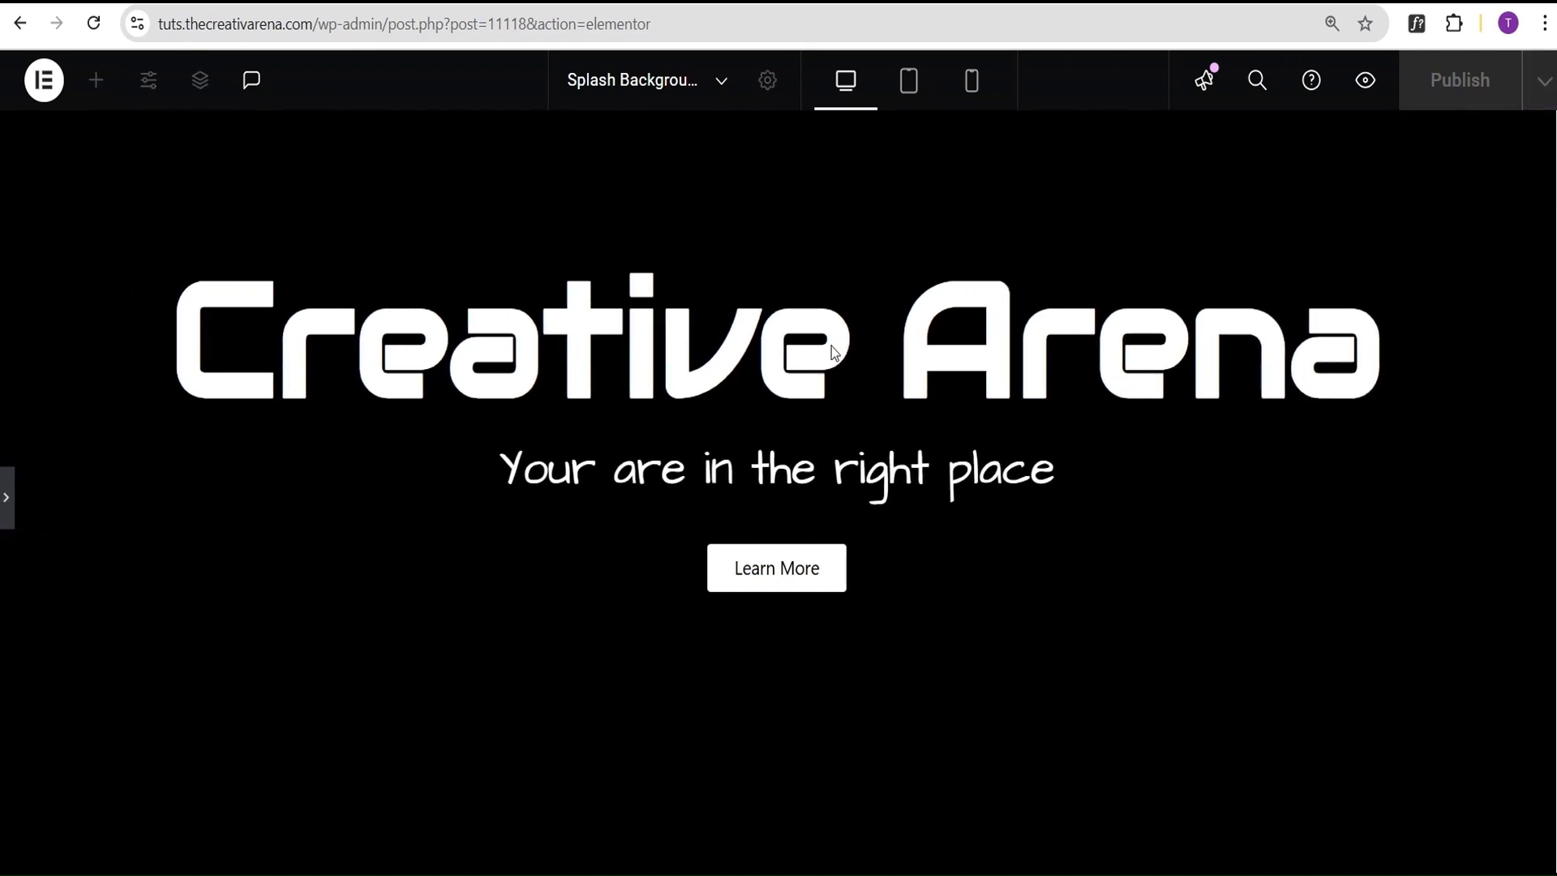
mouse_move(777, 455)
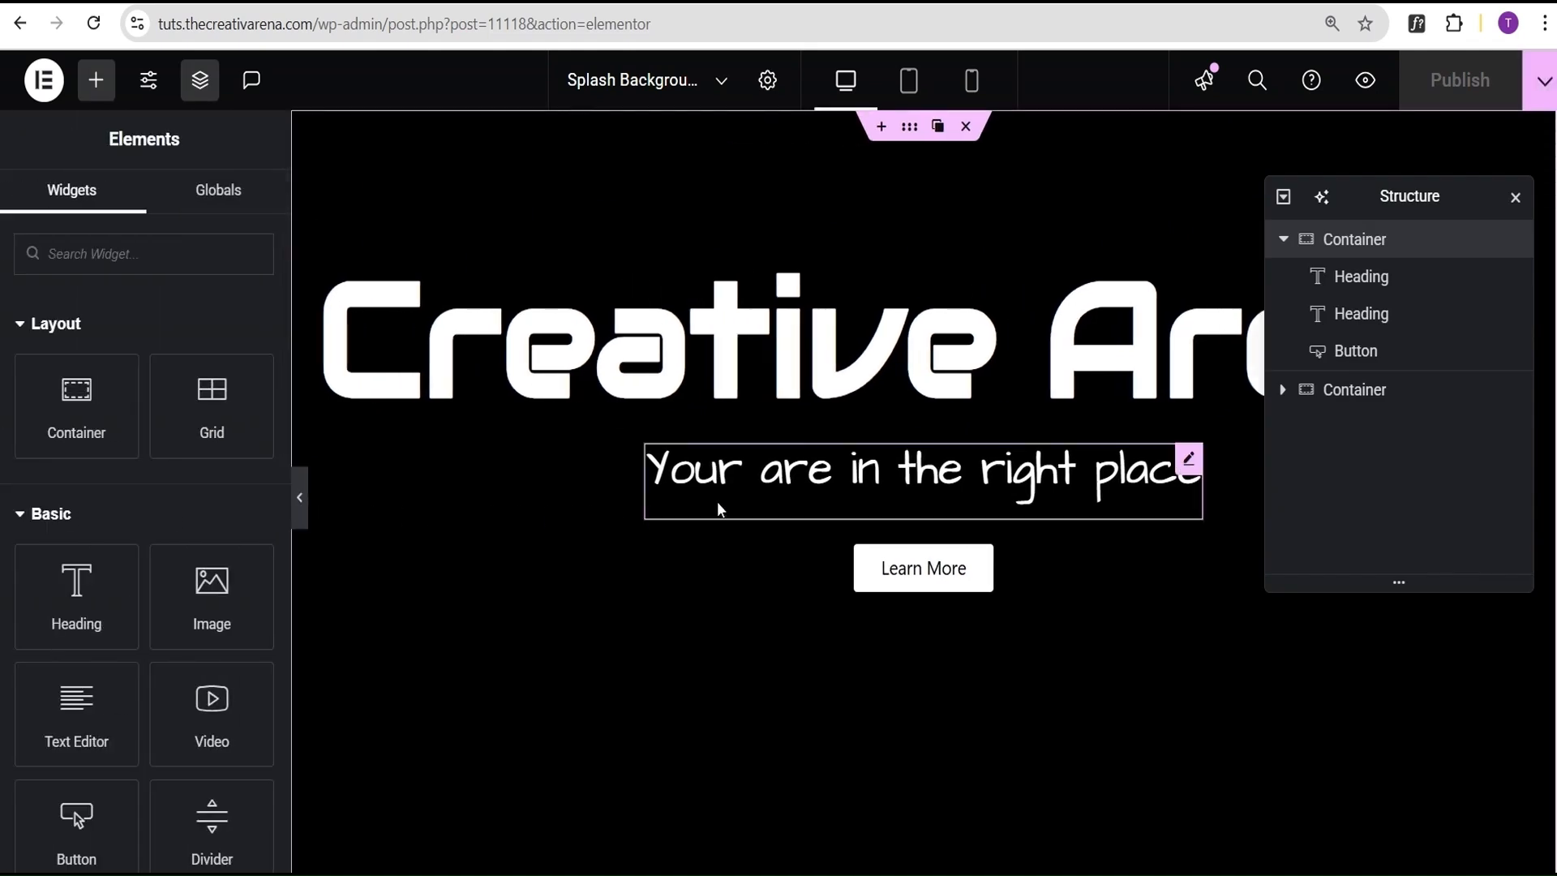
mouse_move(984, 530)
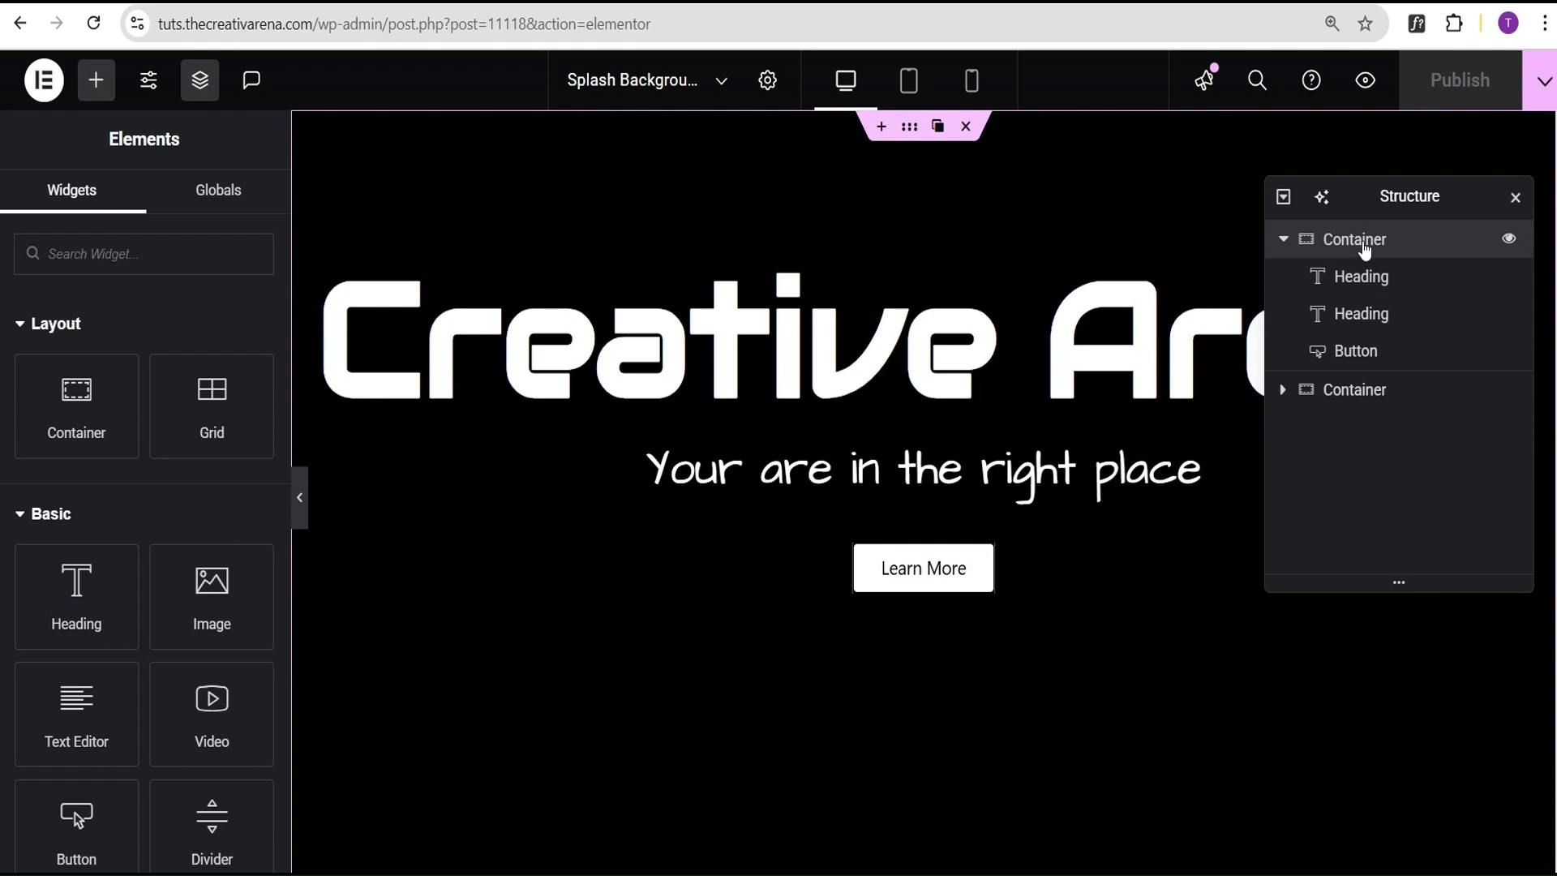
Rename the outer section to 'hero' and inspect its black background and bottom padding
left_click(1354, 240)
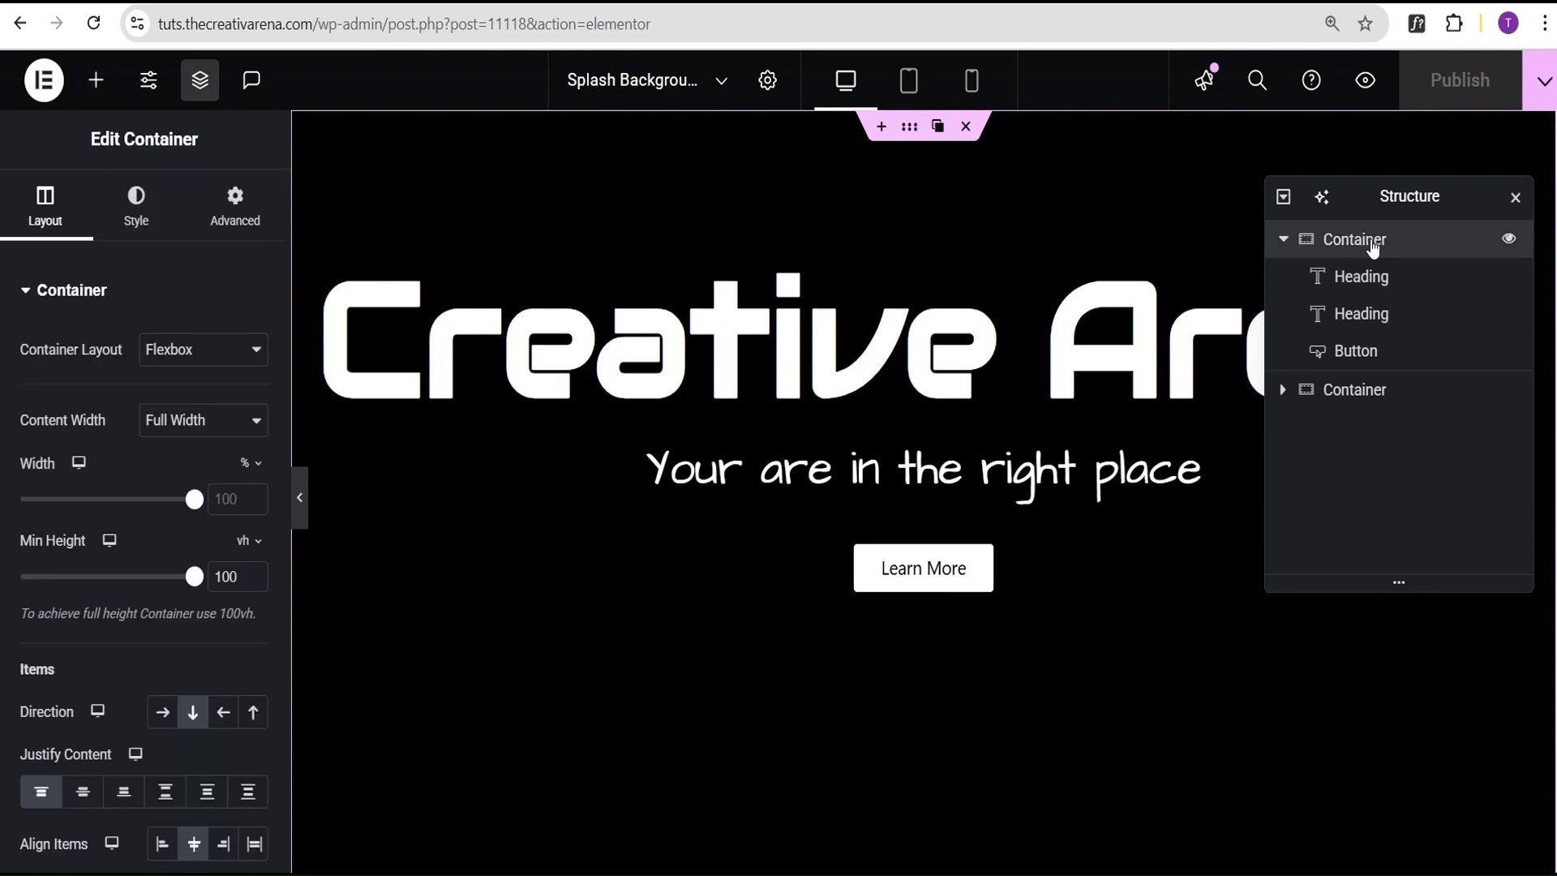
double_click(1354, 240)
type("hero")
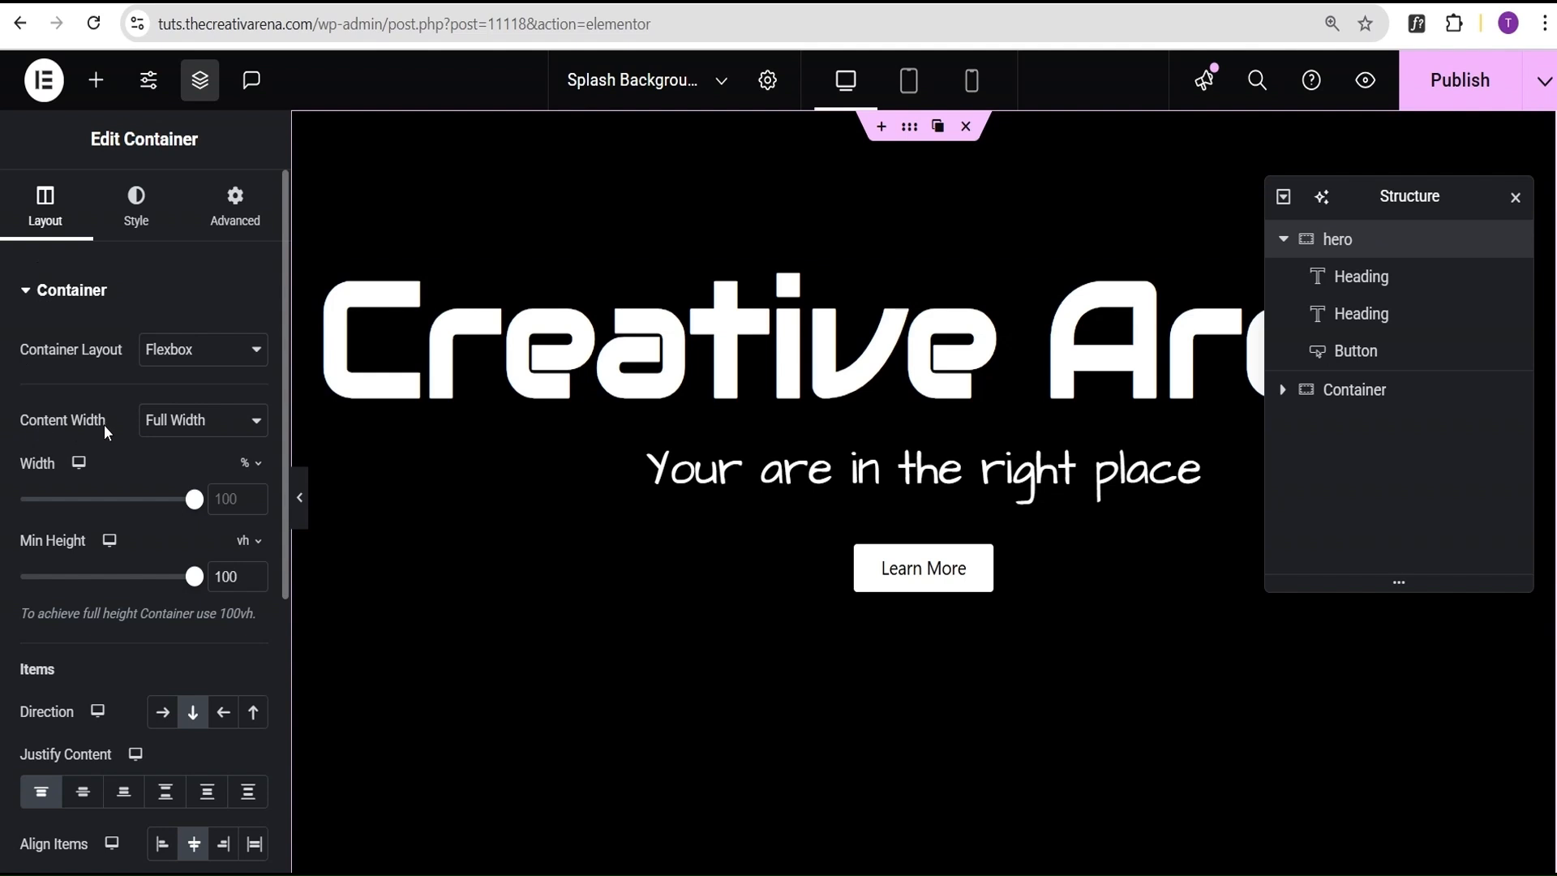
mouse_move(230, 560)
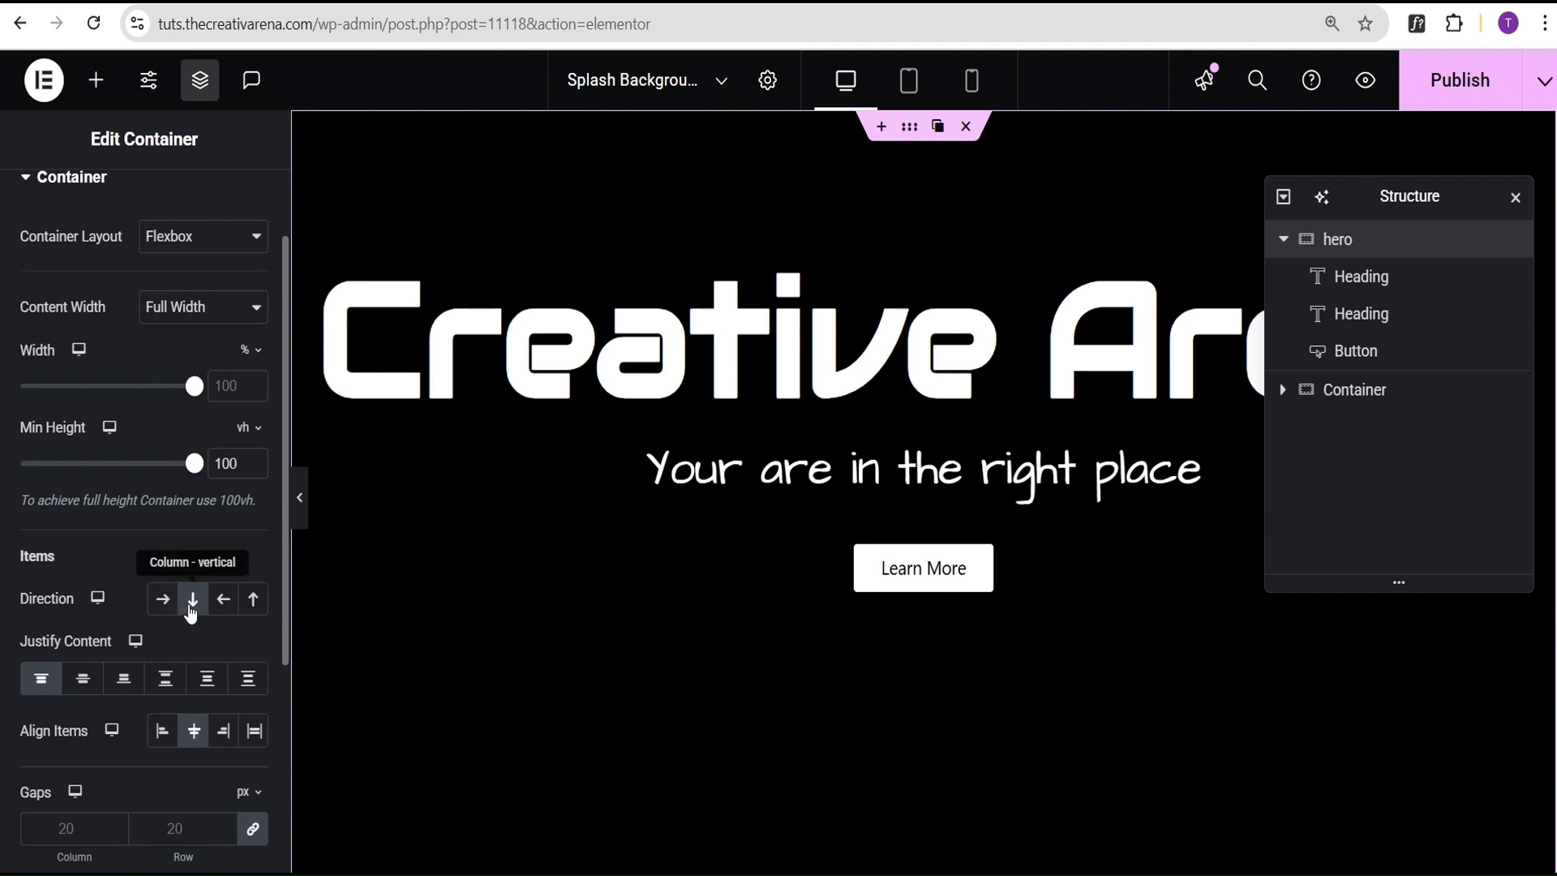
mouse_move(41, 678)
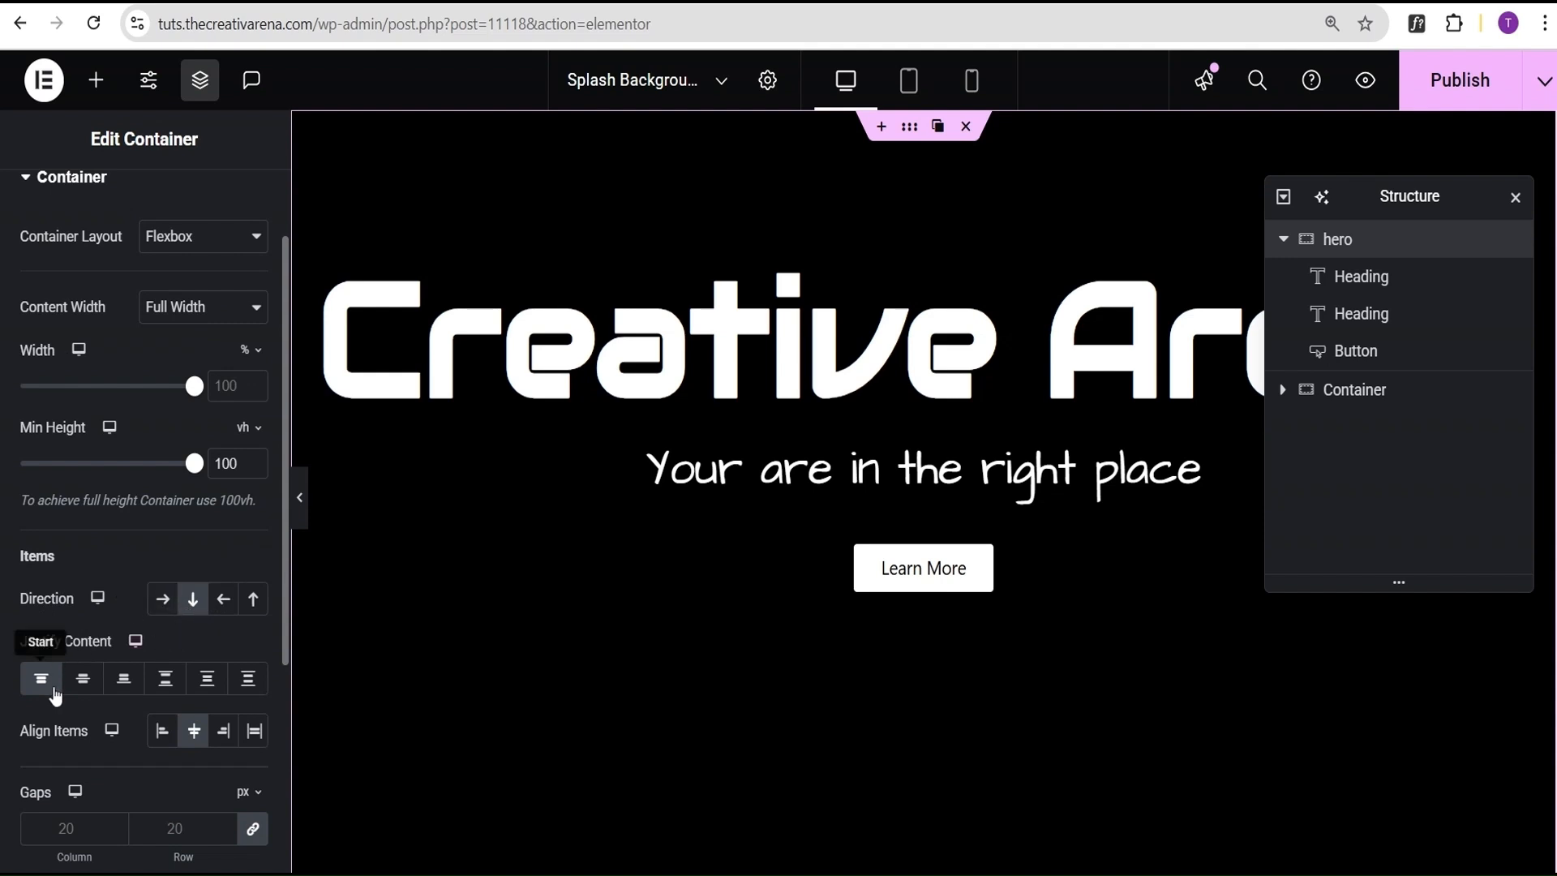
mouse_move(194, 732)
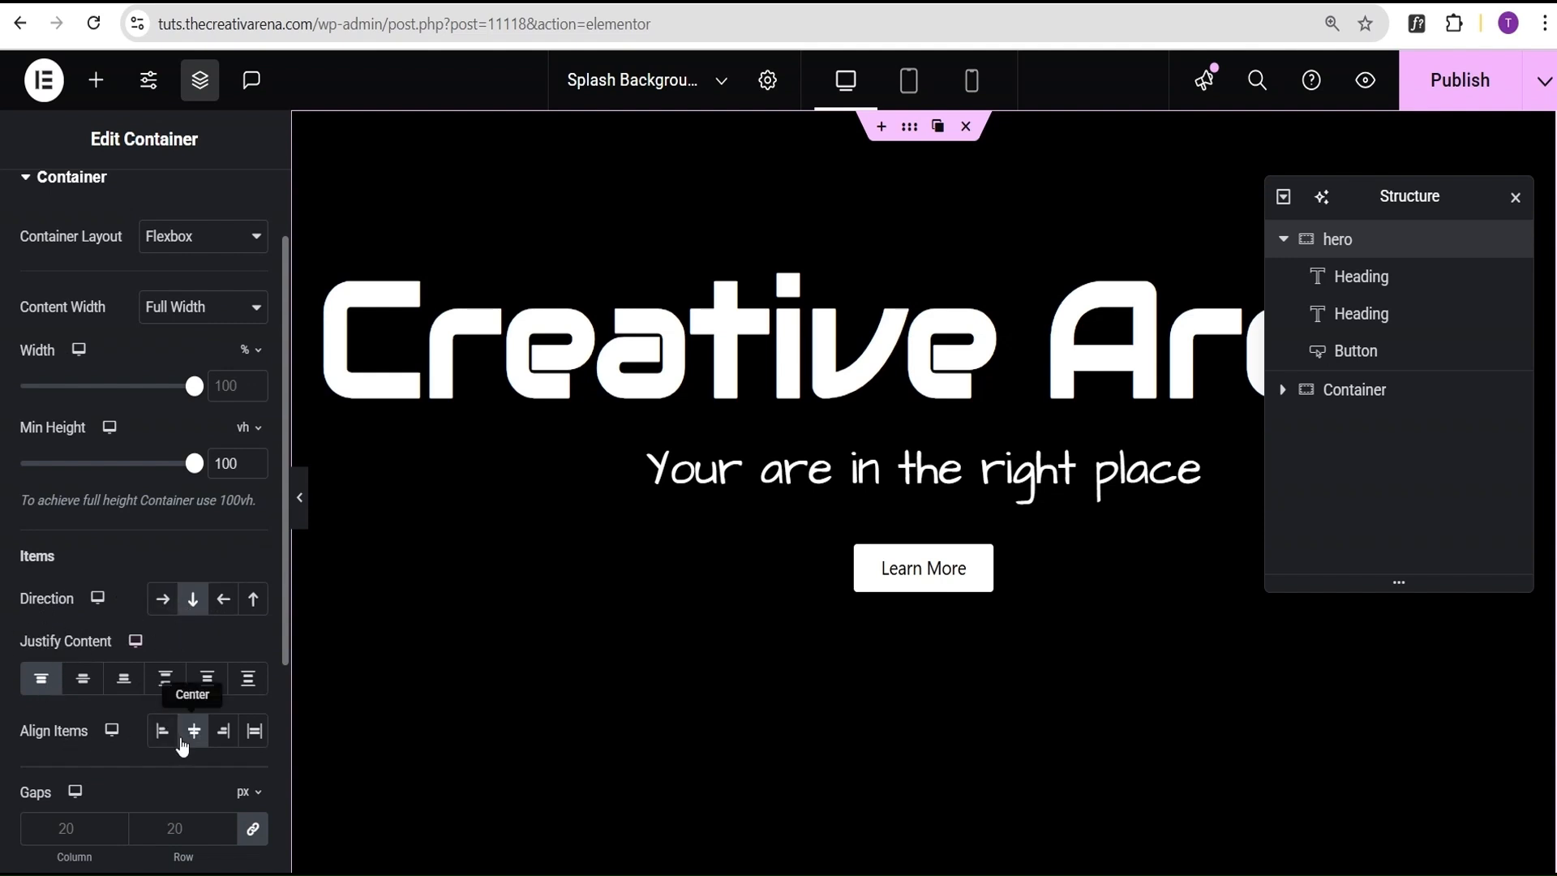
left_click(136, 205)
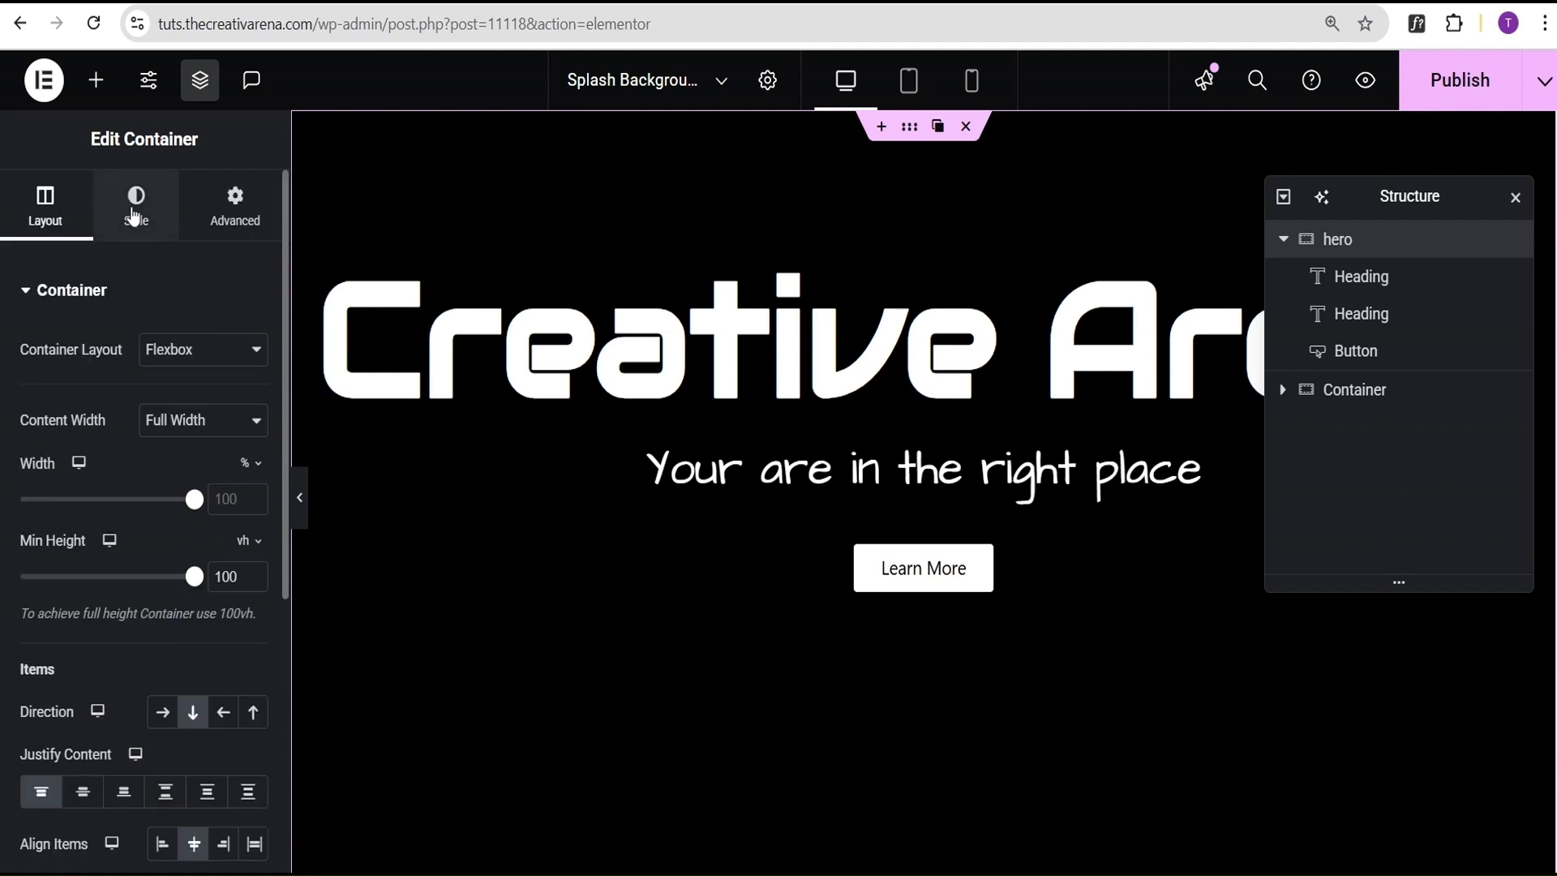
left_click(136, 203)
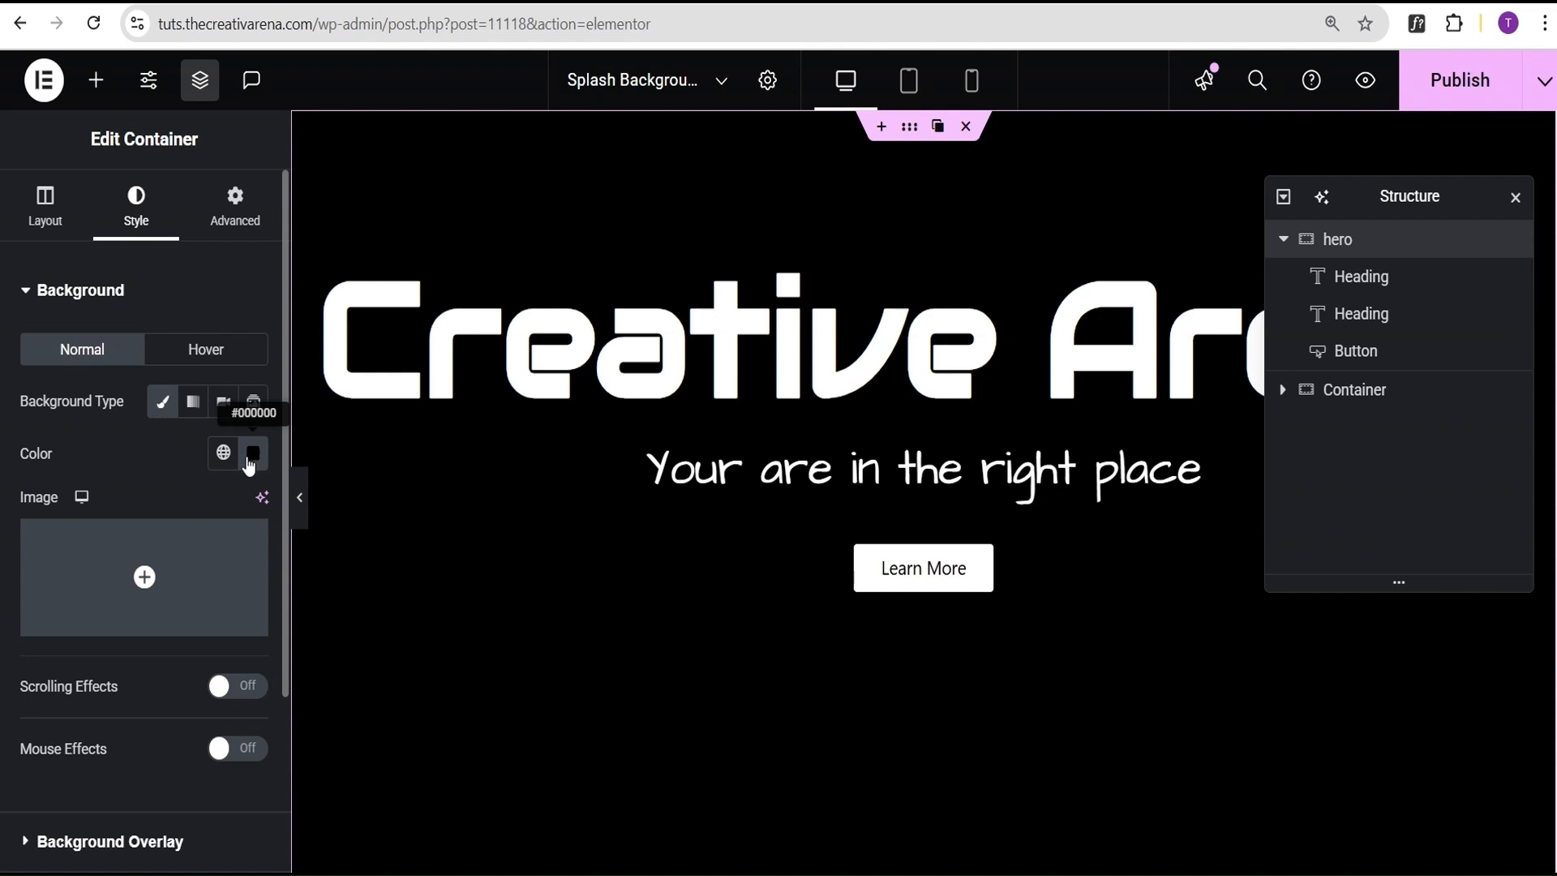
left_click(235, 205)
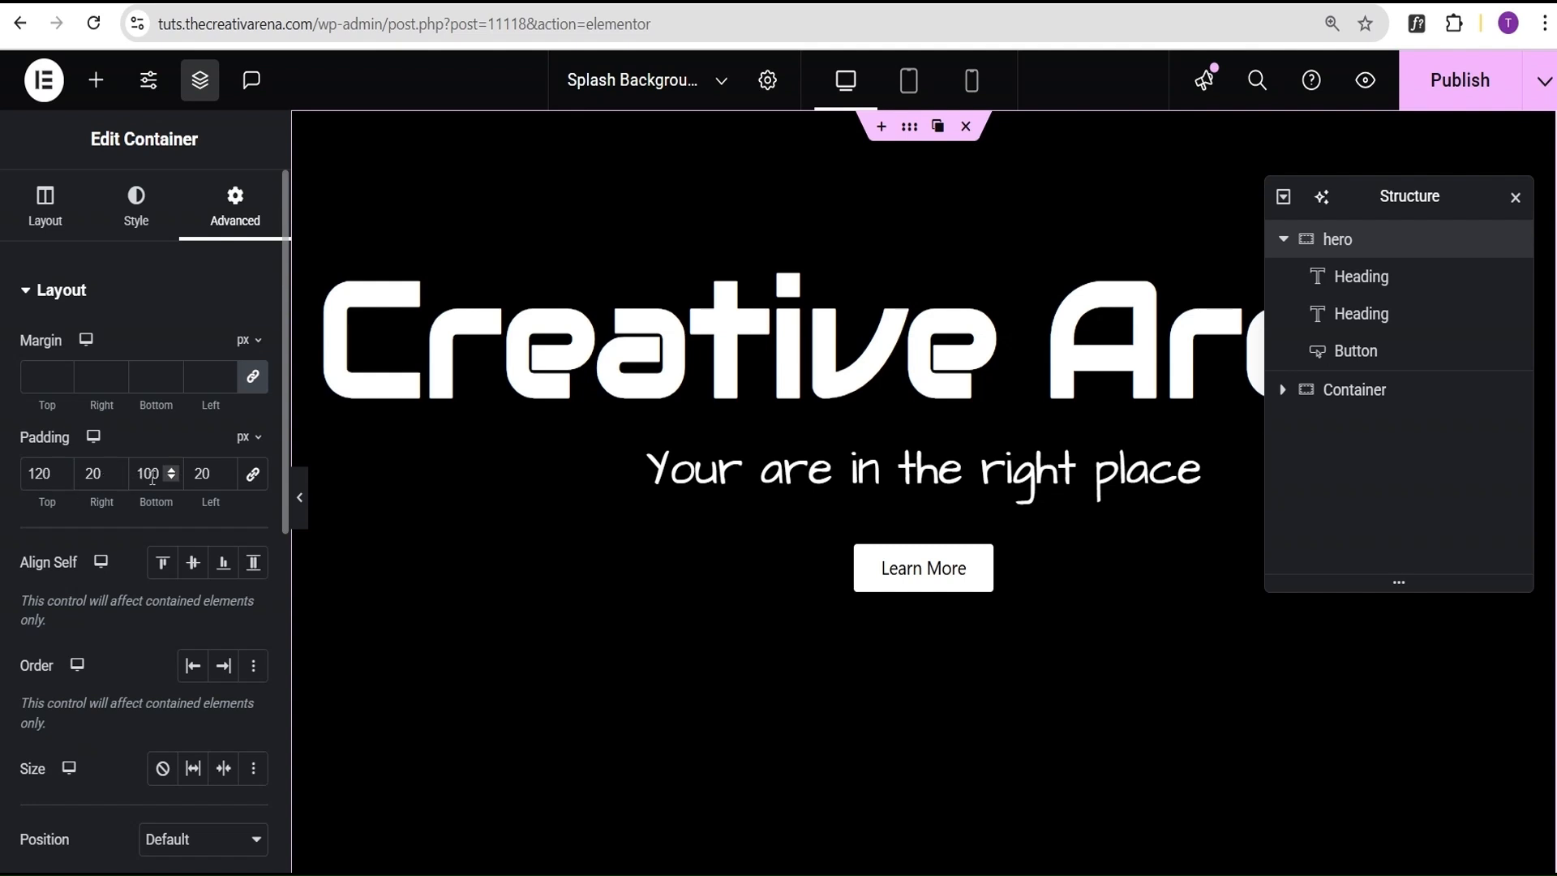
left_click(203, 474)
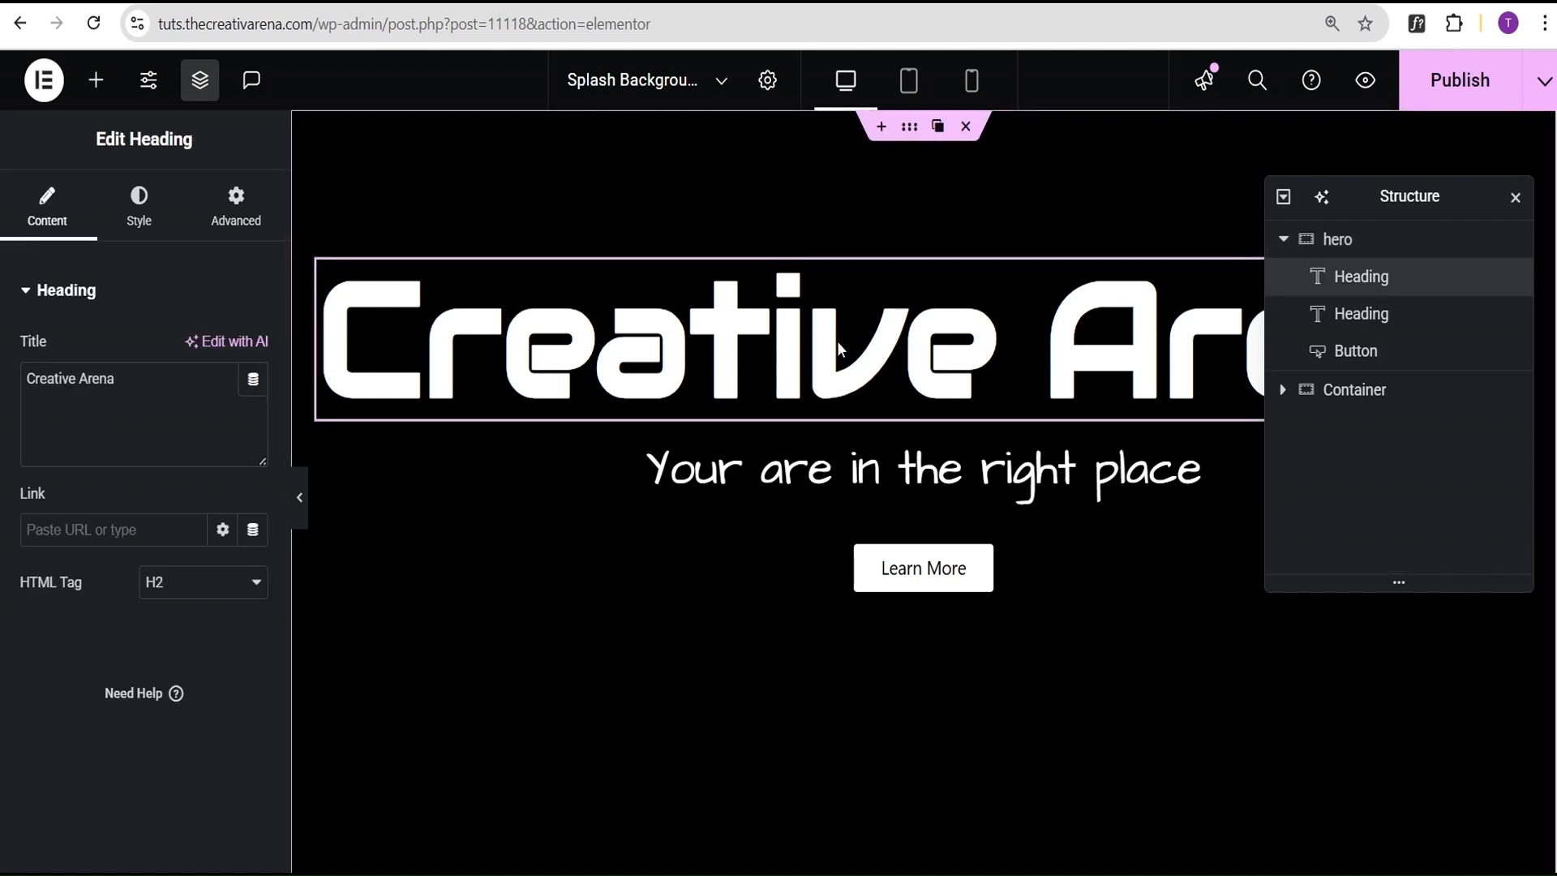
double_click(70, 379)
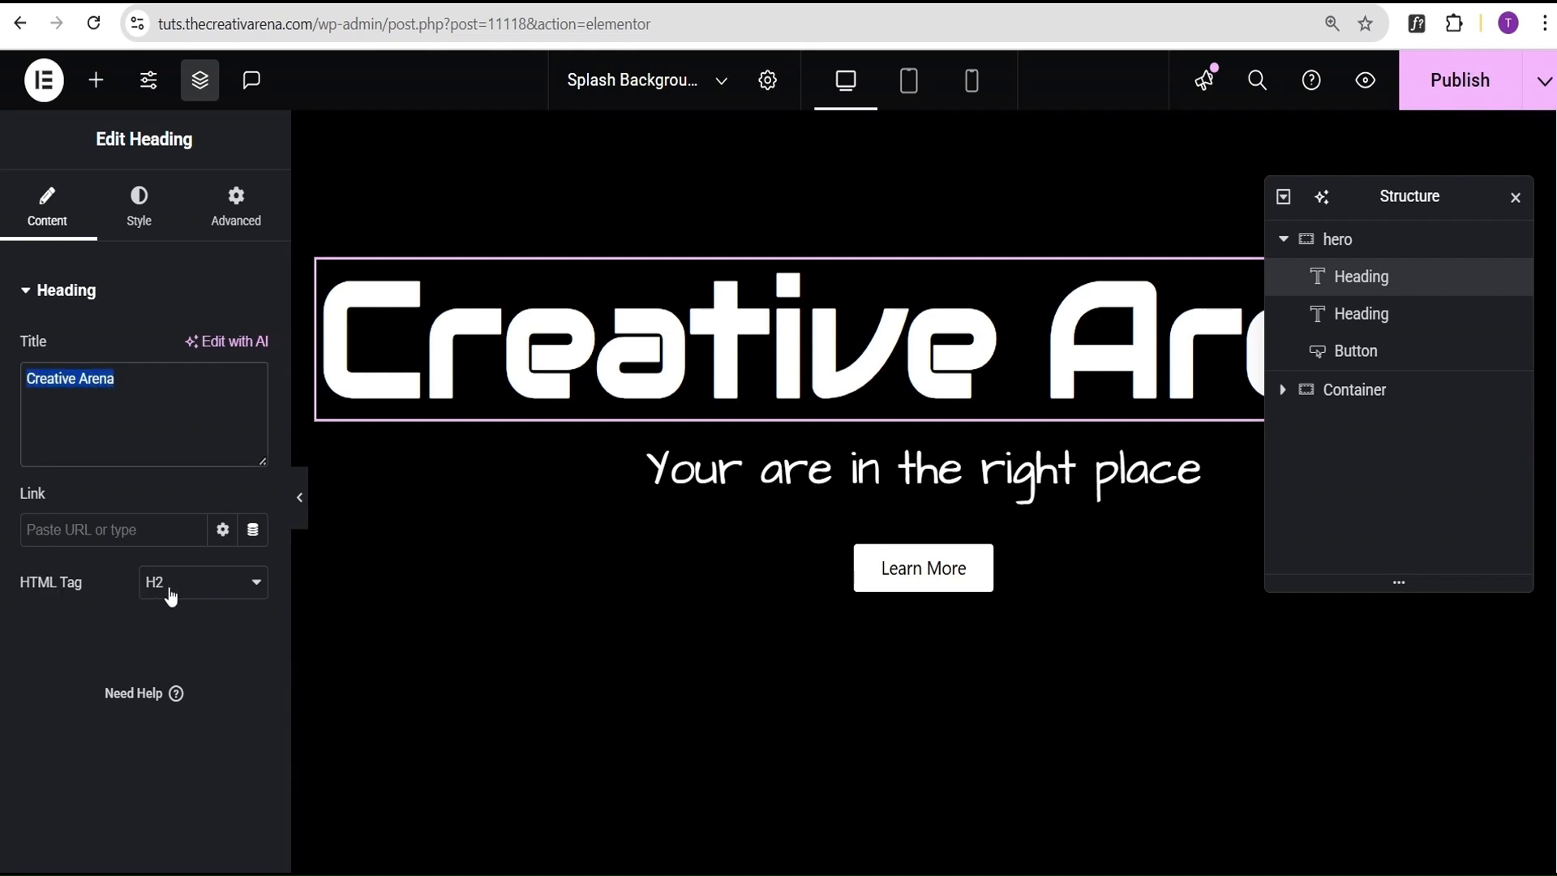
left_click(138, 205)
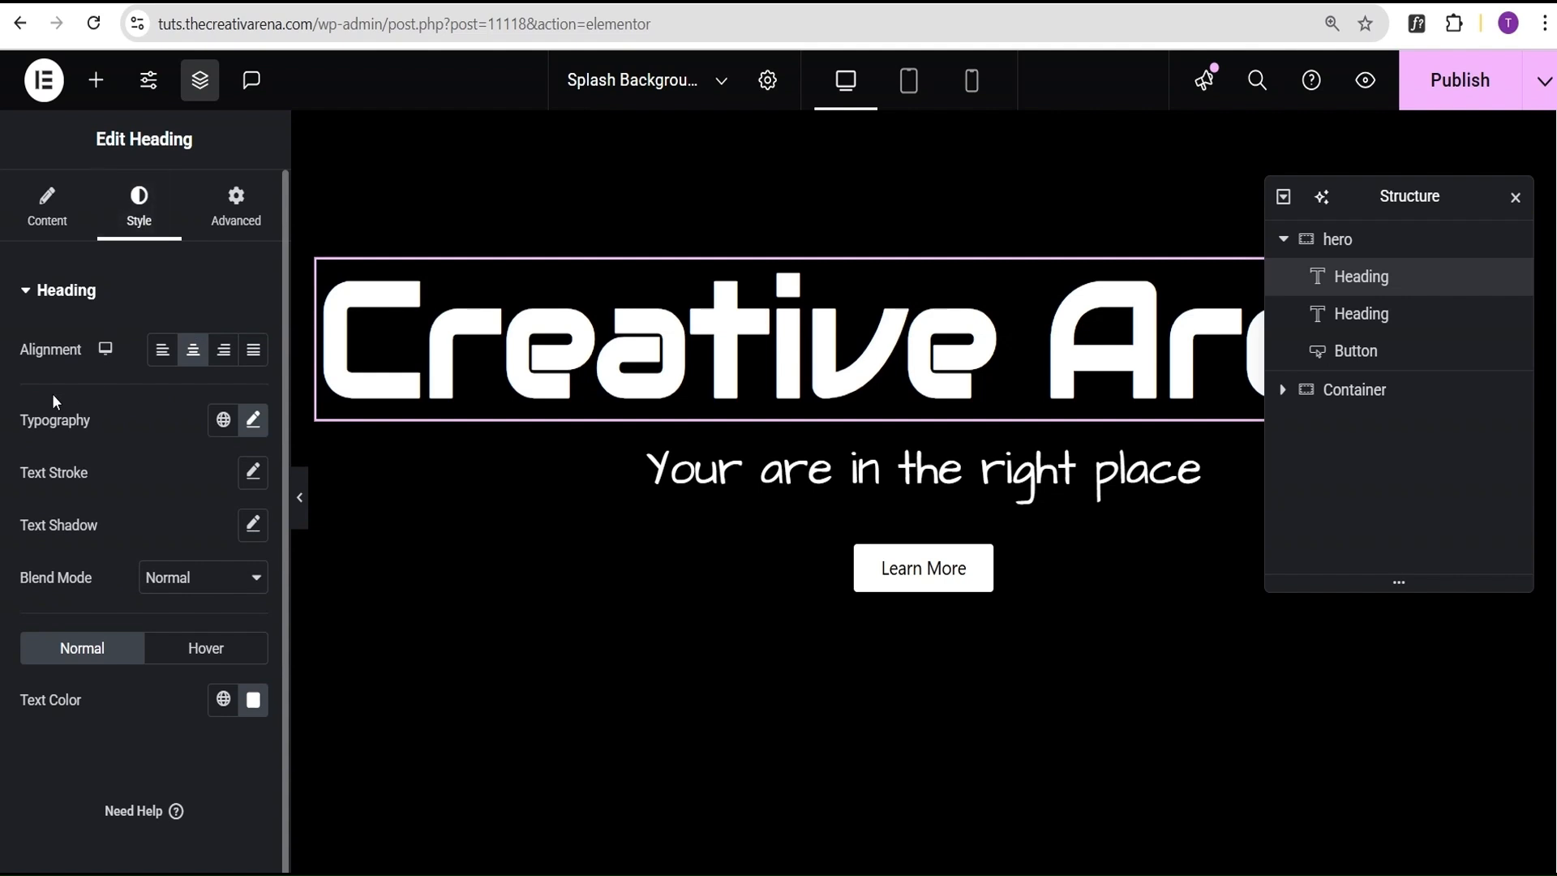
mouse_move(81, 430)
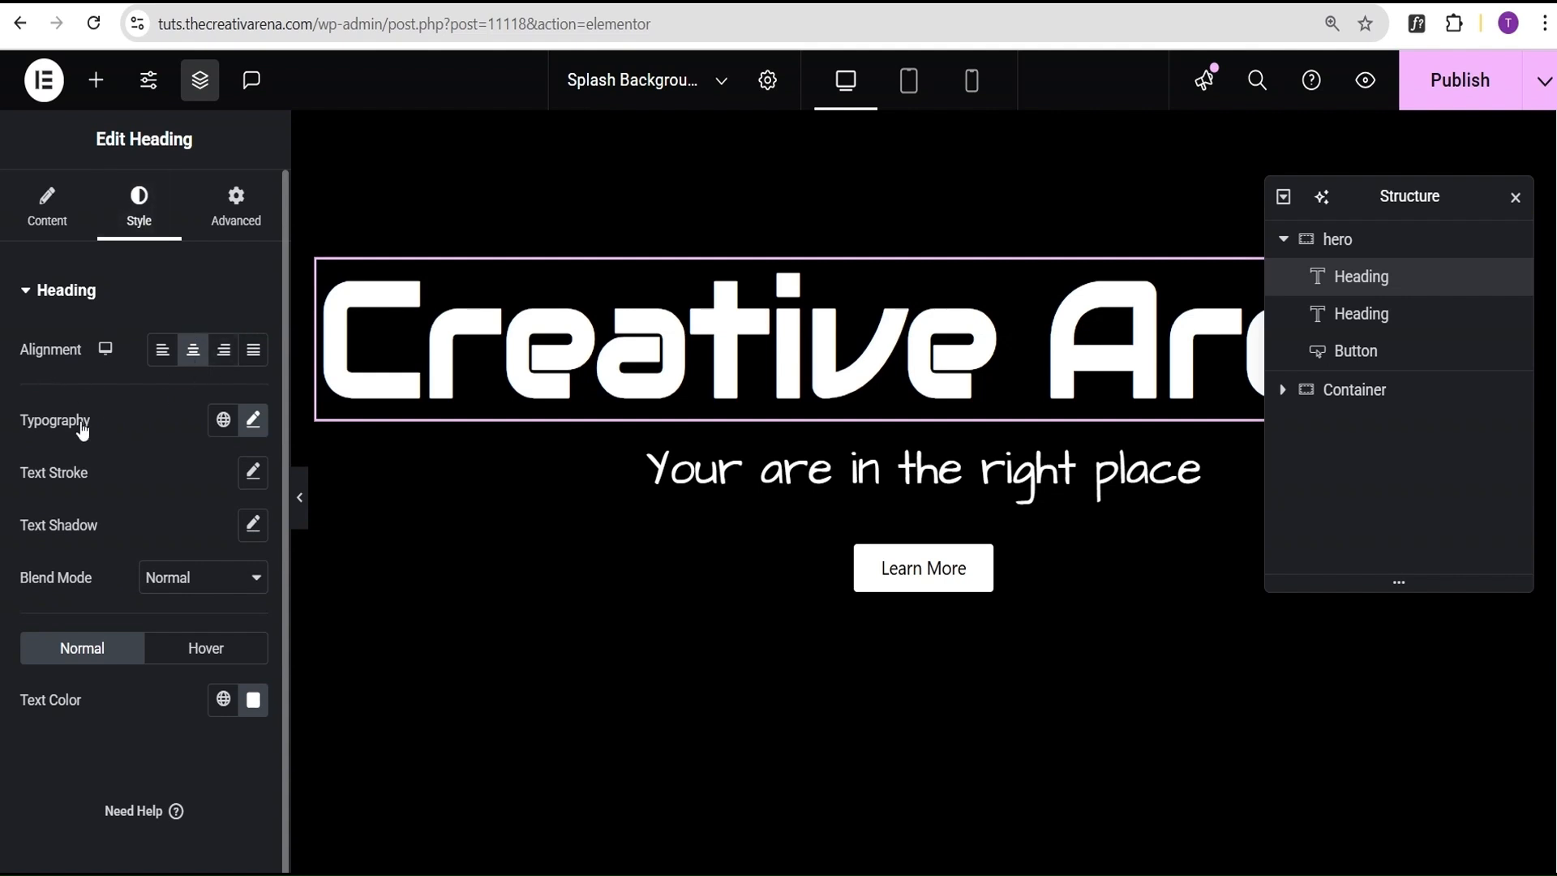
left_click(253, 419)
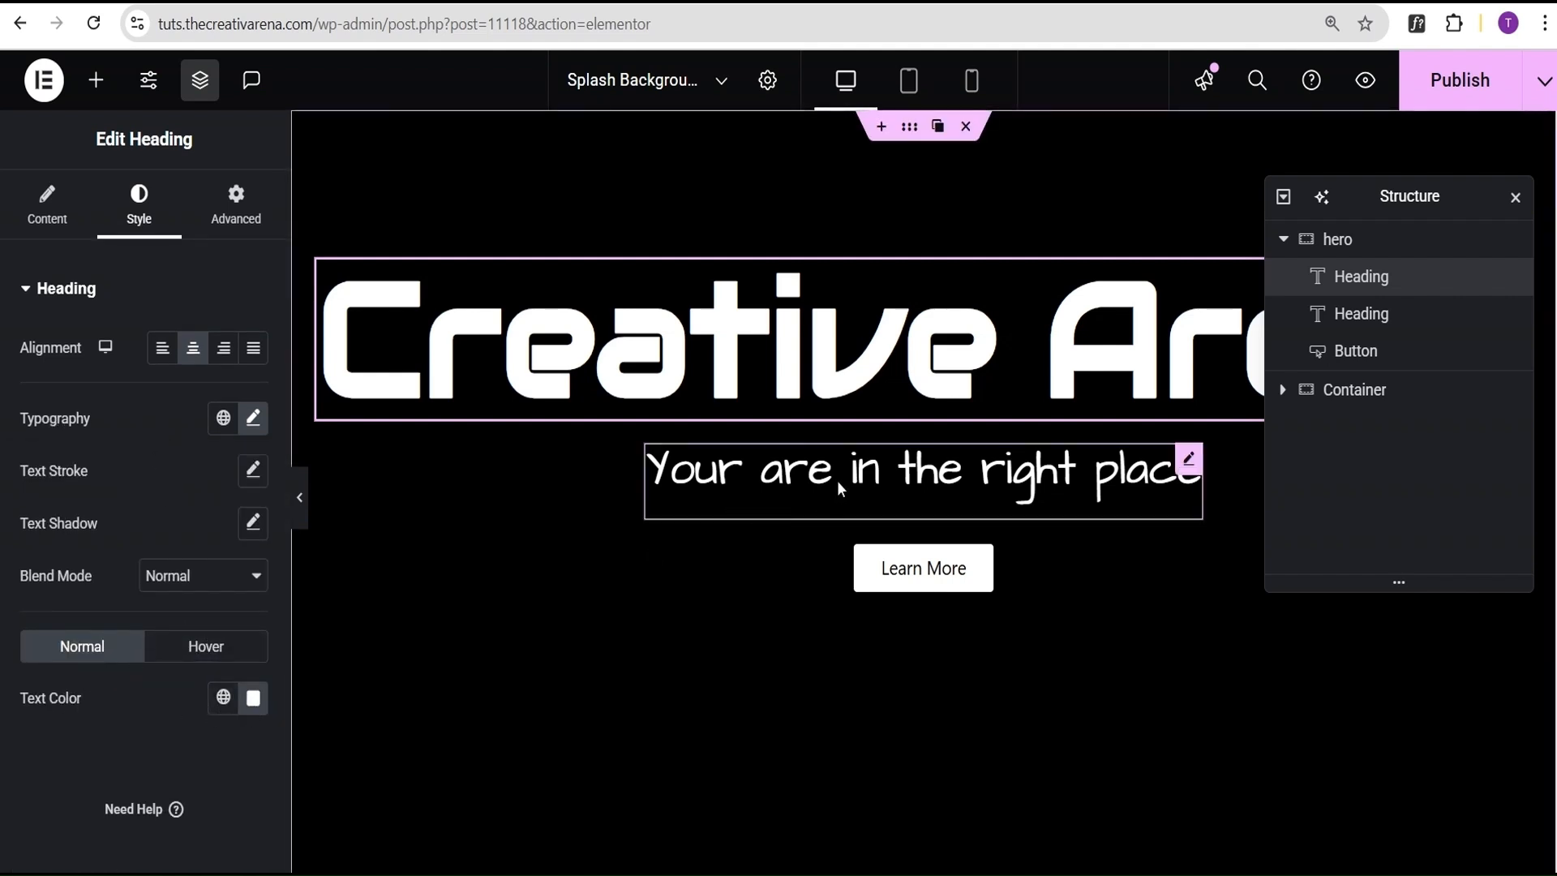
left_click(48, 205)
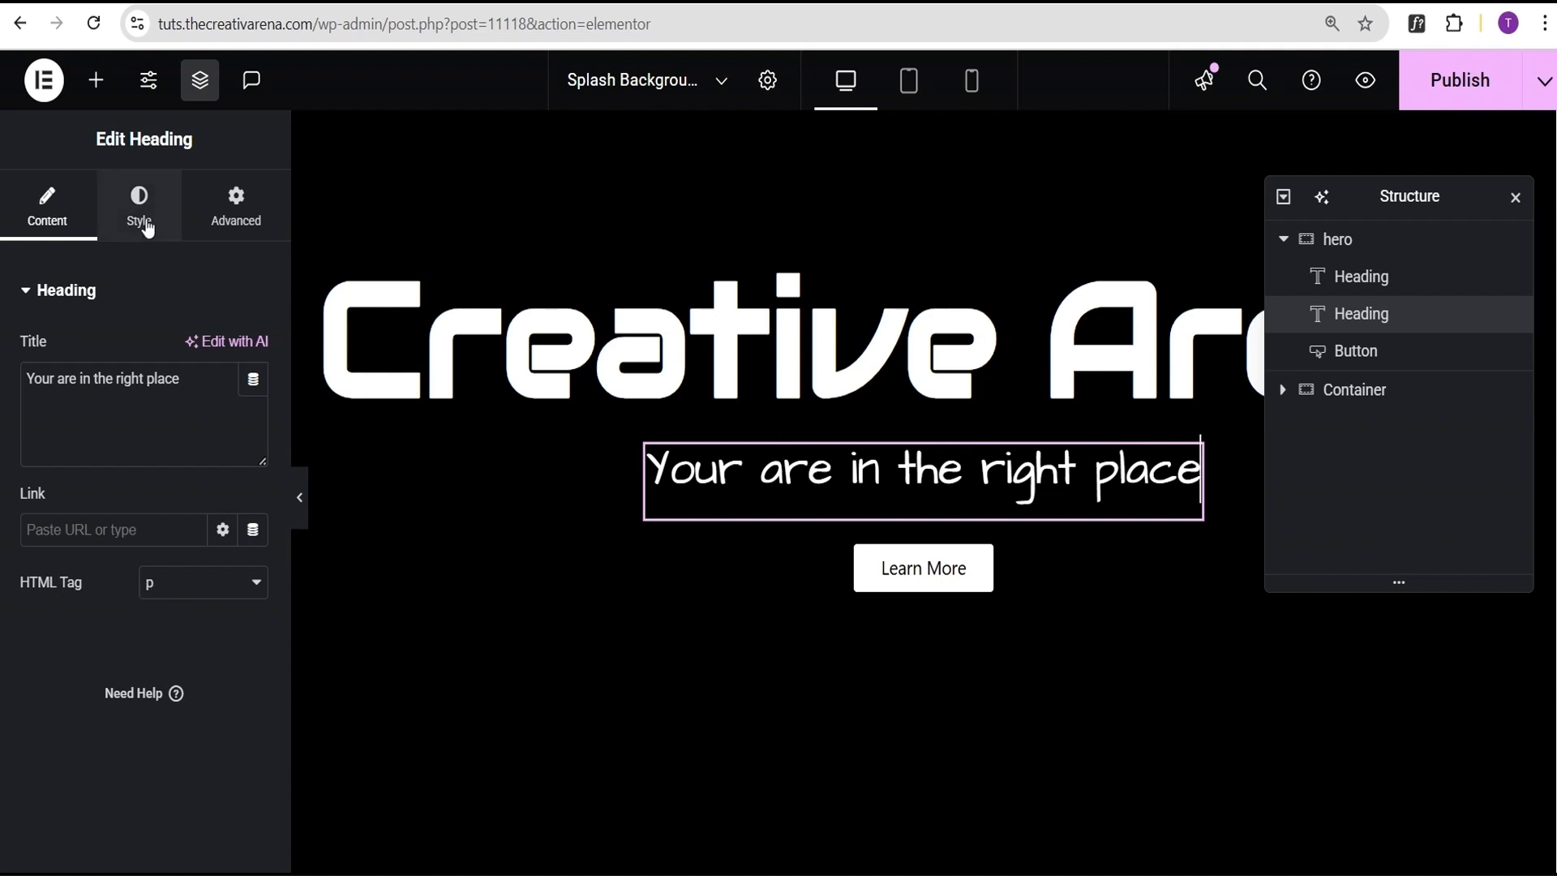
left_click(138, 205)
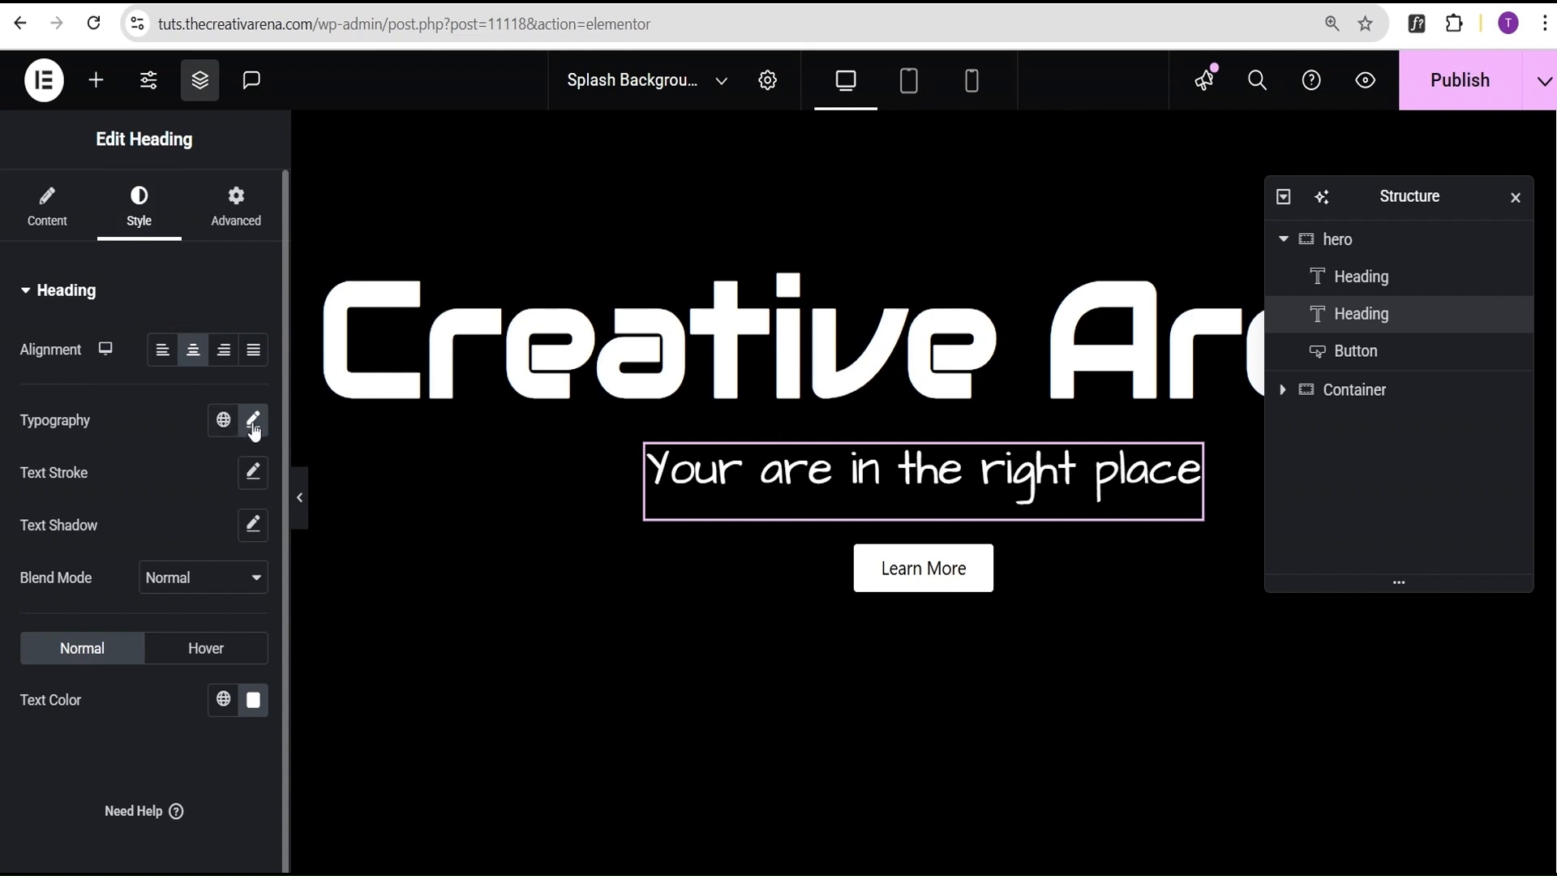
left_click(253, 420)
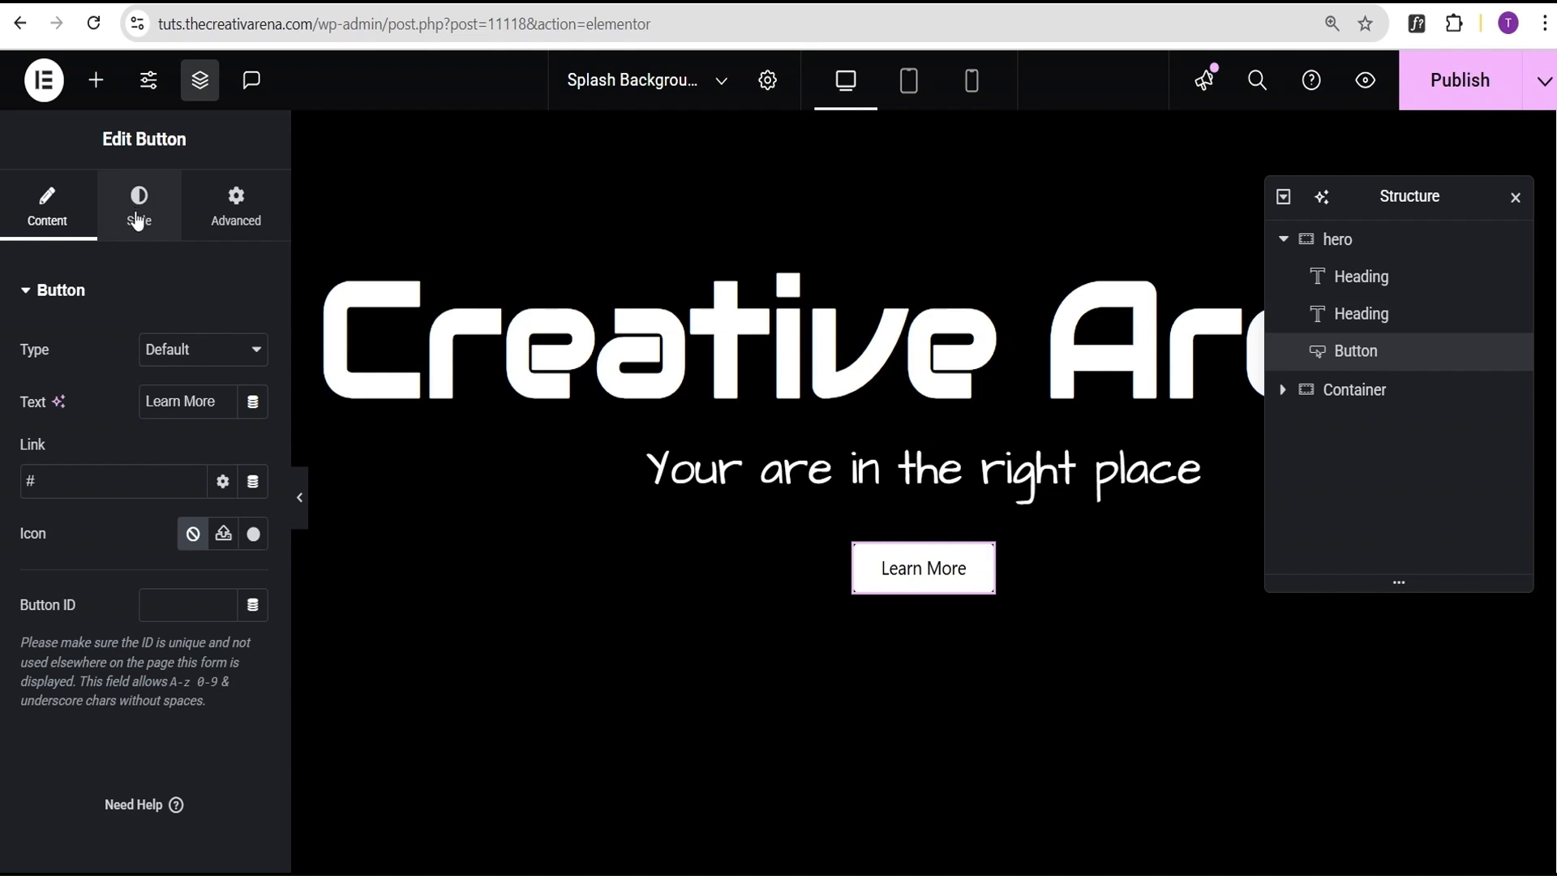
left_click(138, 205)
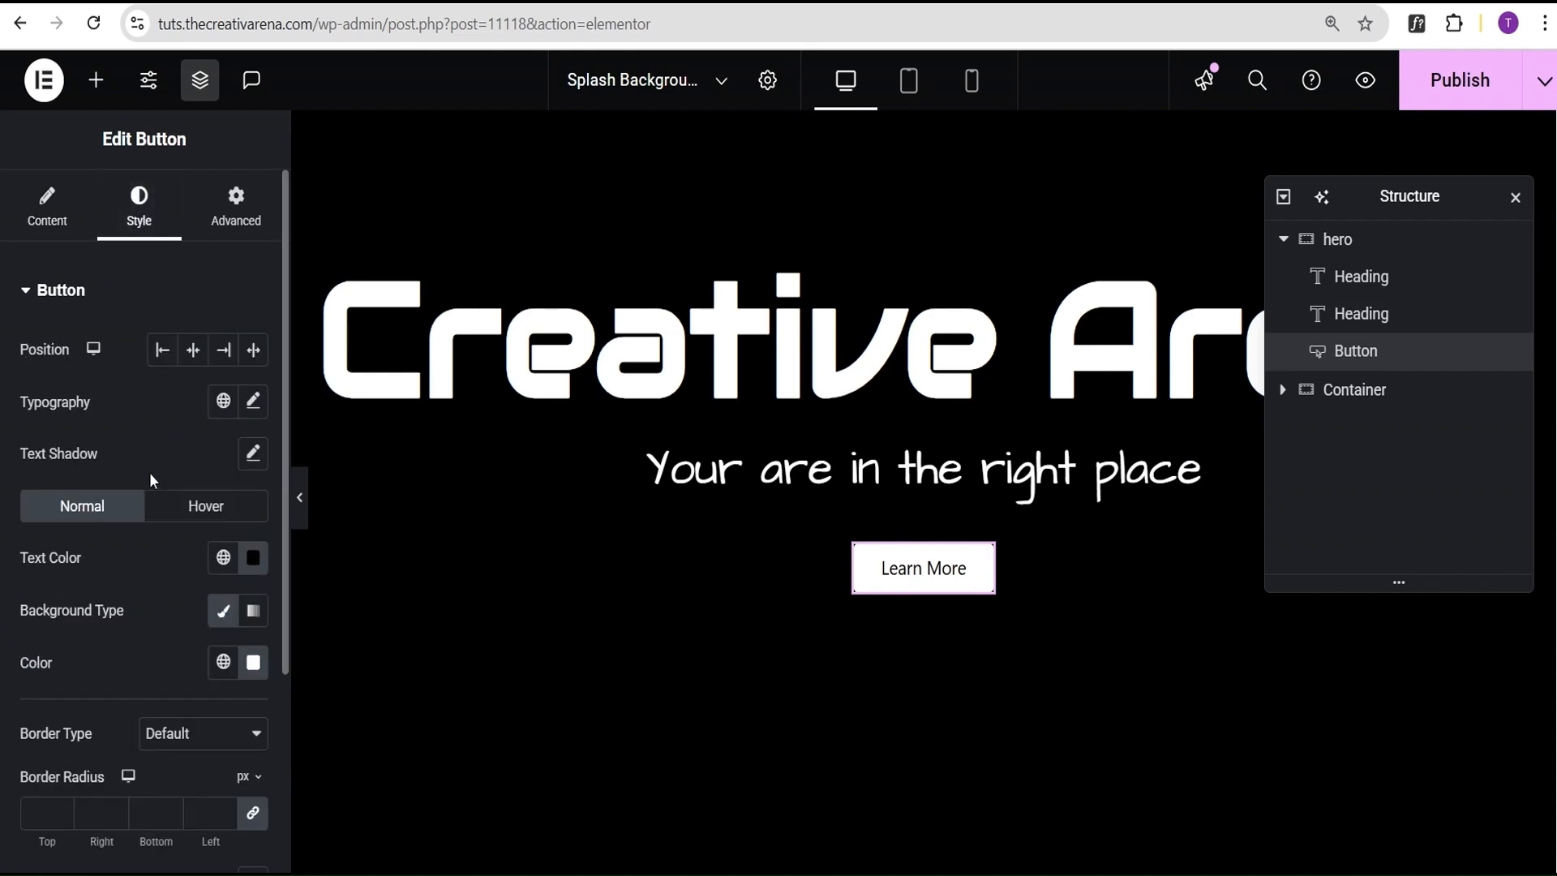
mouse_move(253, 557)
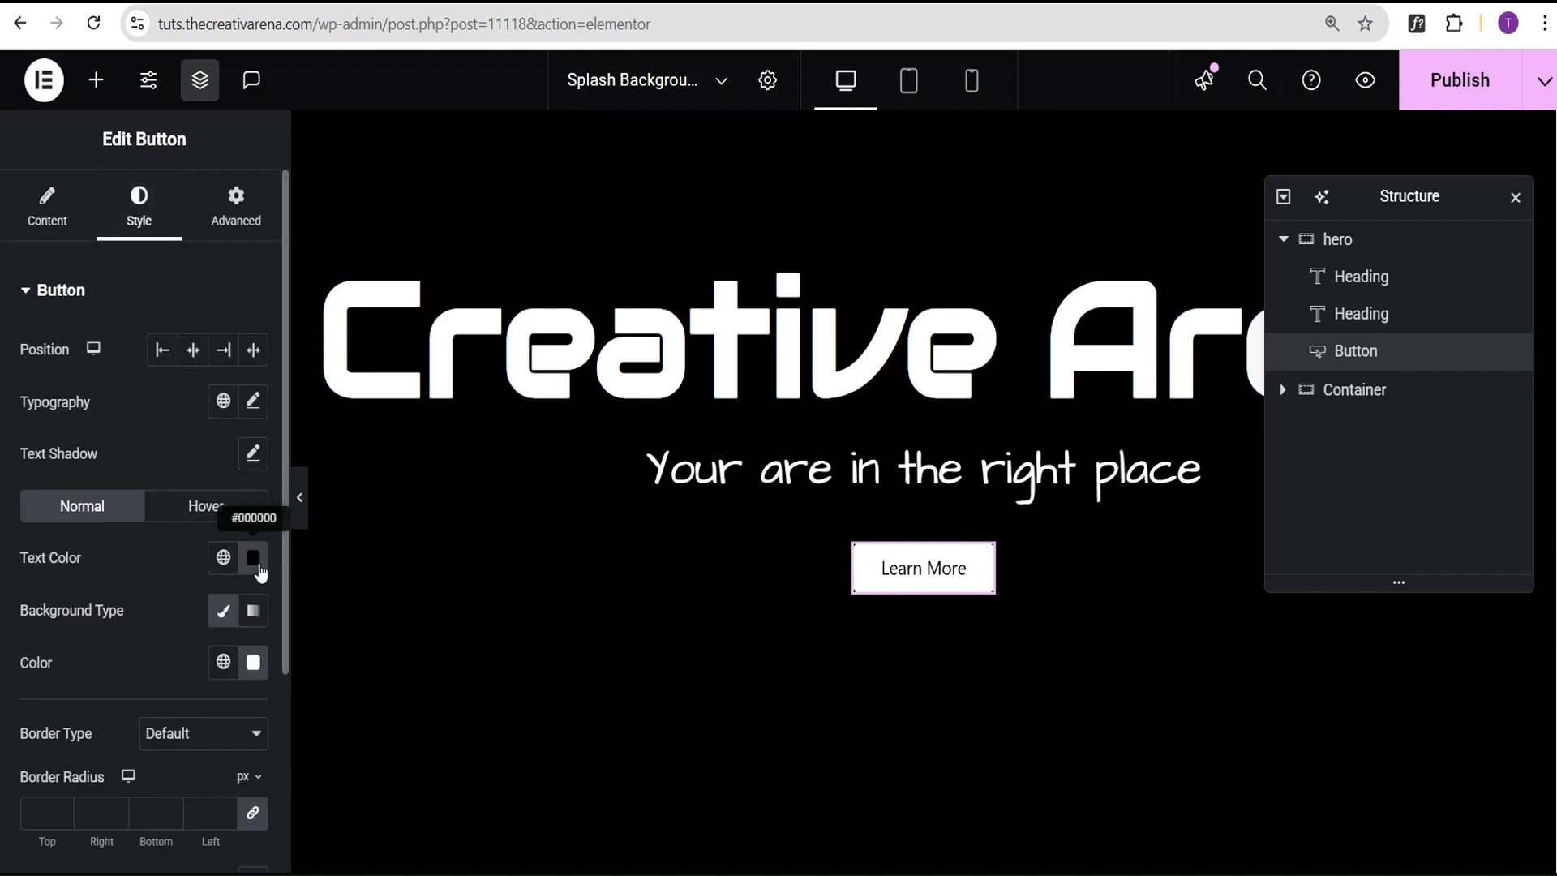
mouse_move(253, 663)
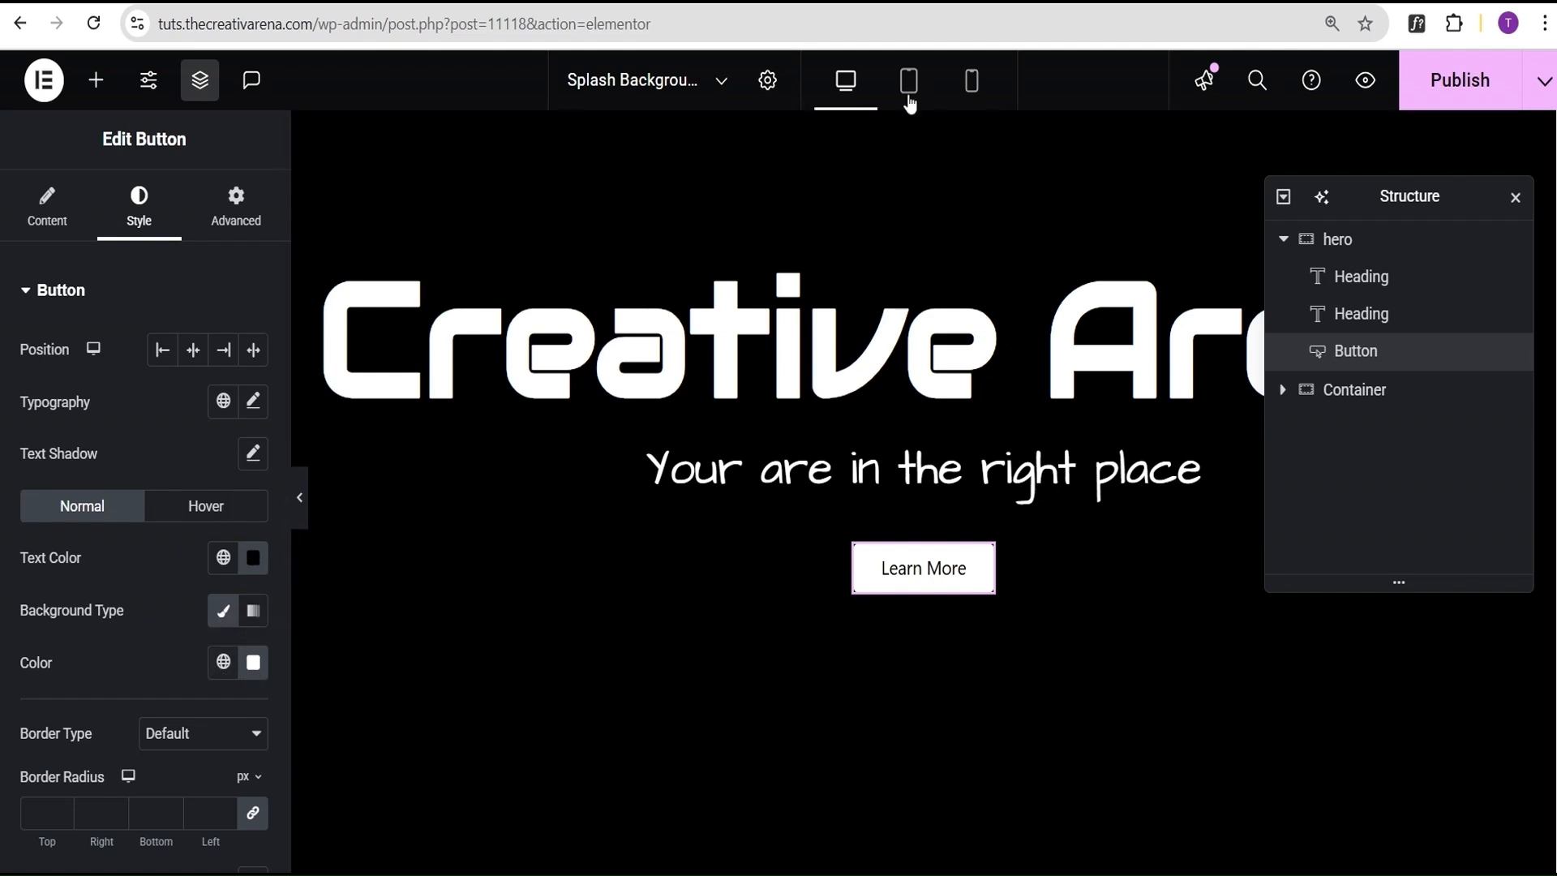
left_click(906, 80)
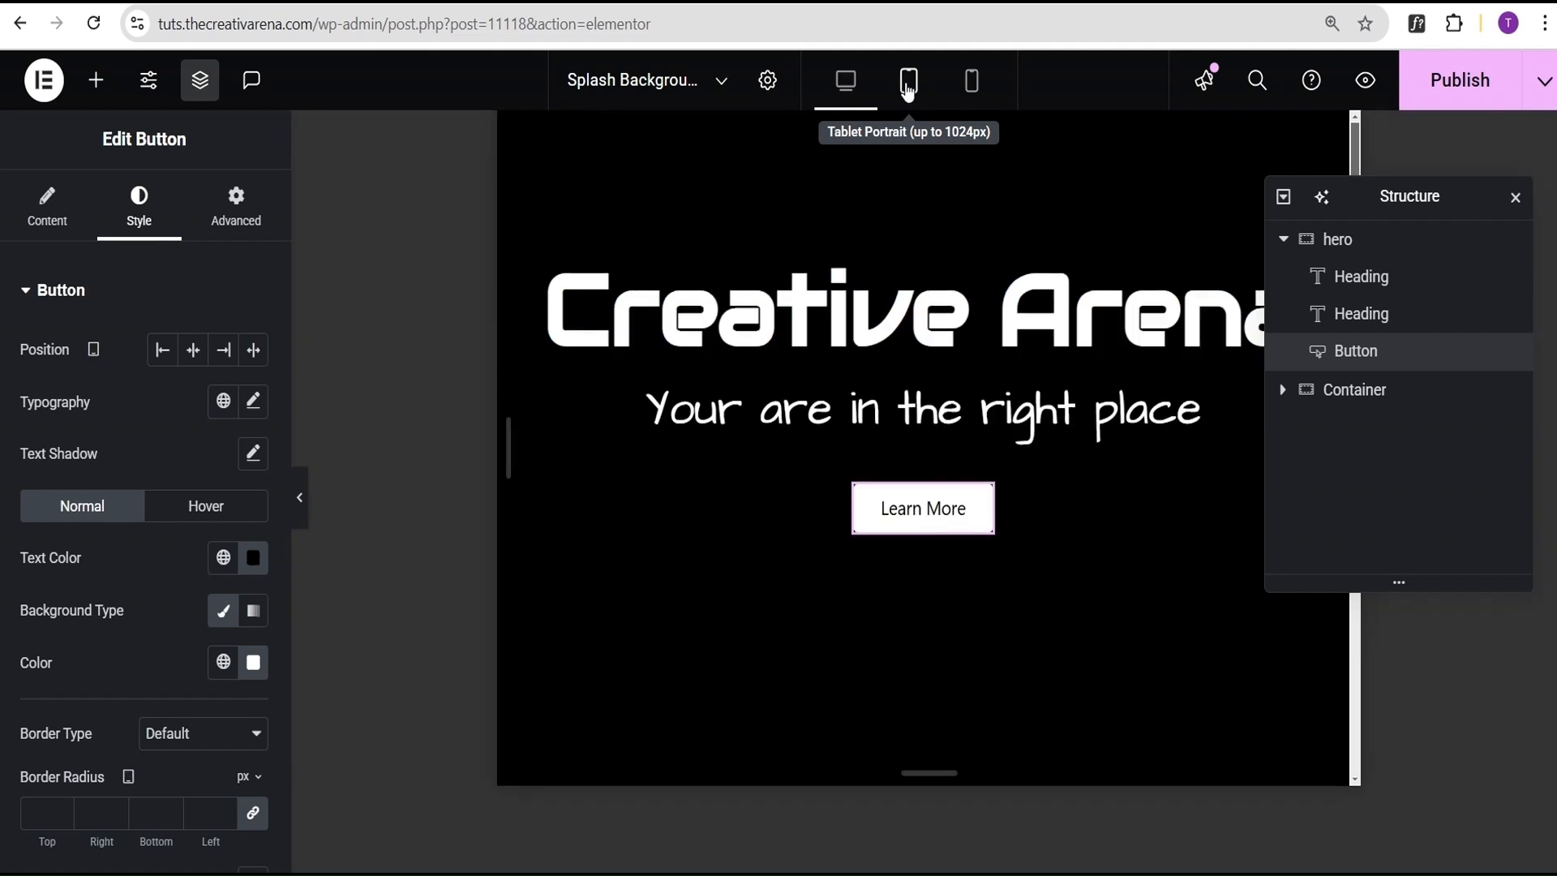
left_click(906, 81)
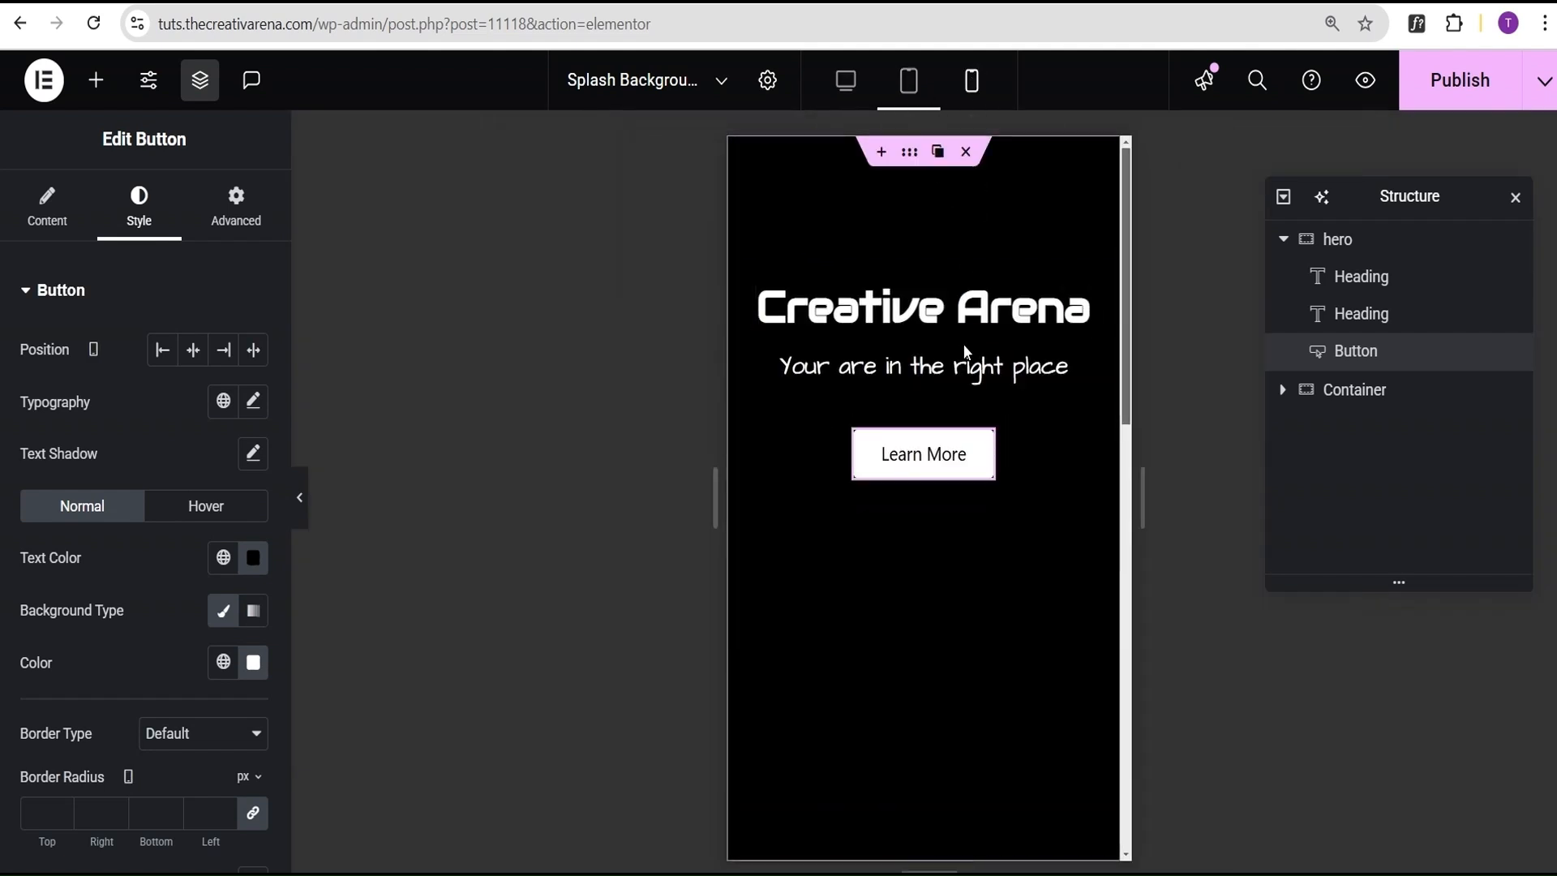
left_click(845, 81)
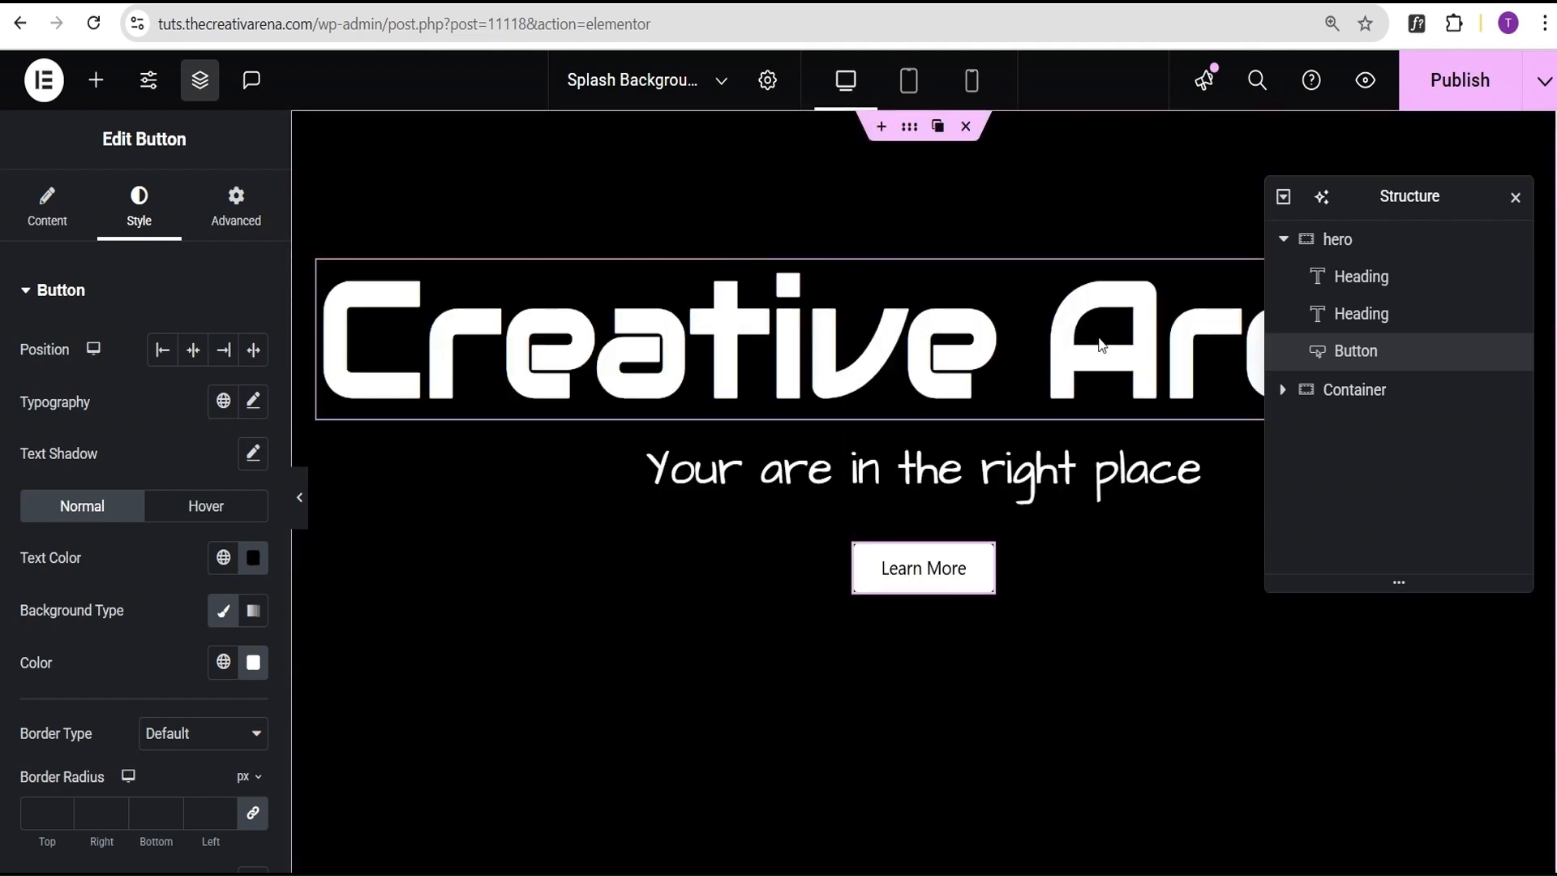
Add the CSS class 'hero' to the hero container and expand its Custom CSS section
left_click(1339, 238)
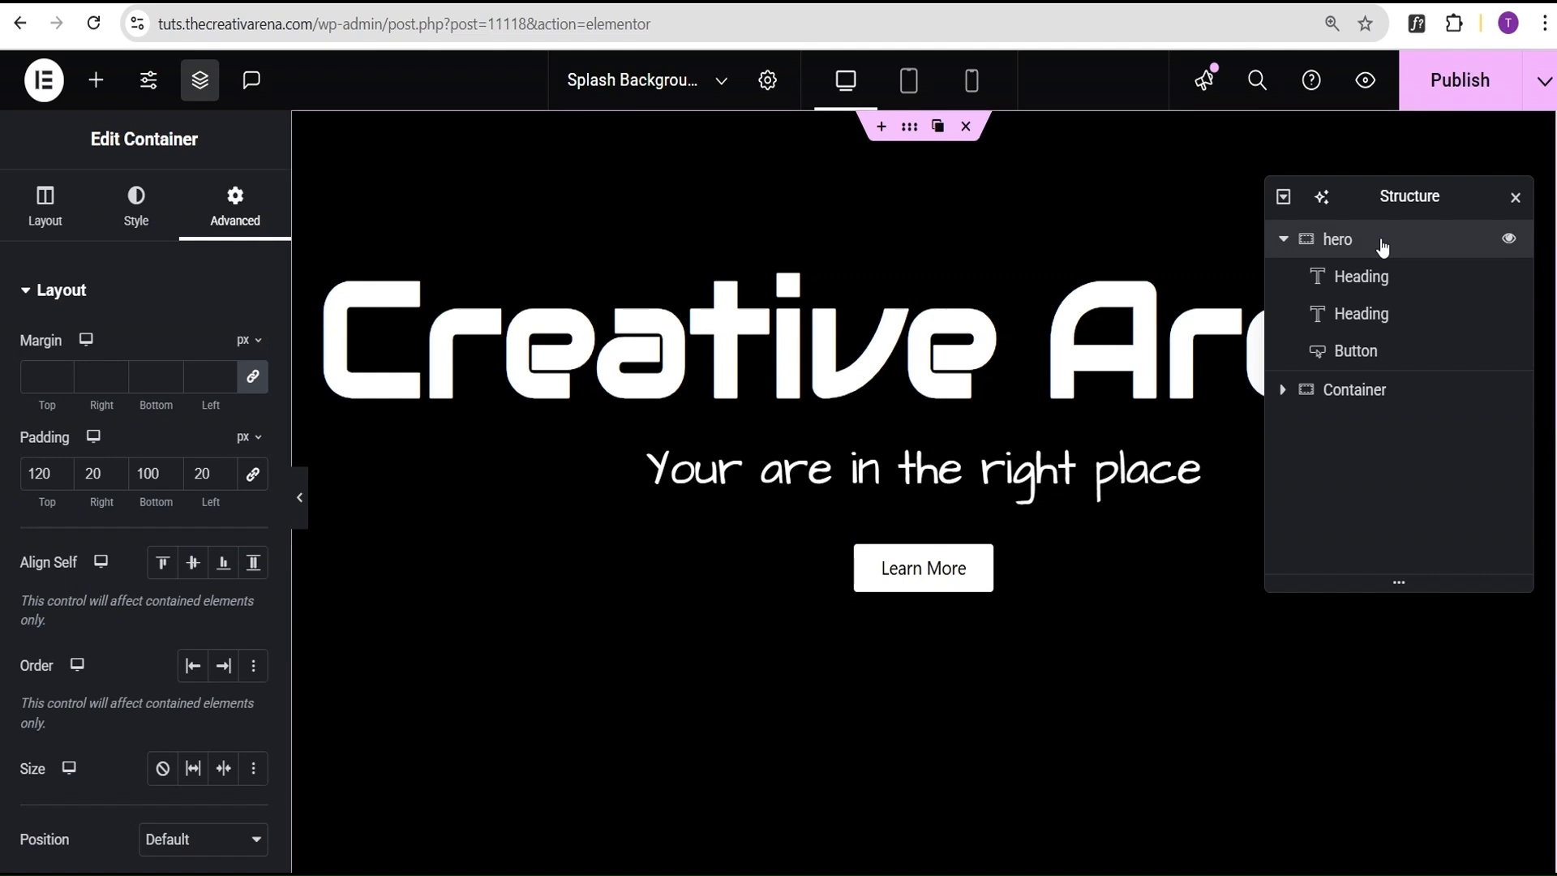
scroll("down", 3)
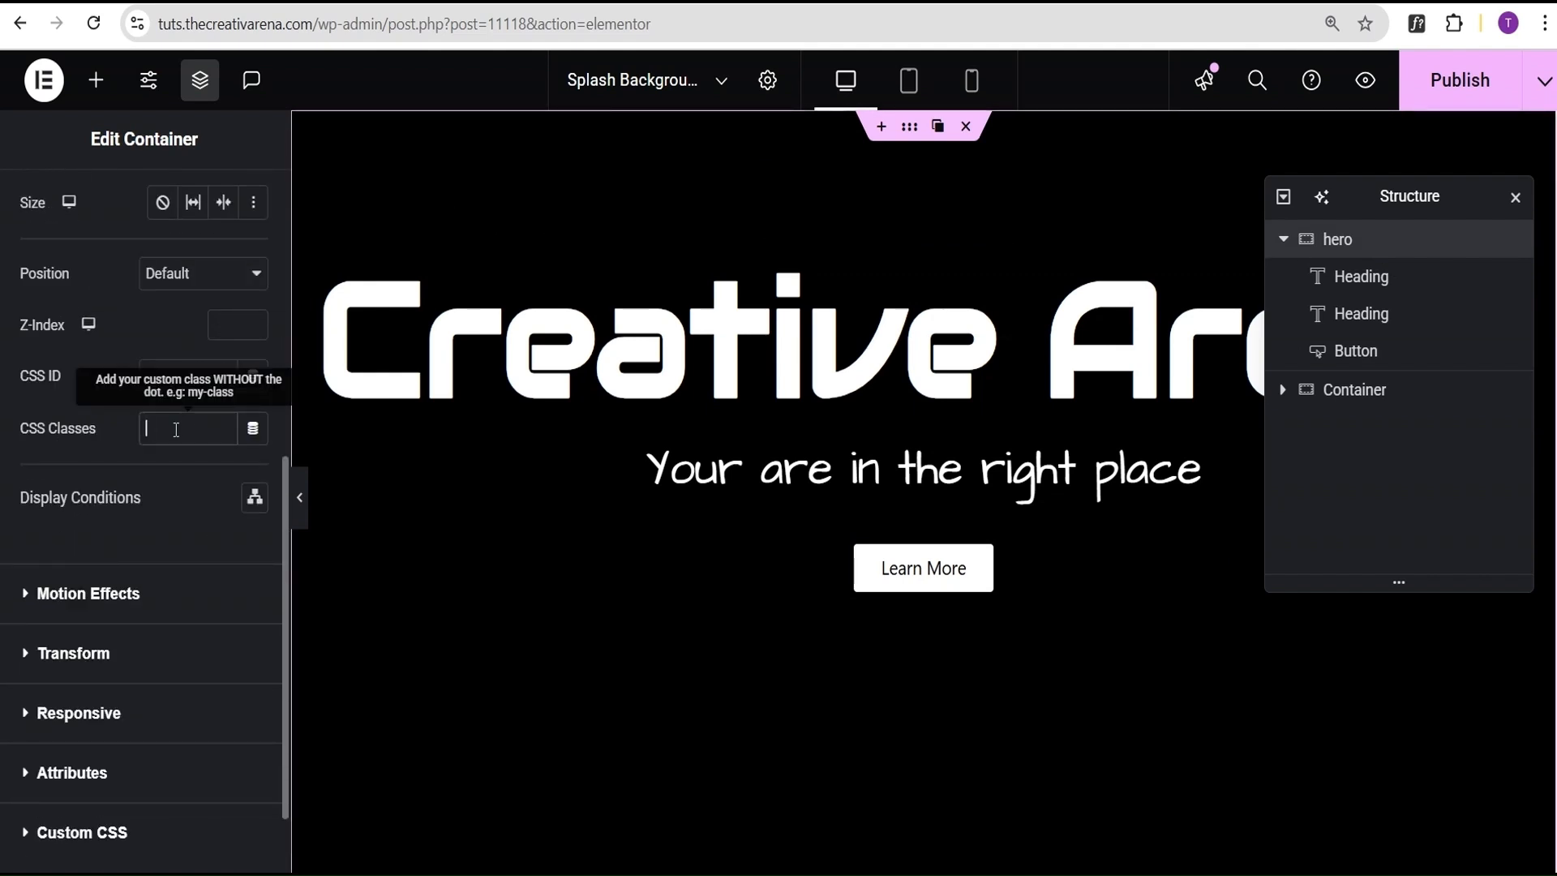
type("hero")
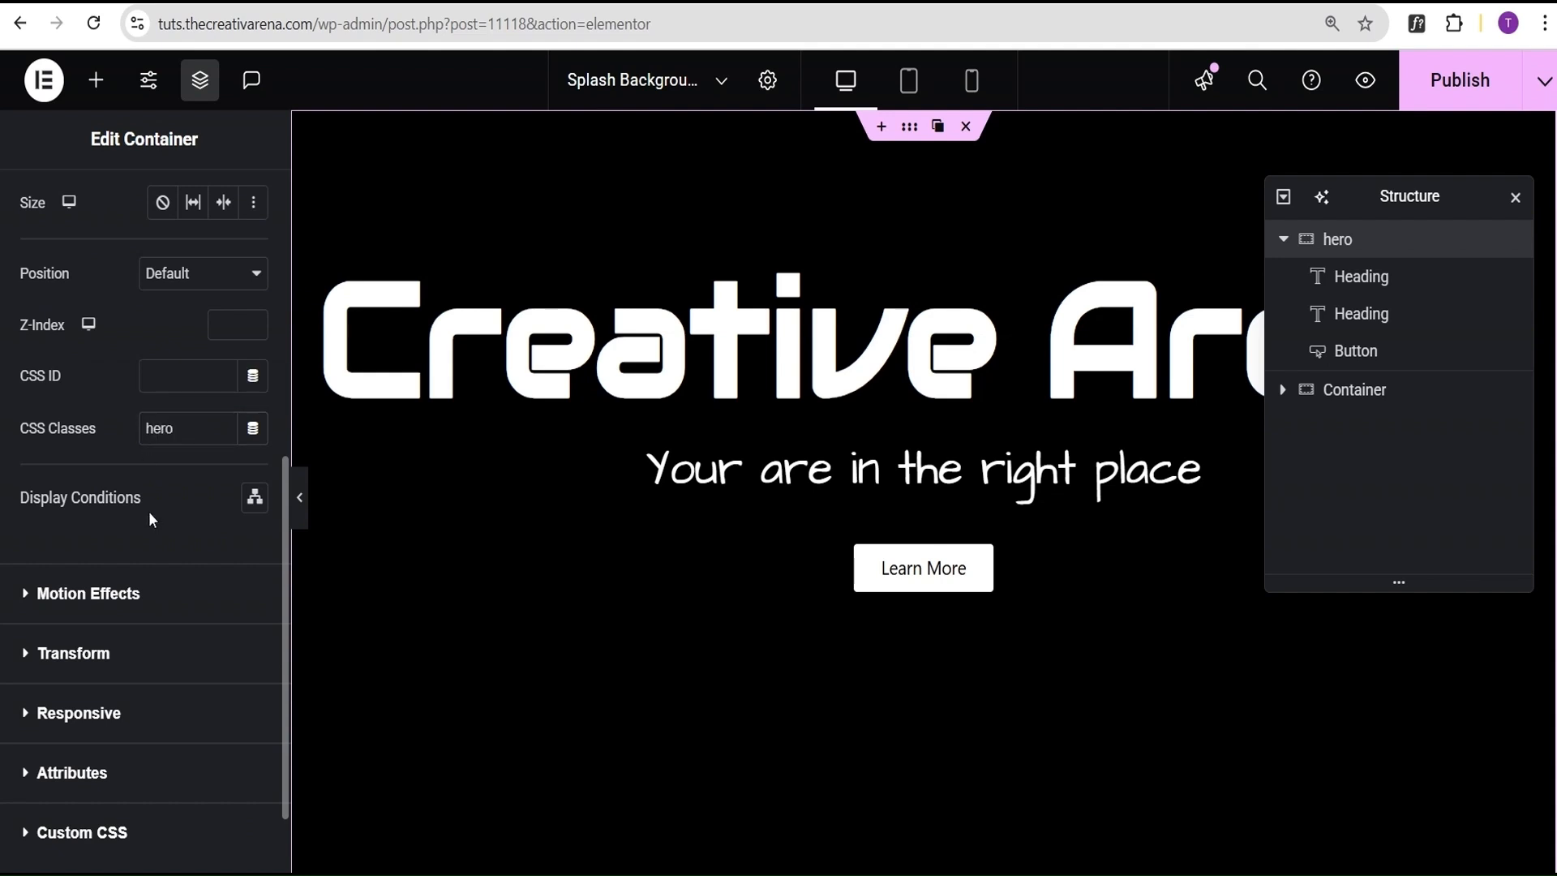
left_click(81, 832)
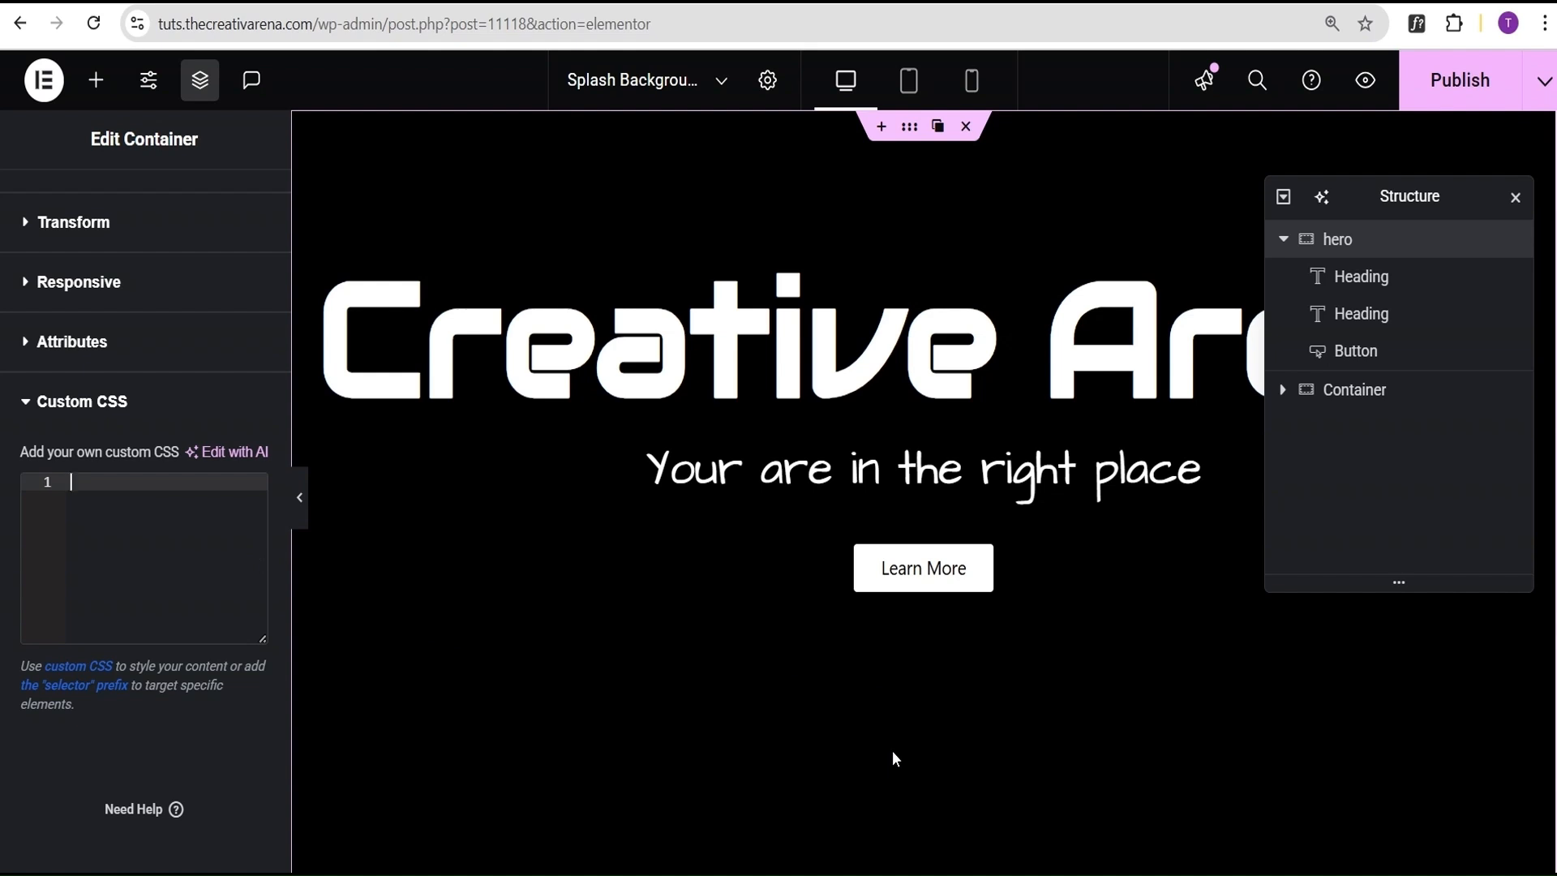
mouse_move(122, 527)
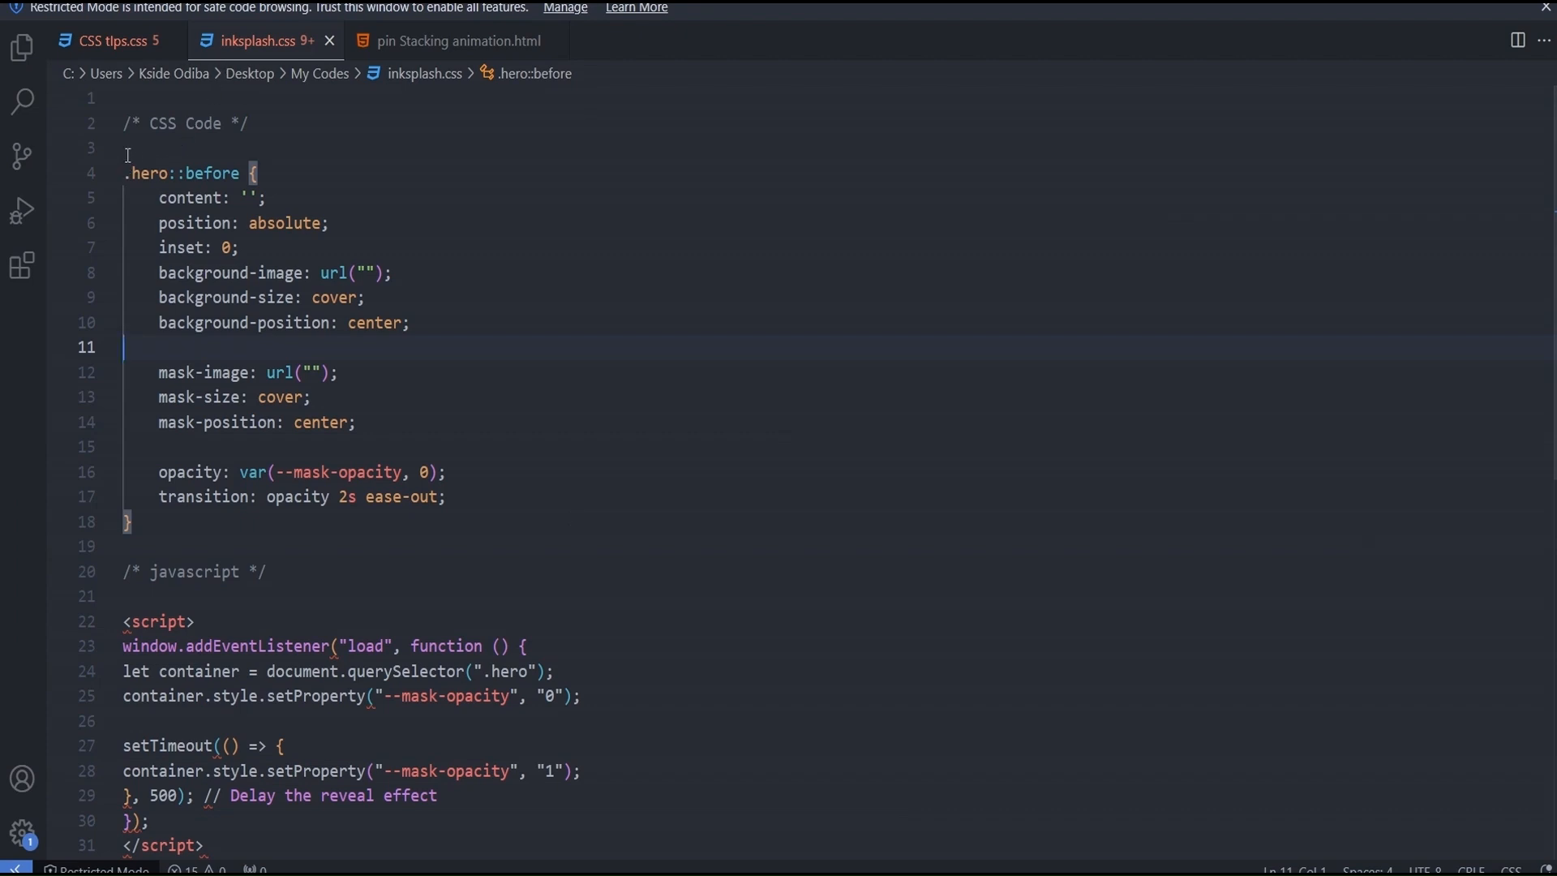
Select the .hero::before rule in inksplash.css for copying
left_click_drag(123, 173, 132, 521)
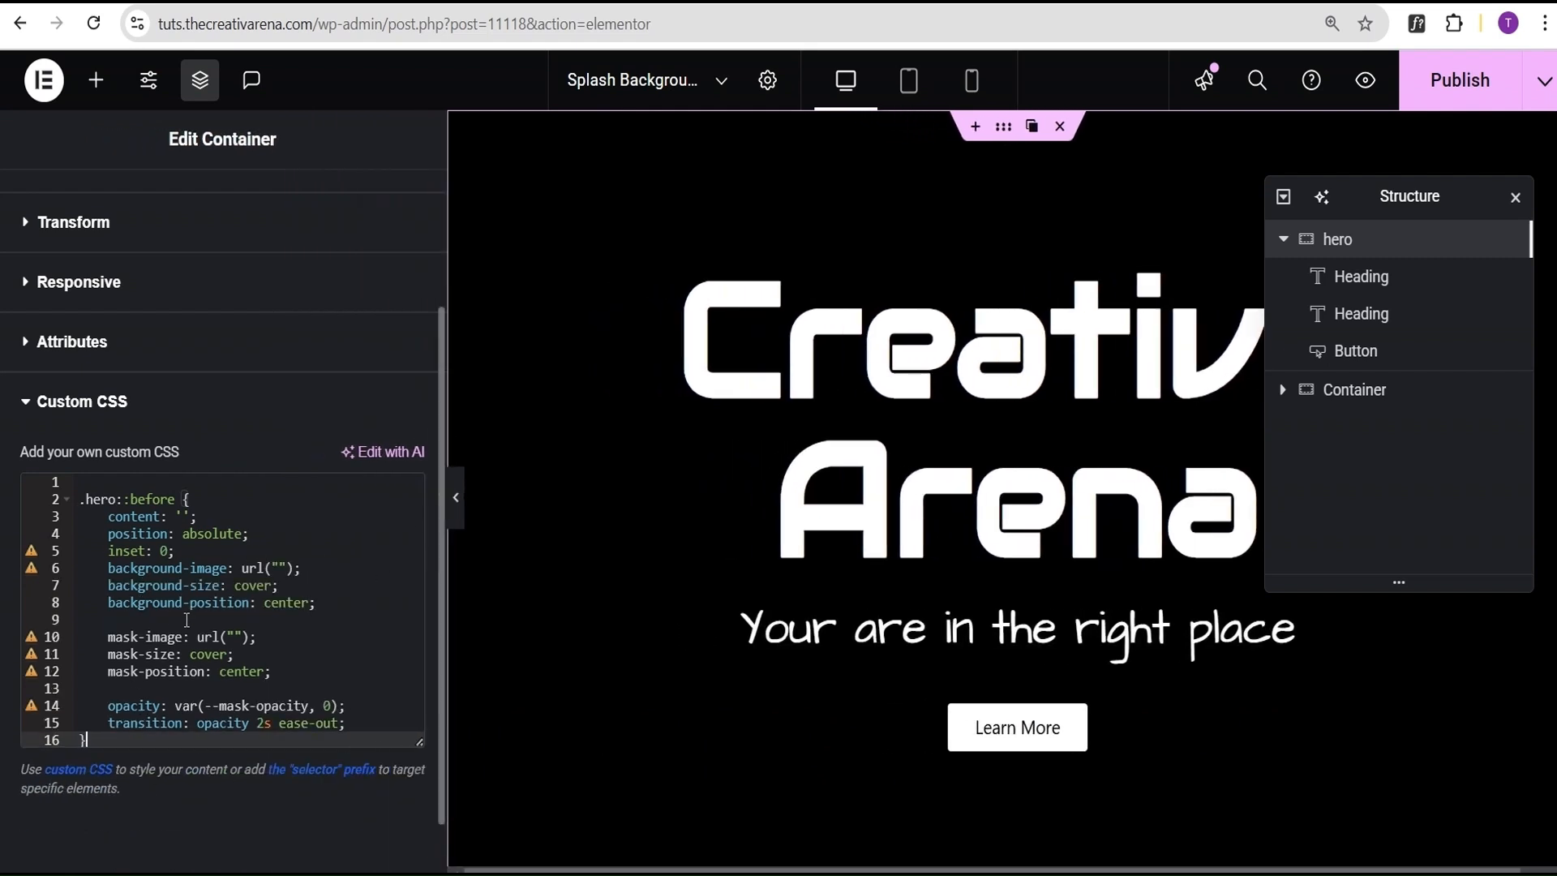
Paste the .hero::before rule into the hero container's Custom CSS box
left_click(74, 221)
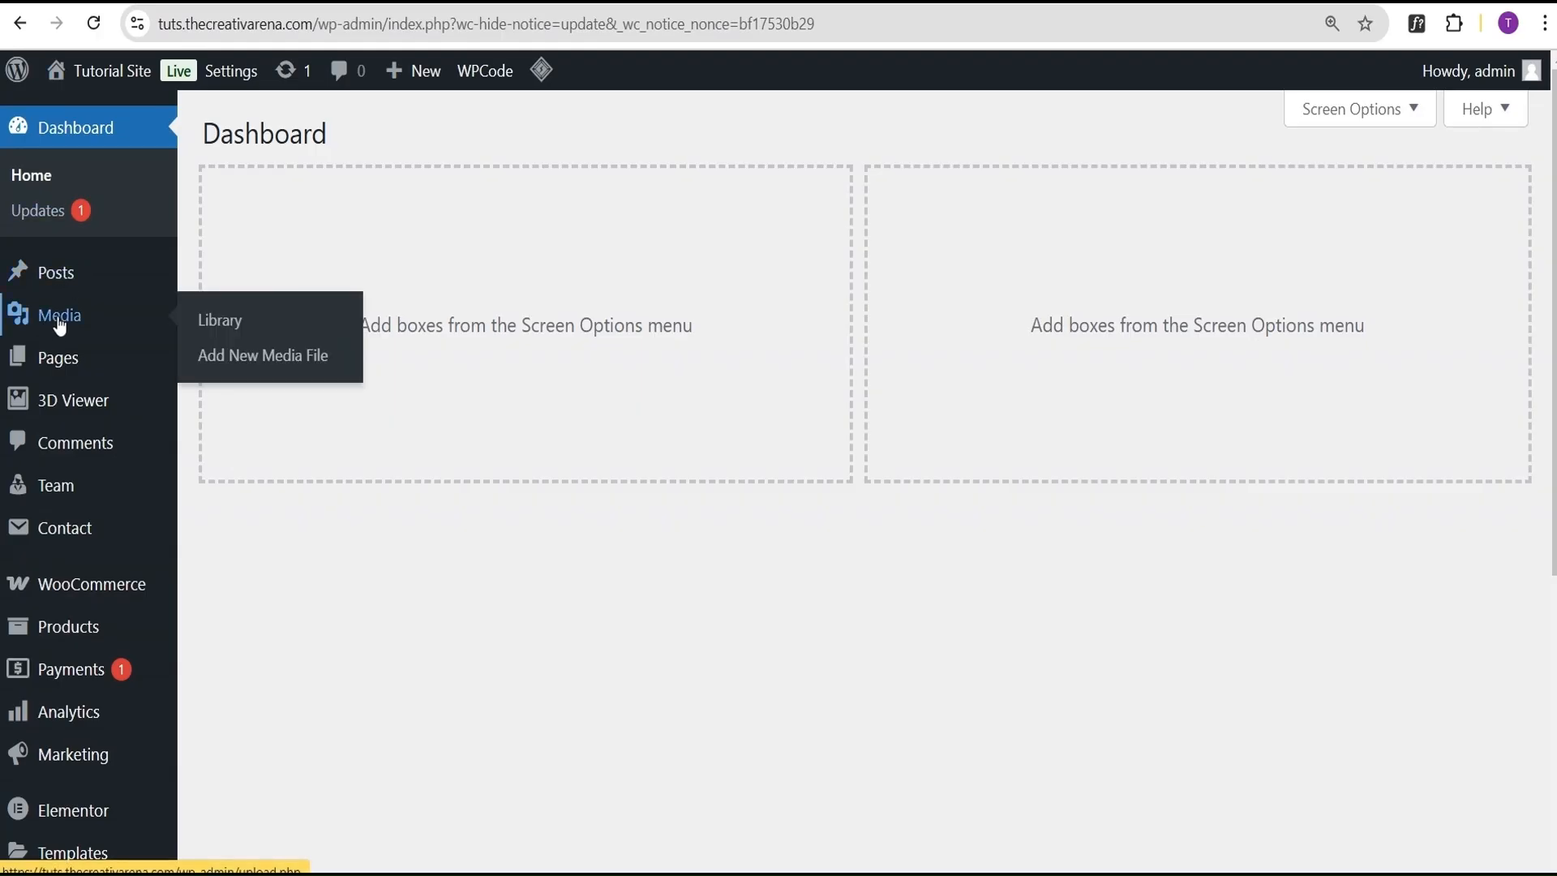
Copy the grey sports car photo's file URL from the Media Library attachment details
left_click(220, 319)
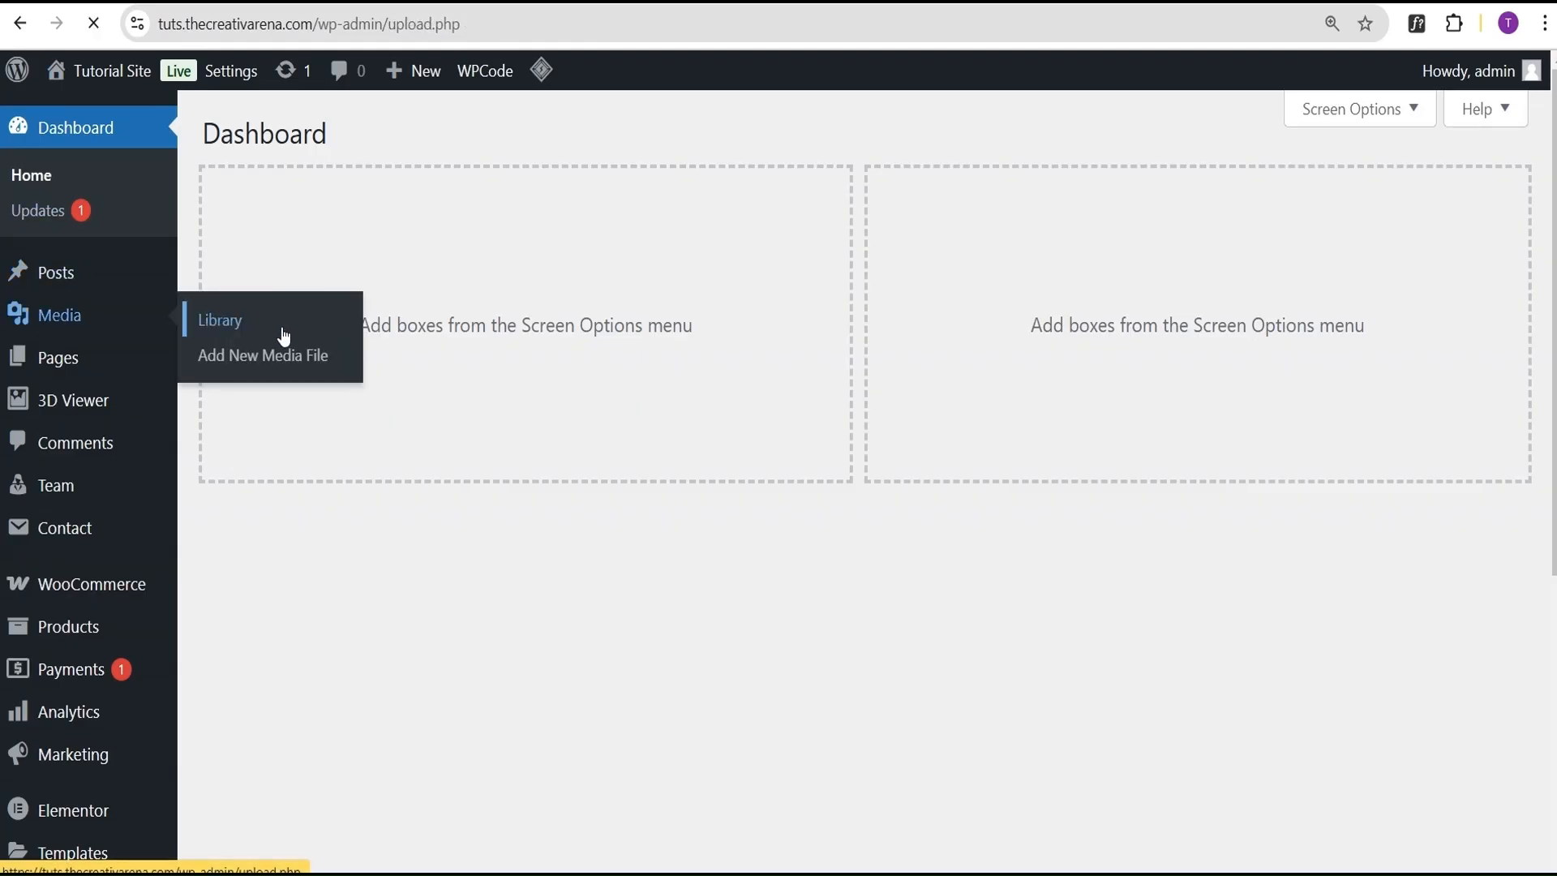
left_click(220, 320)
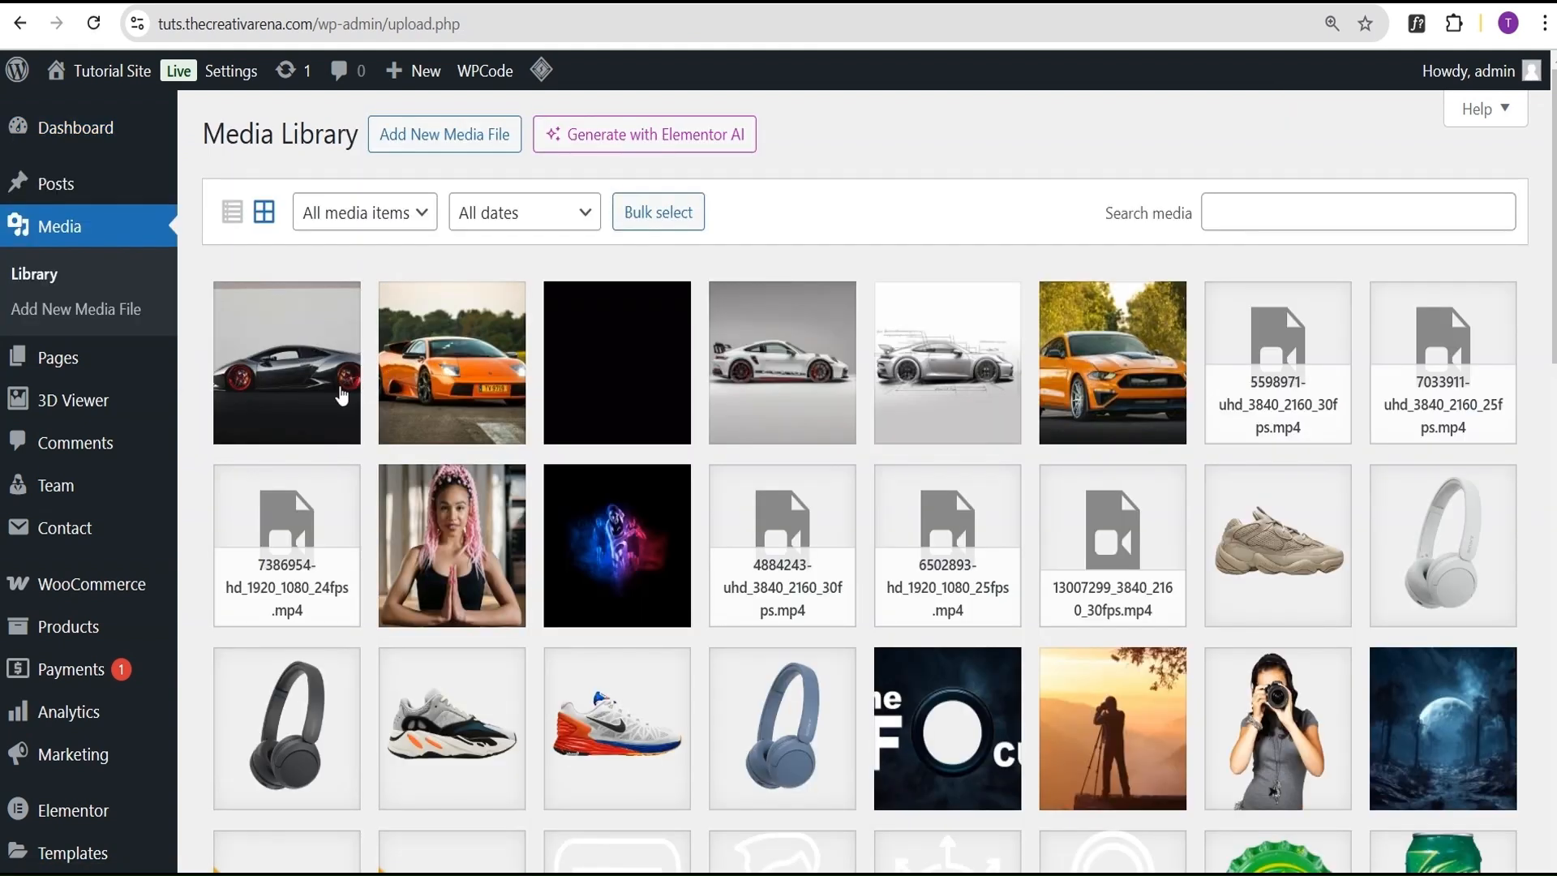
left_click(286, 362)
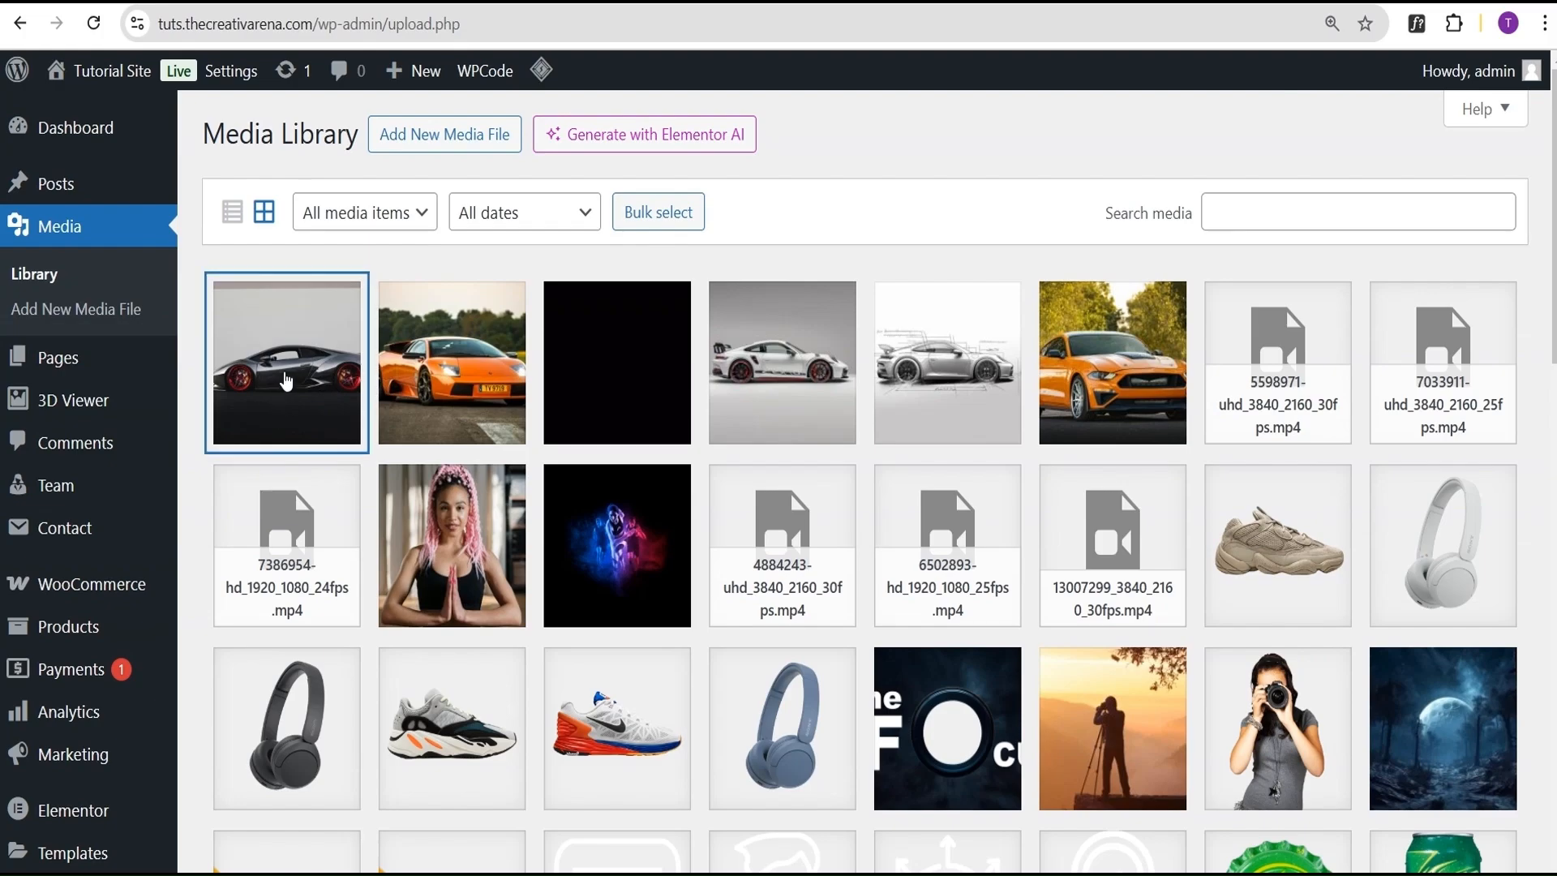
left_click(286, 362)
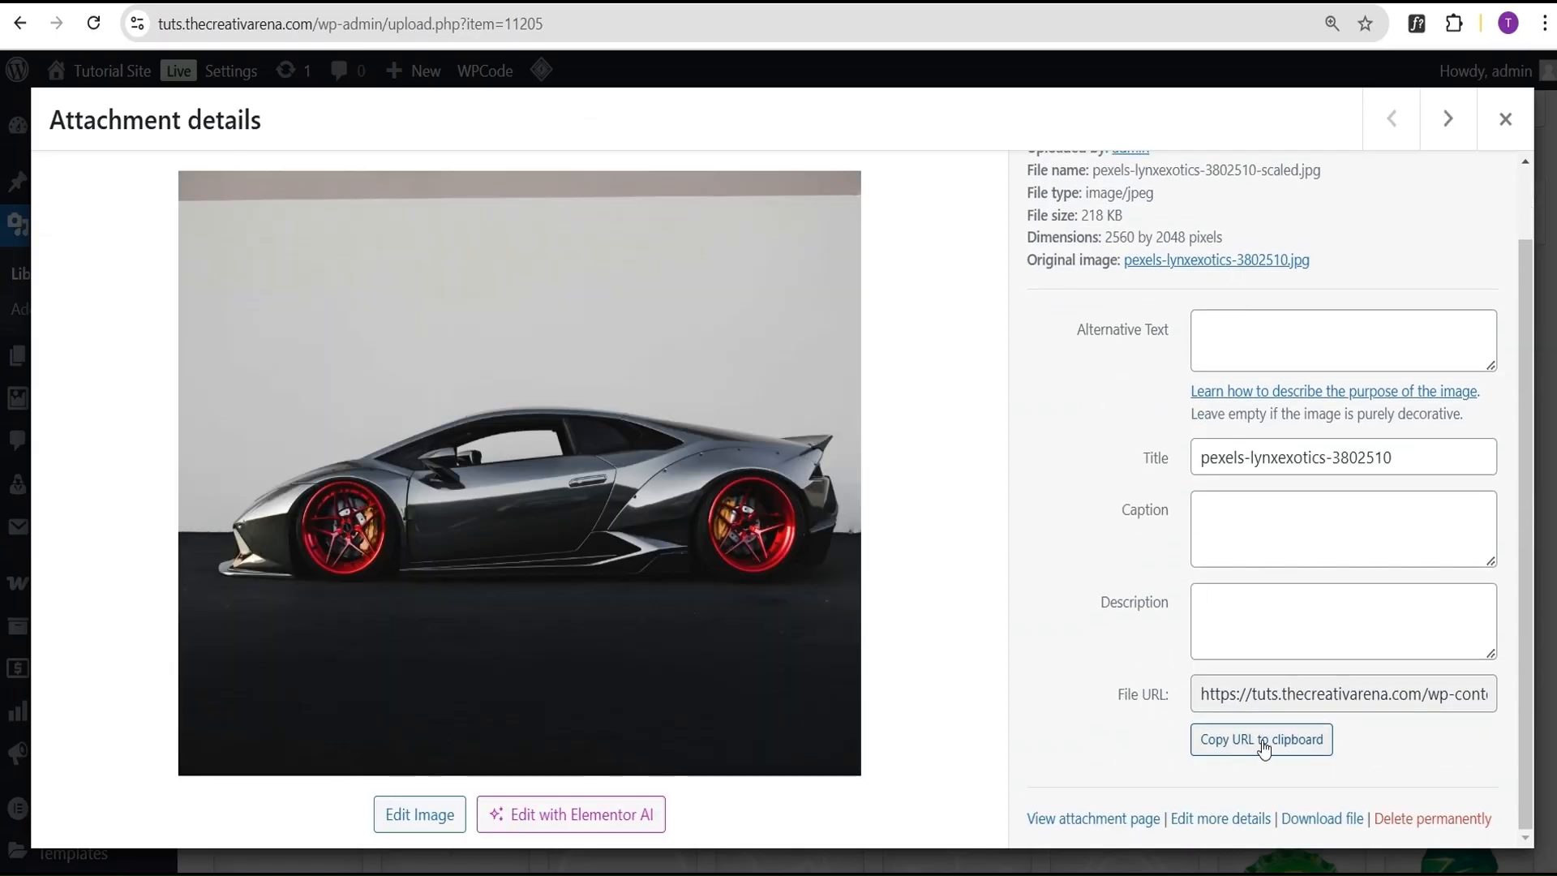
left_click(1261, 739)
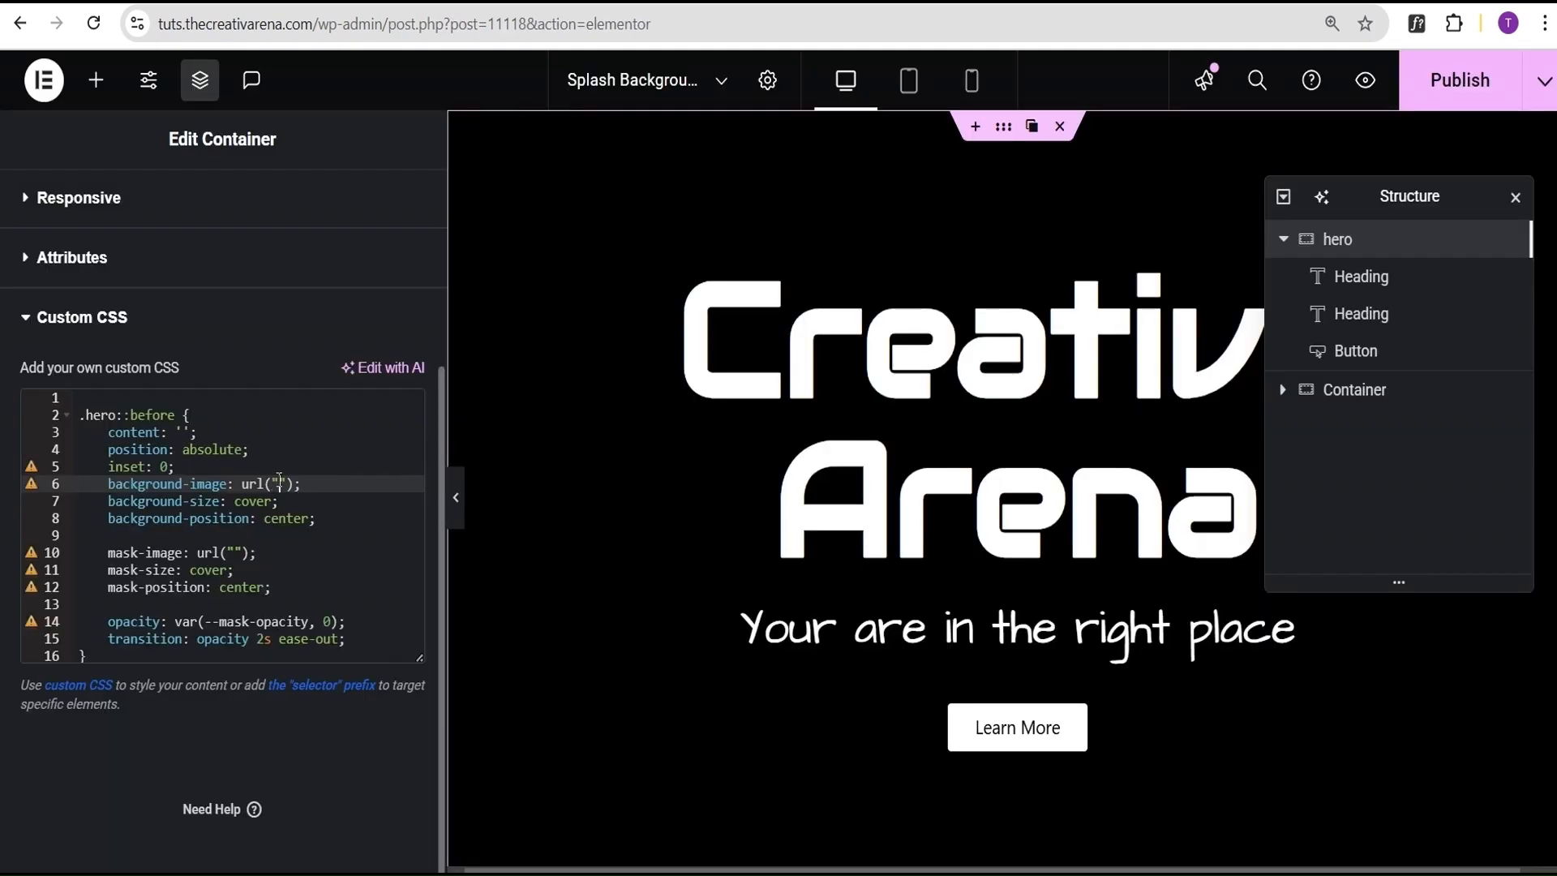
Paste the pexels car photo URL as background-image and the ezgif ink-splash GIF URL as mask-image
type("https://tuts.thecreativarena.com/wp-content/uploads/2025/02/pexels-lynxexotics-3802510-scaled.jpg")
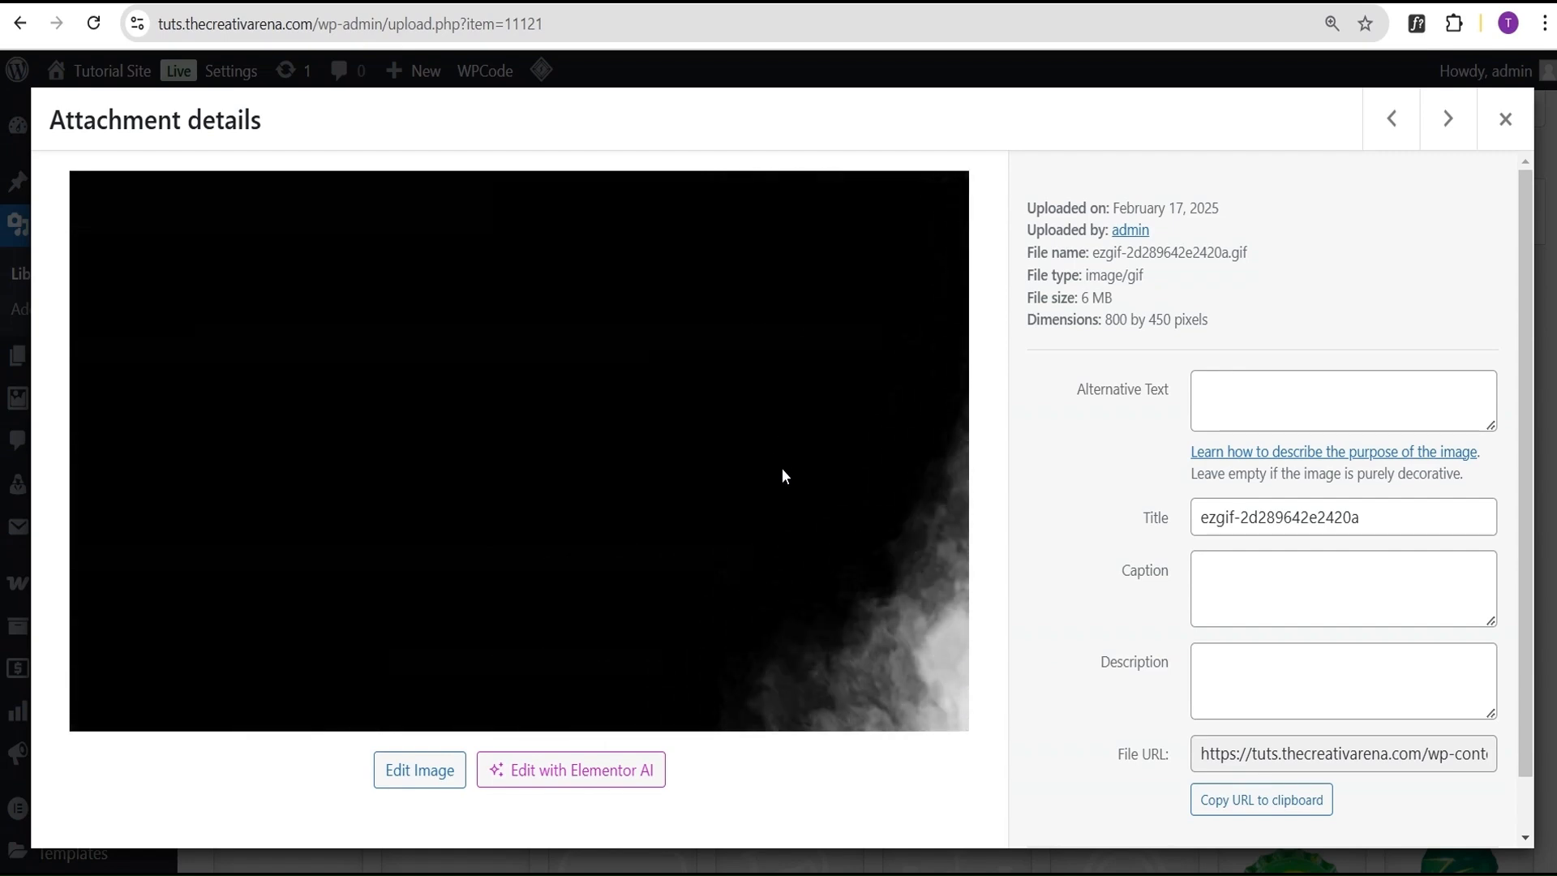
left_click(1260, 799)
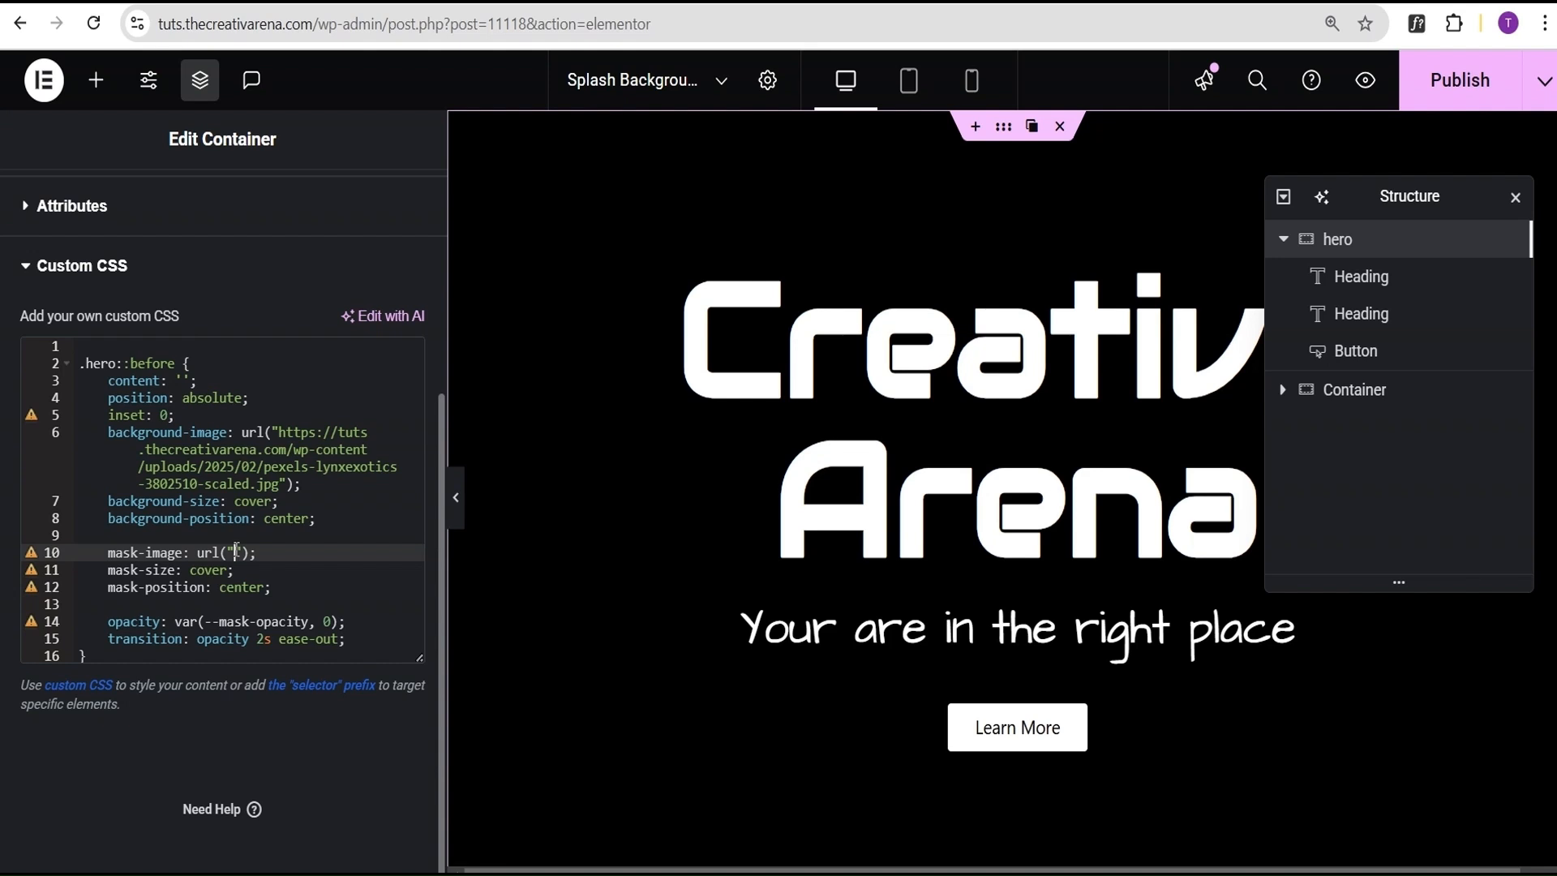
type("https://tuts.thecreativarena.com/wp-content/uploads/2025/02/ezgif-2d289642e2420a.gif")
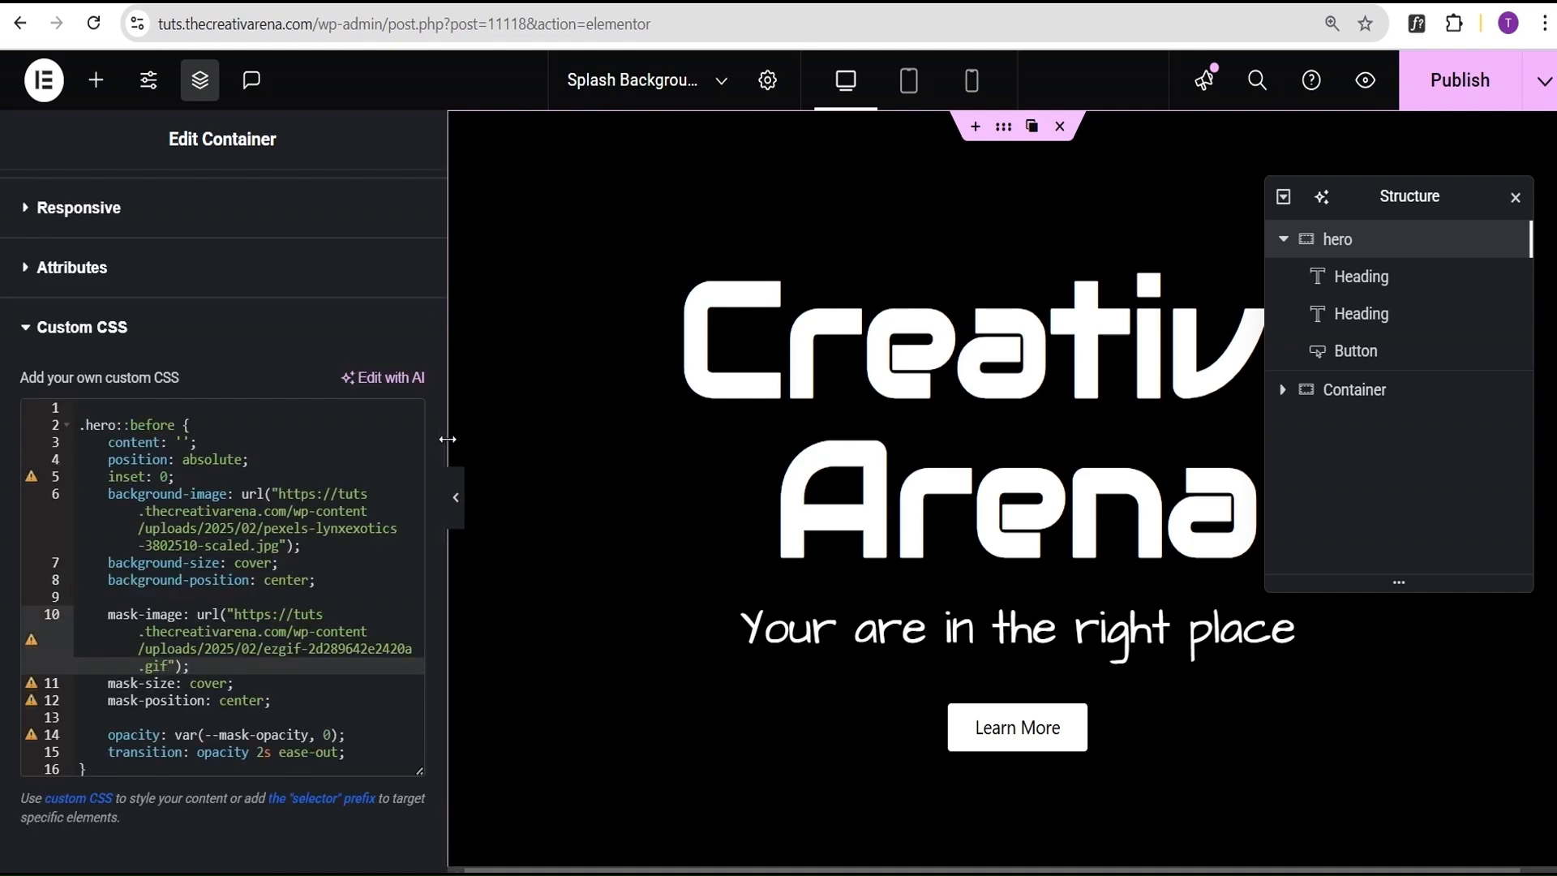
Add an HTML widget to the hero with a script setting --mask-opacity to 1 after 500 ms
left_click_drag(448, 439, 305, 423)
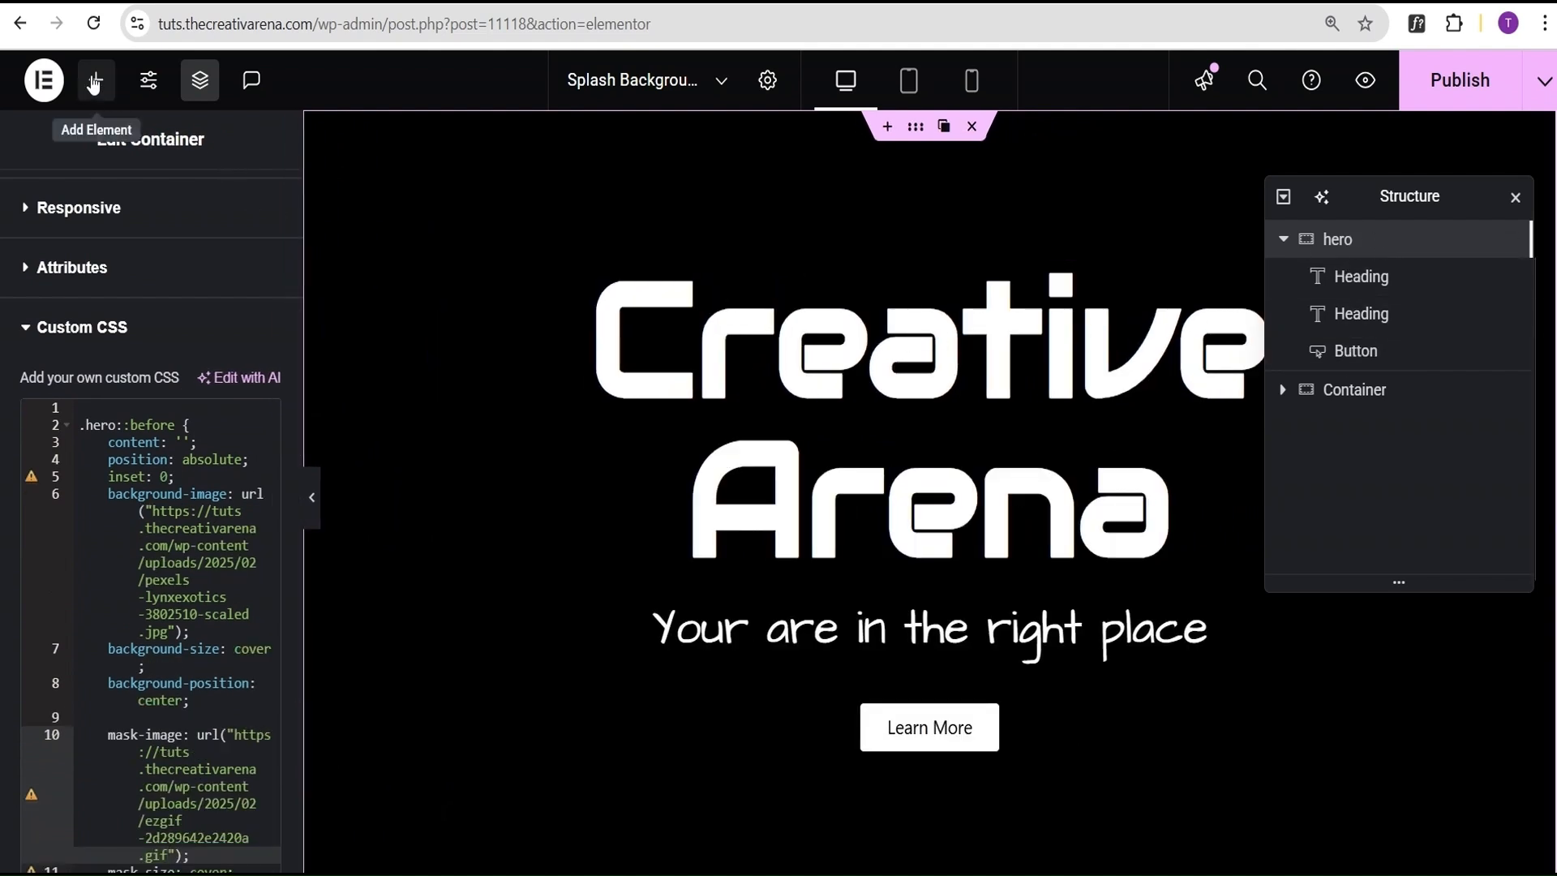
left_click(95, 81)
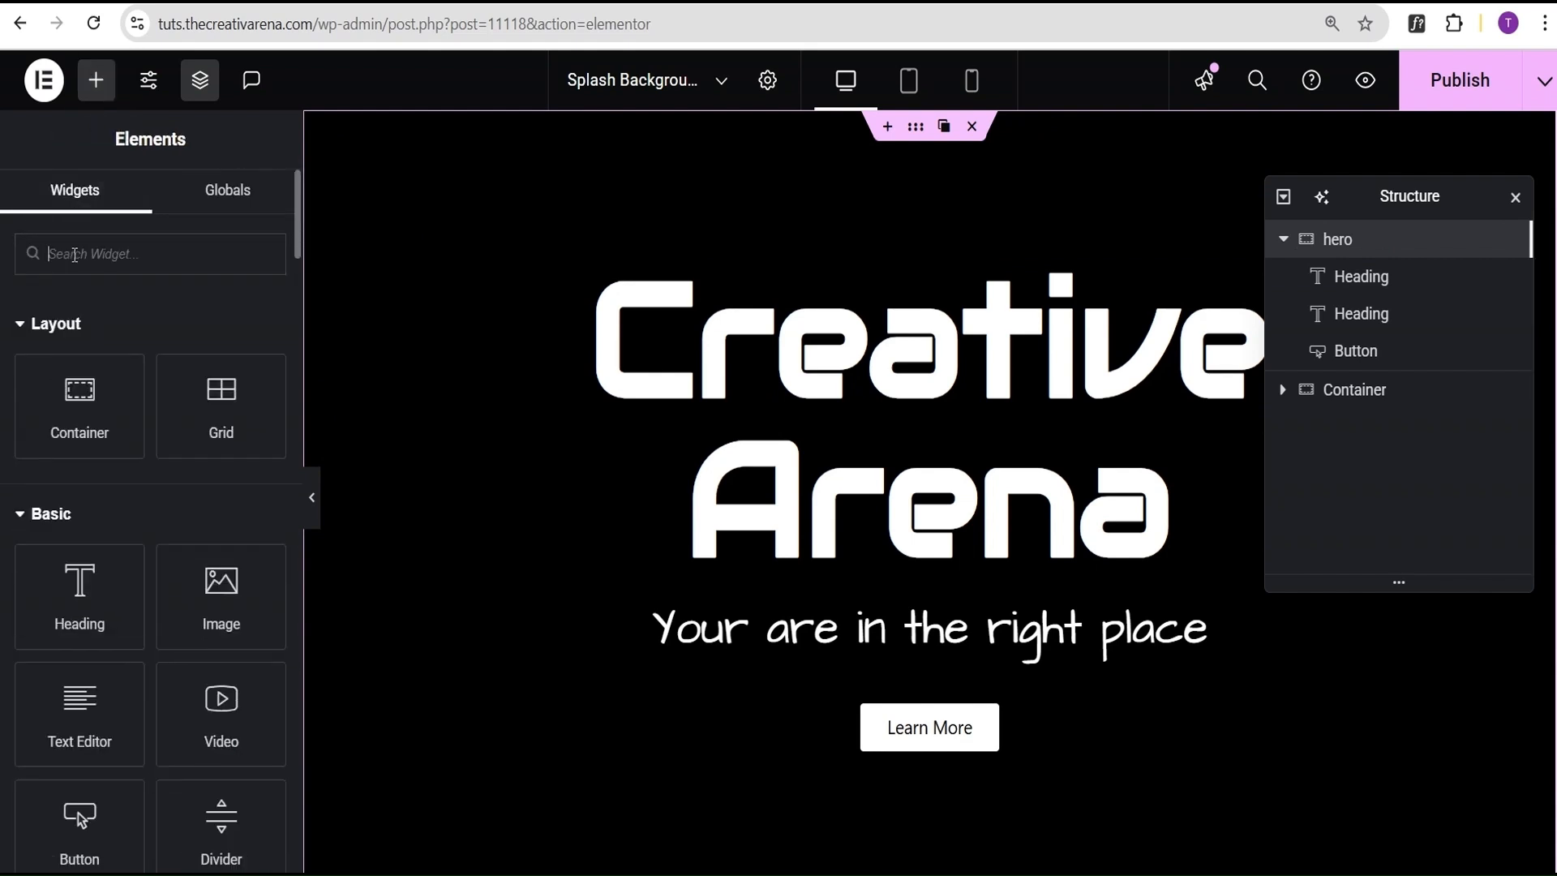
type("ht")
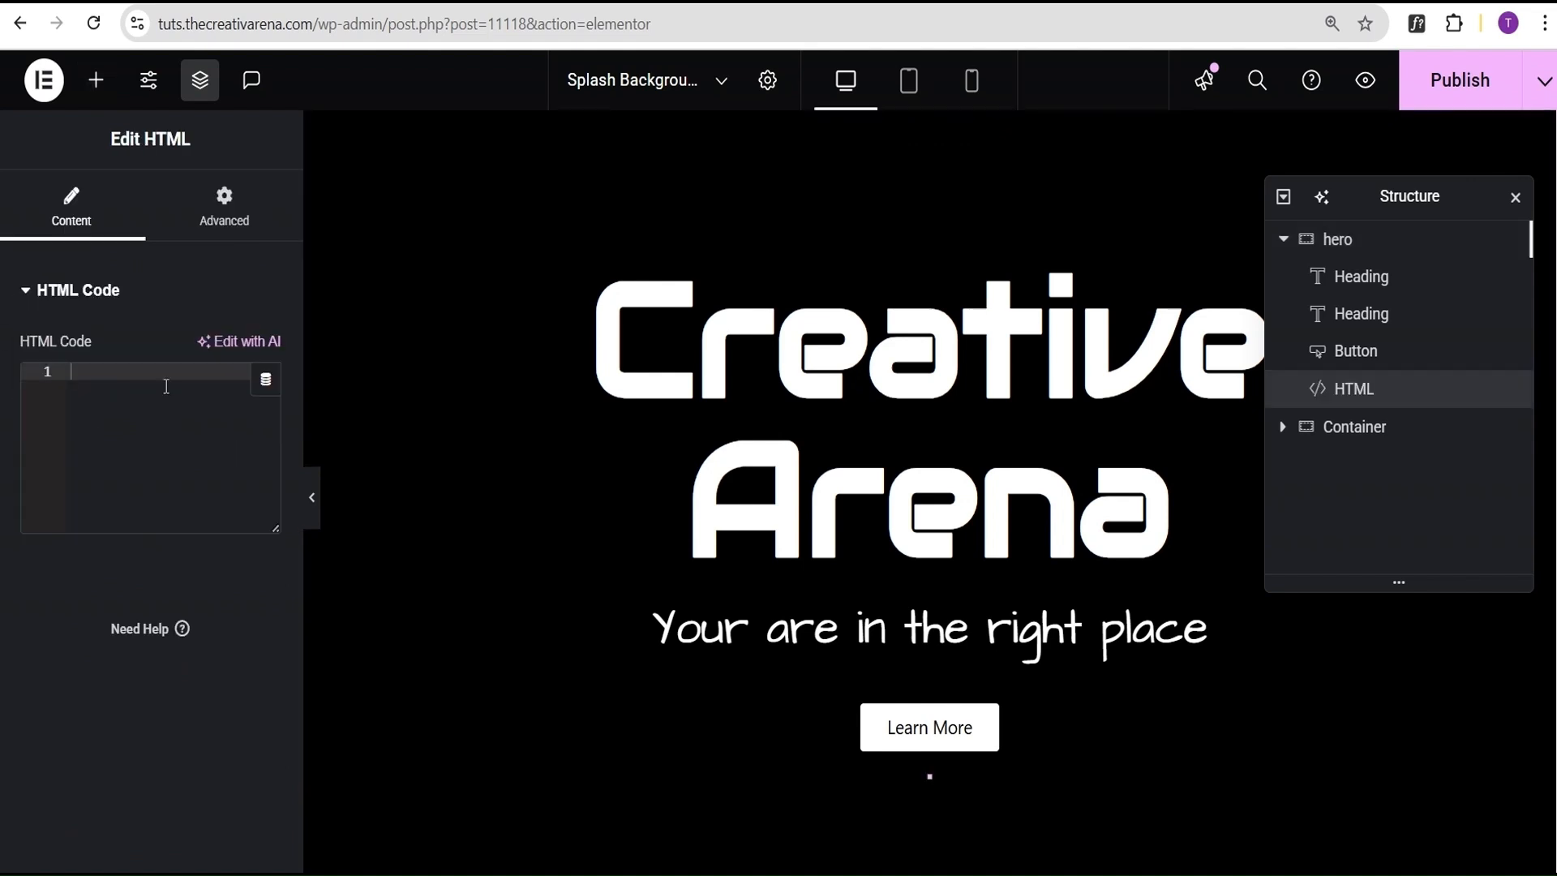
scroll("down", 3)
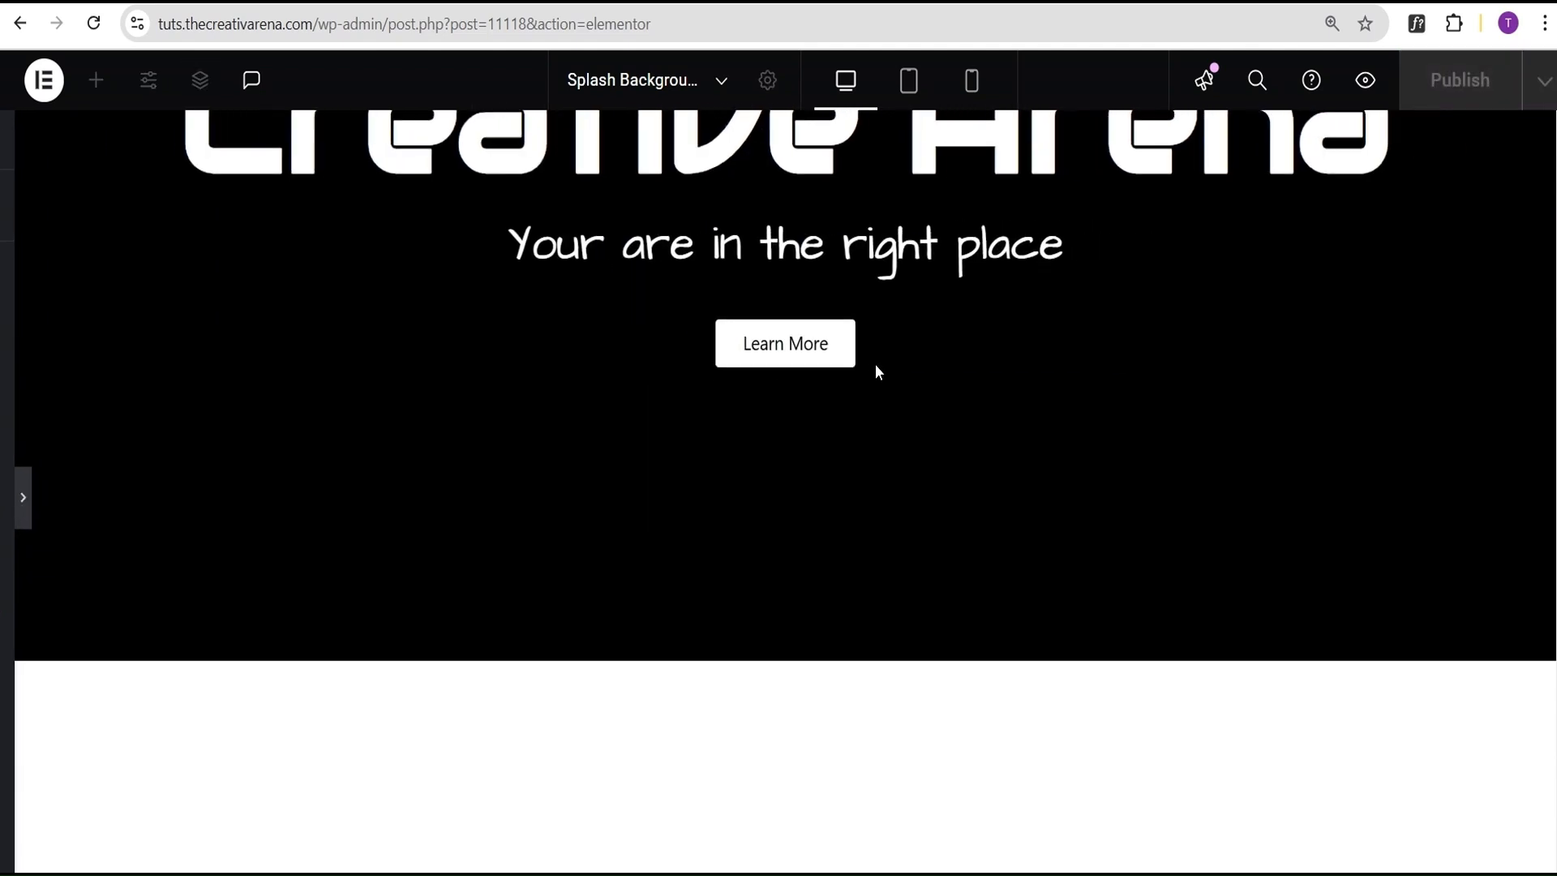
left_click(845, 80)
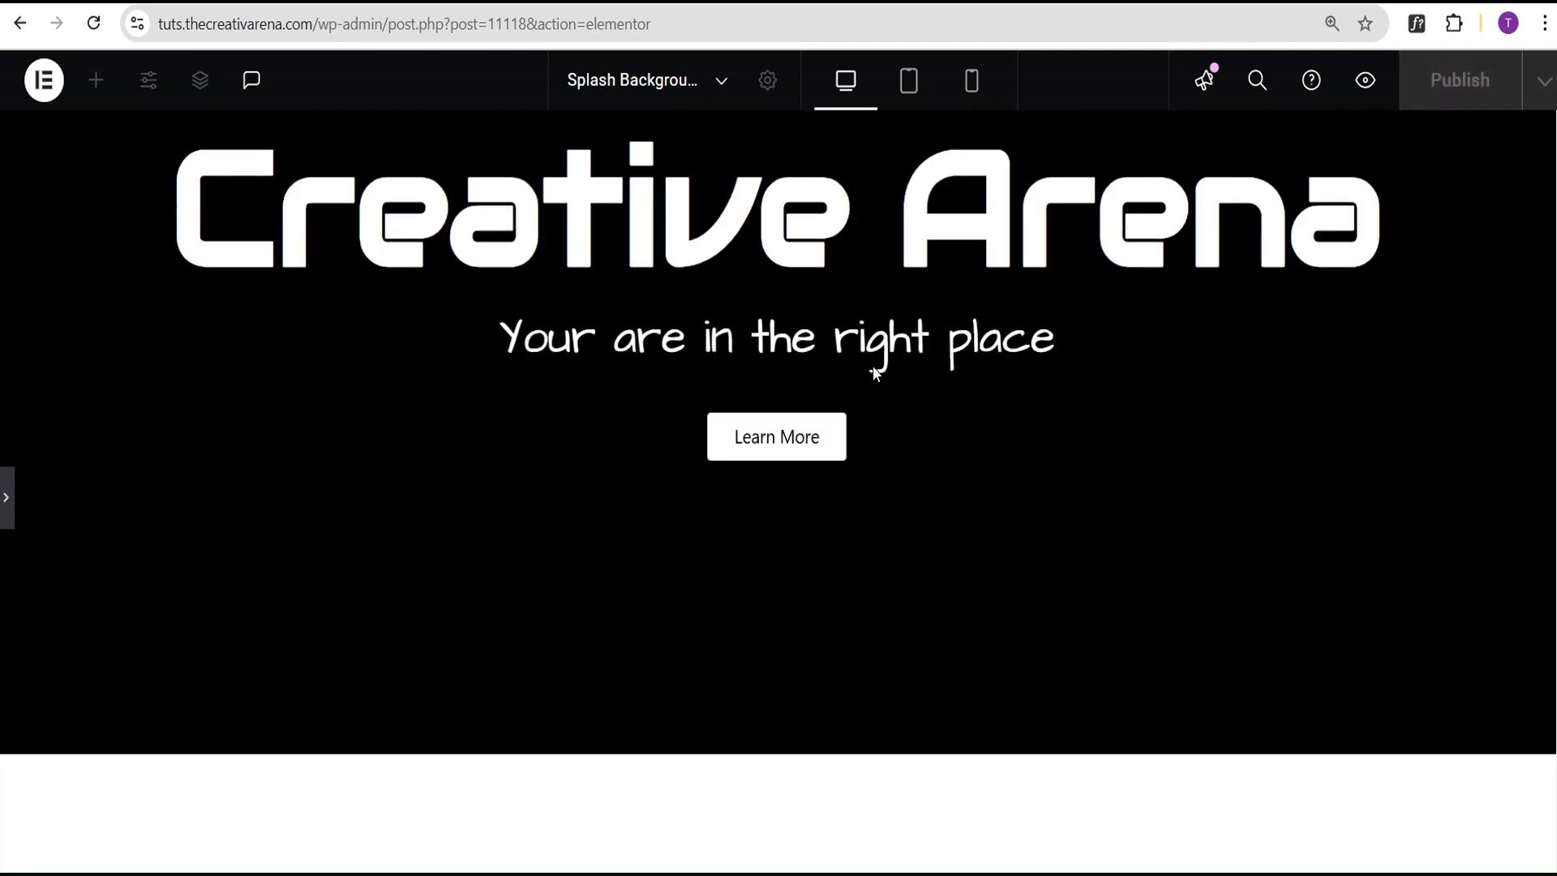
left_click(200, 80)
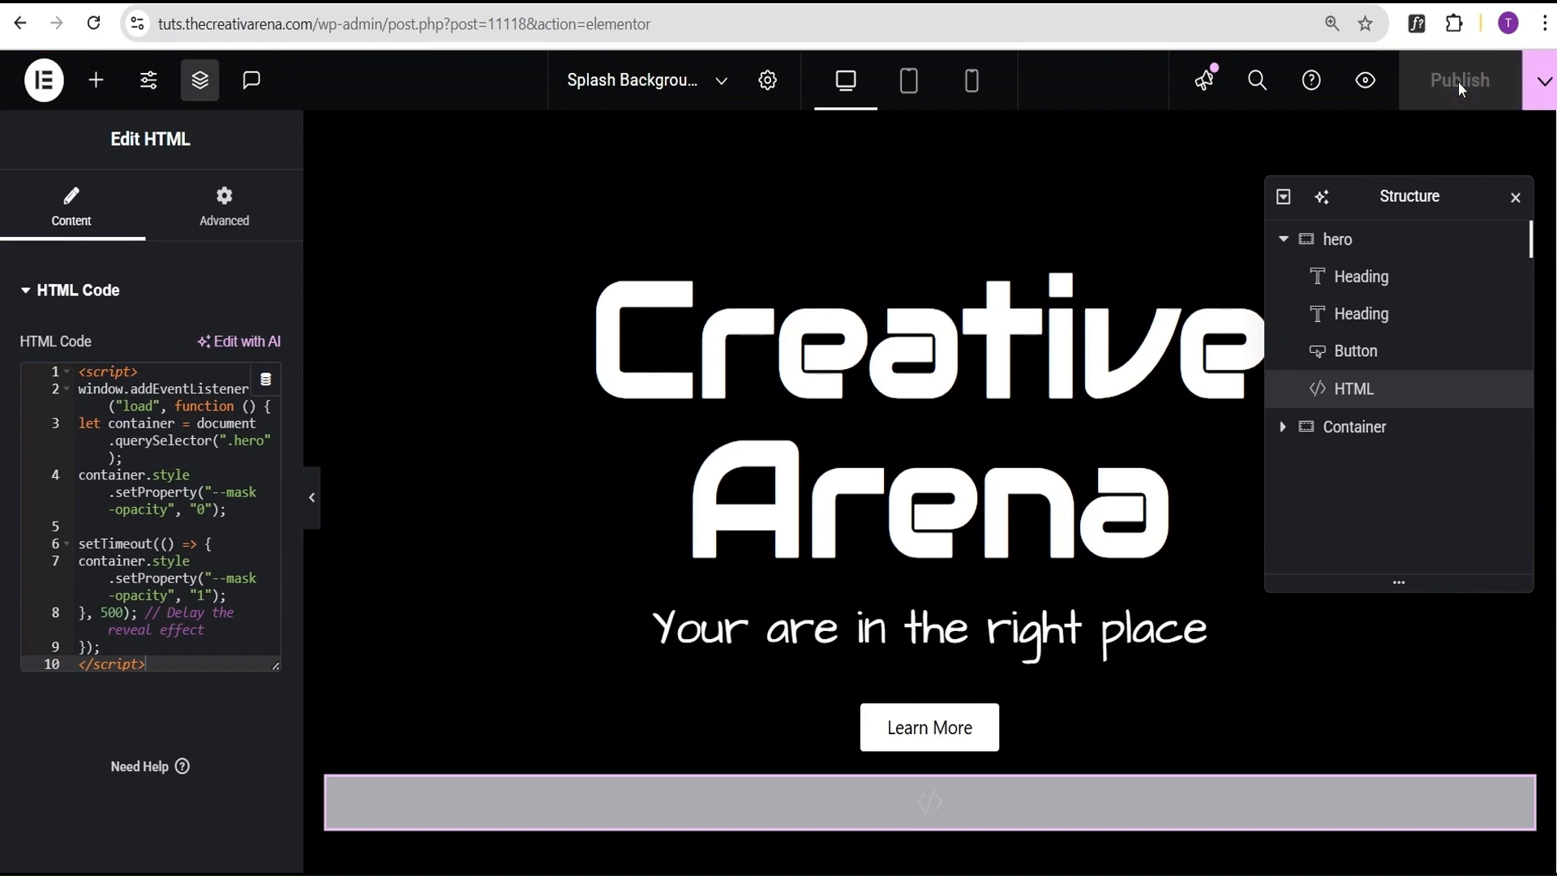
mouse_move(1364, 81)
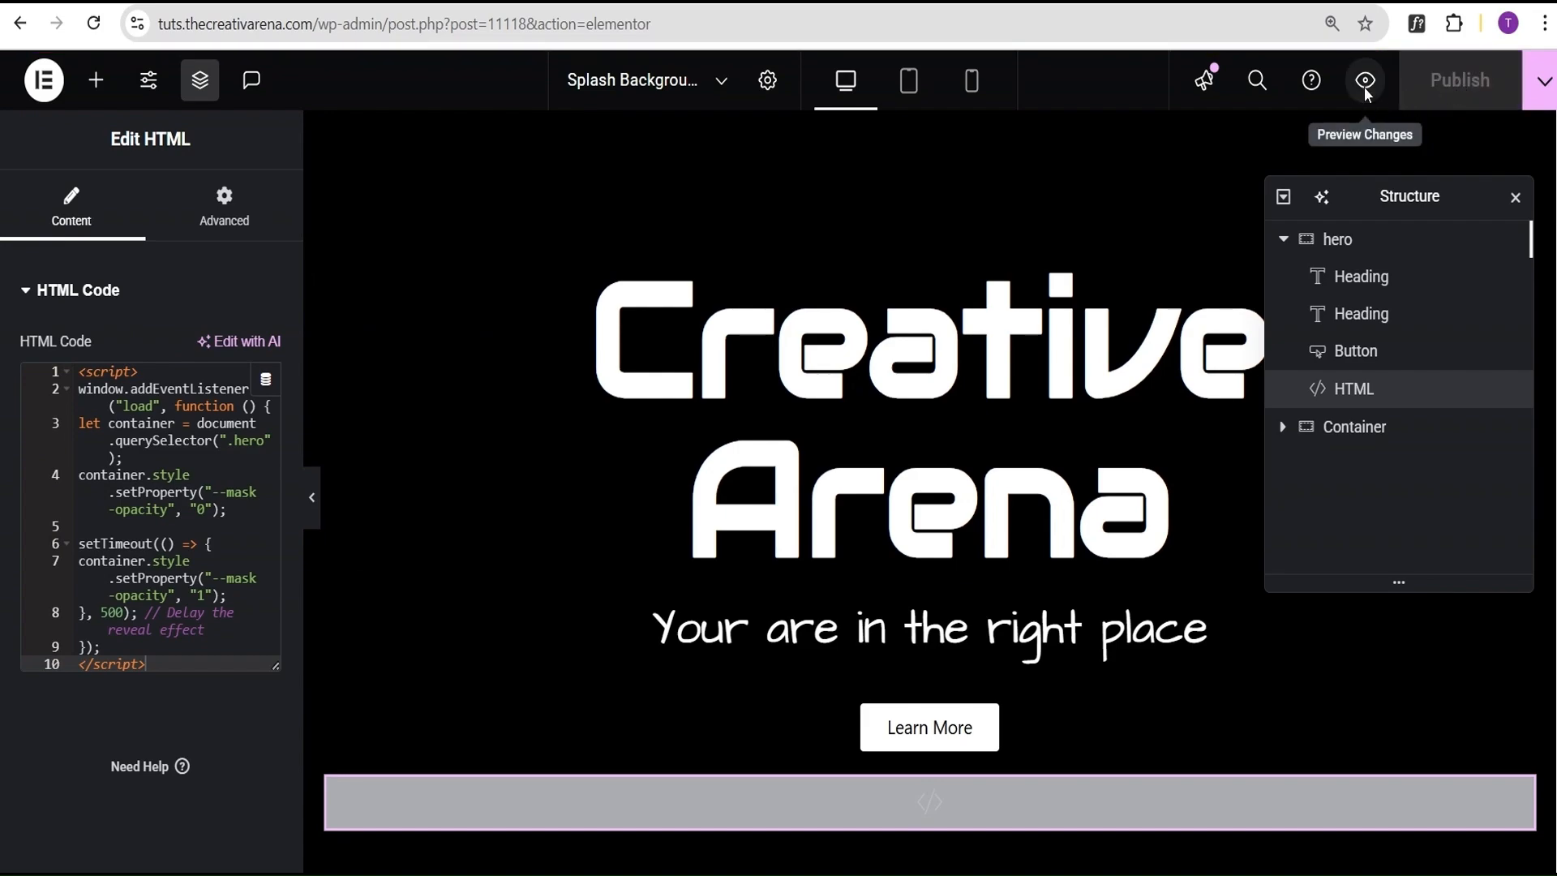
Preview the page and scroll to check the car background behind the Creative Arena hero
left_click(1363, 80)
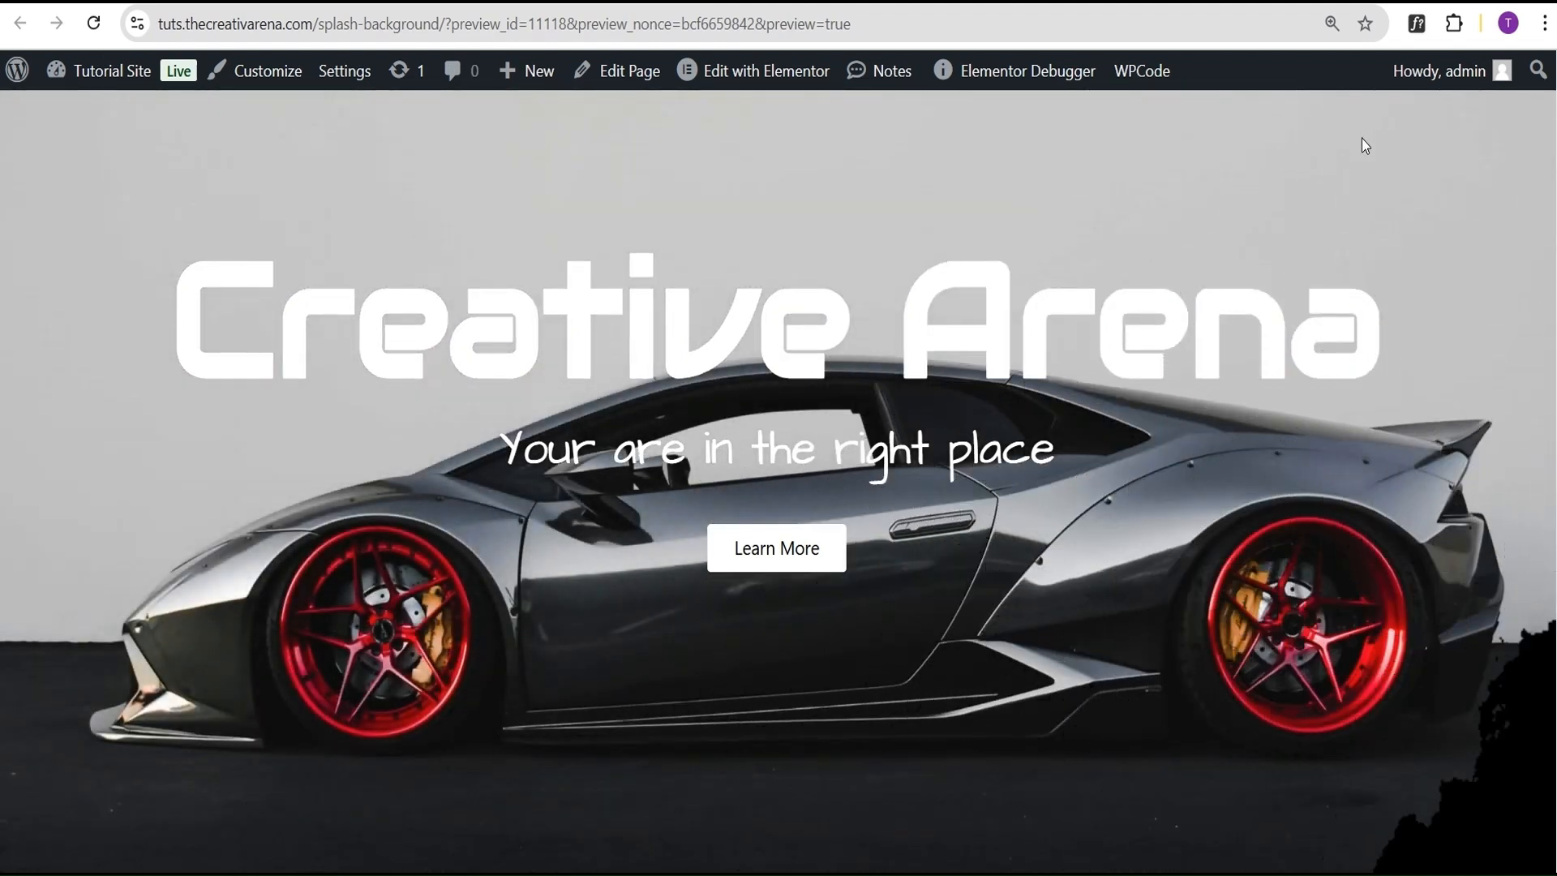
scroll("down", 3)
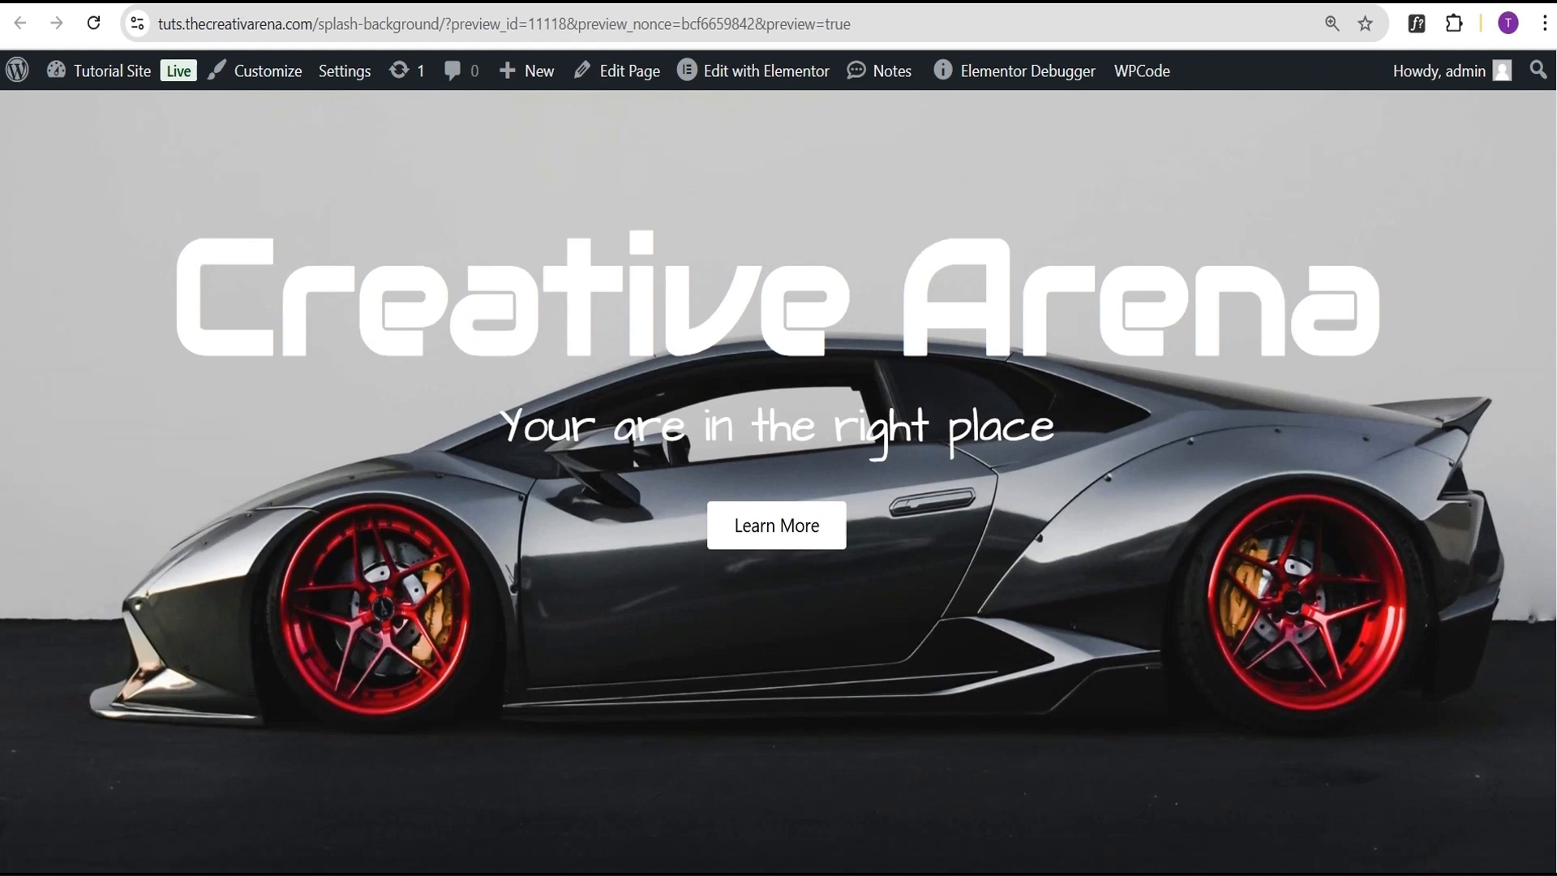
scroll("up", 3)
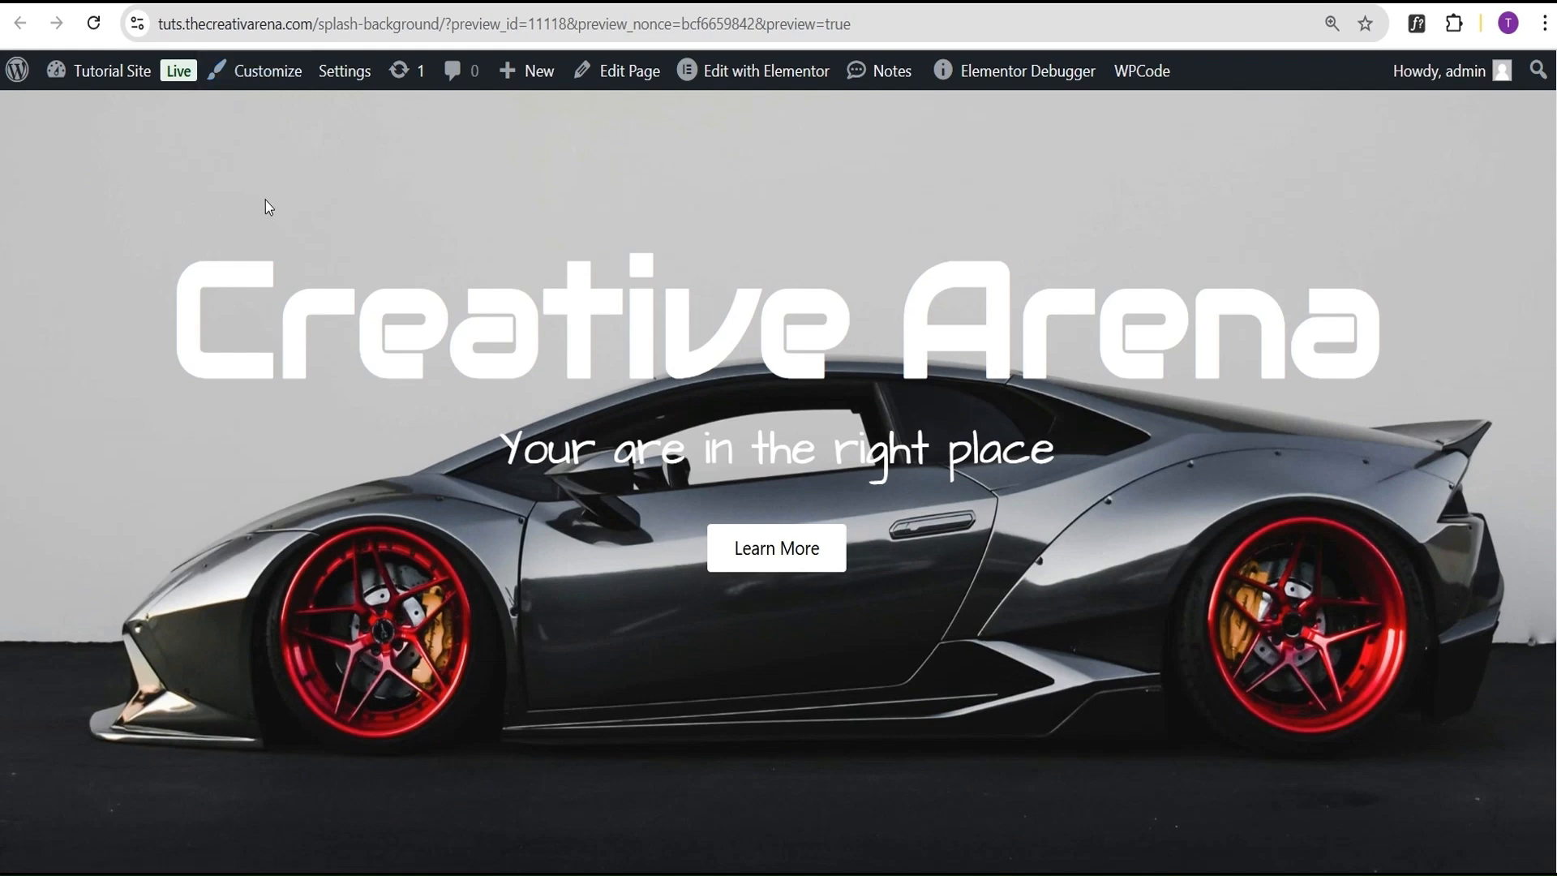
Return to the editor and publish the page with the hero container's custom CSS cleared
left_click(764, 71)
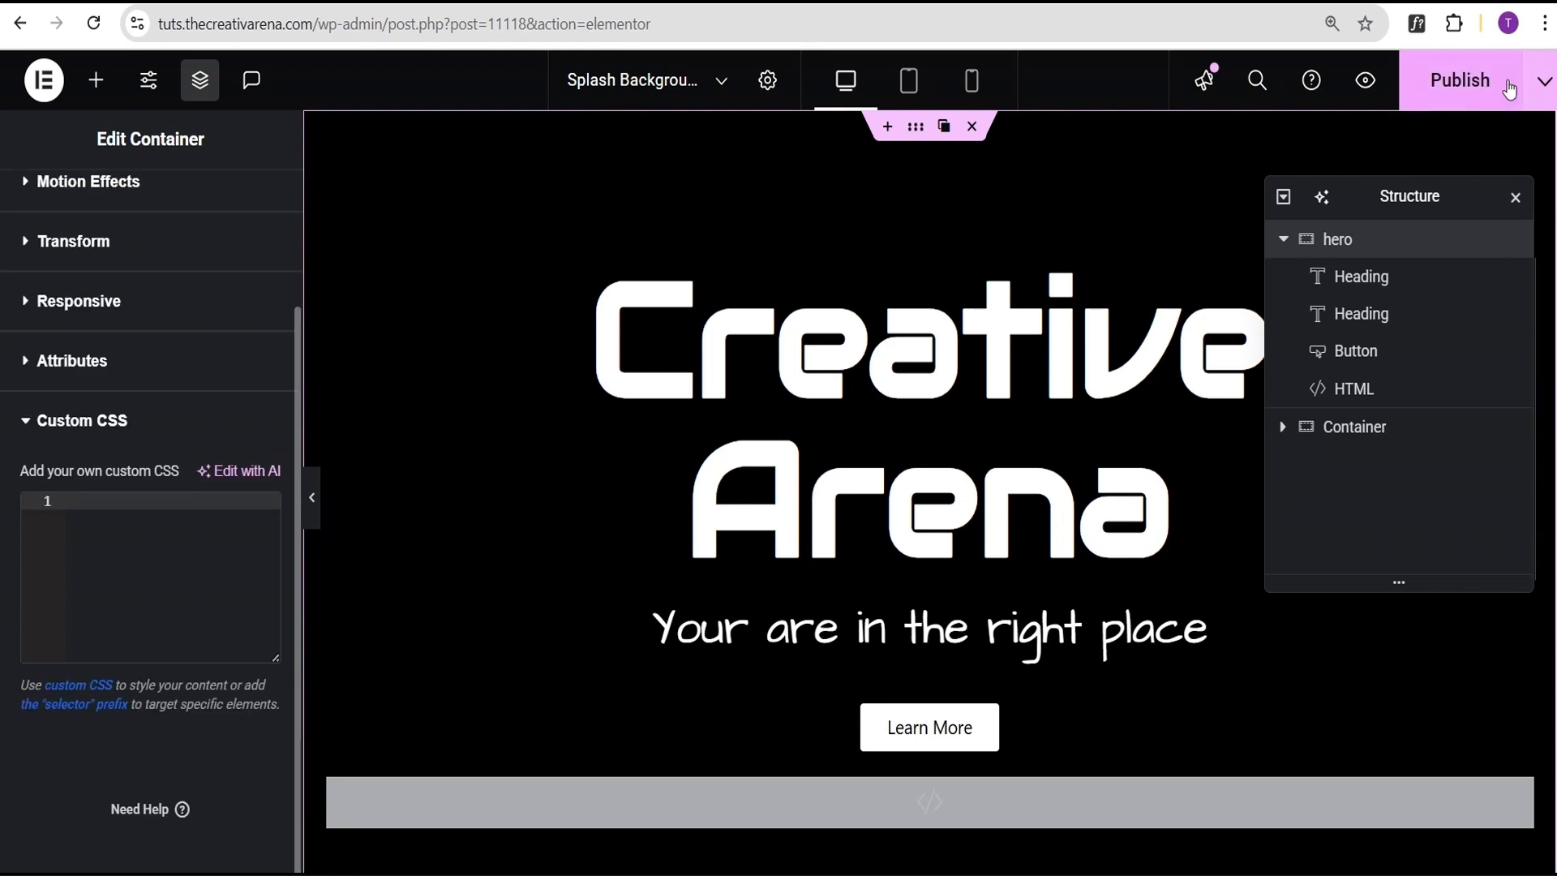
left_click(1458, 80)
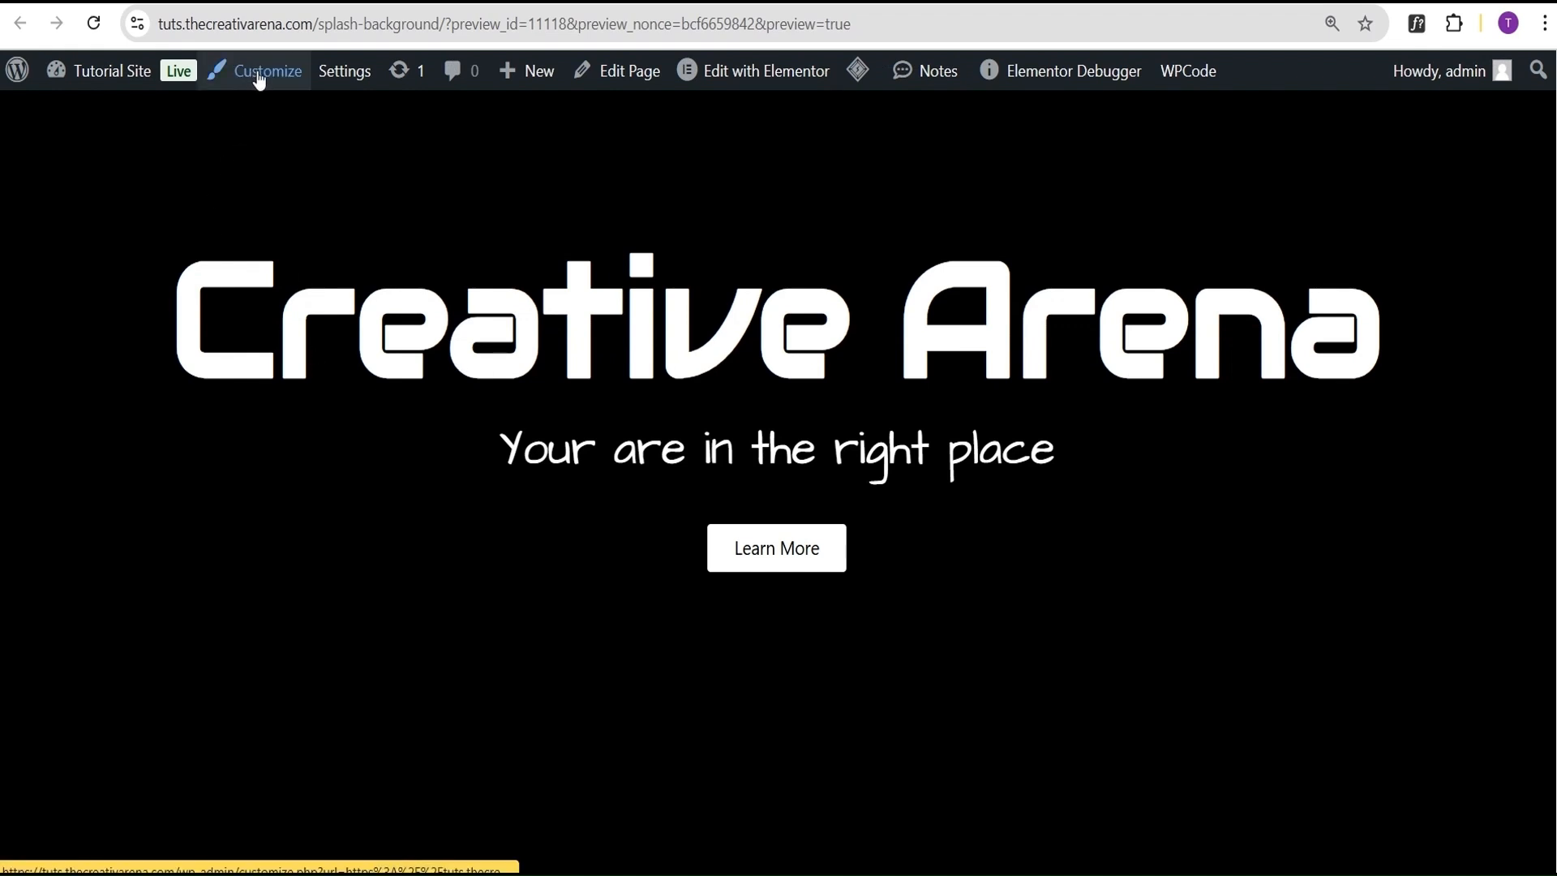
Publish the .hero::before mask rules in the Customizer's Additional CSS, then close the Customizer
left_click(266, 71)
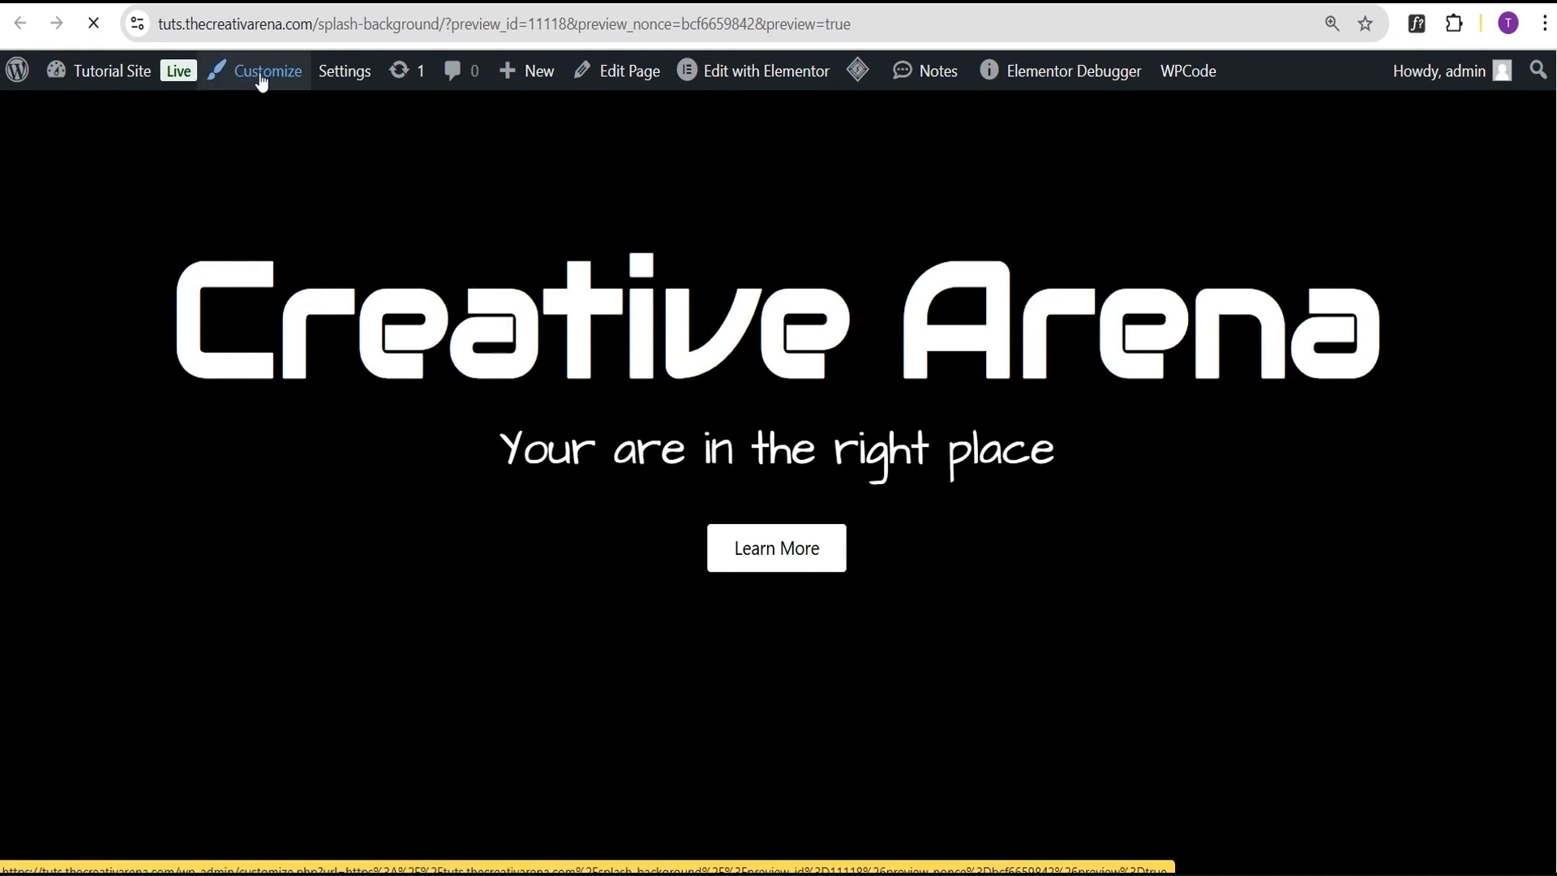
left_click(266, 70)
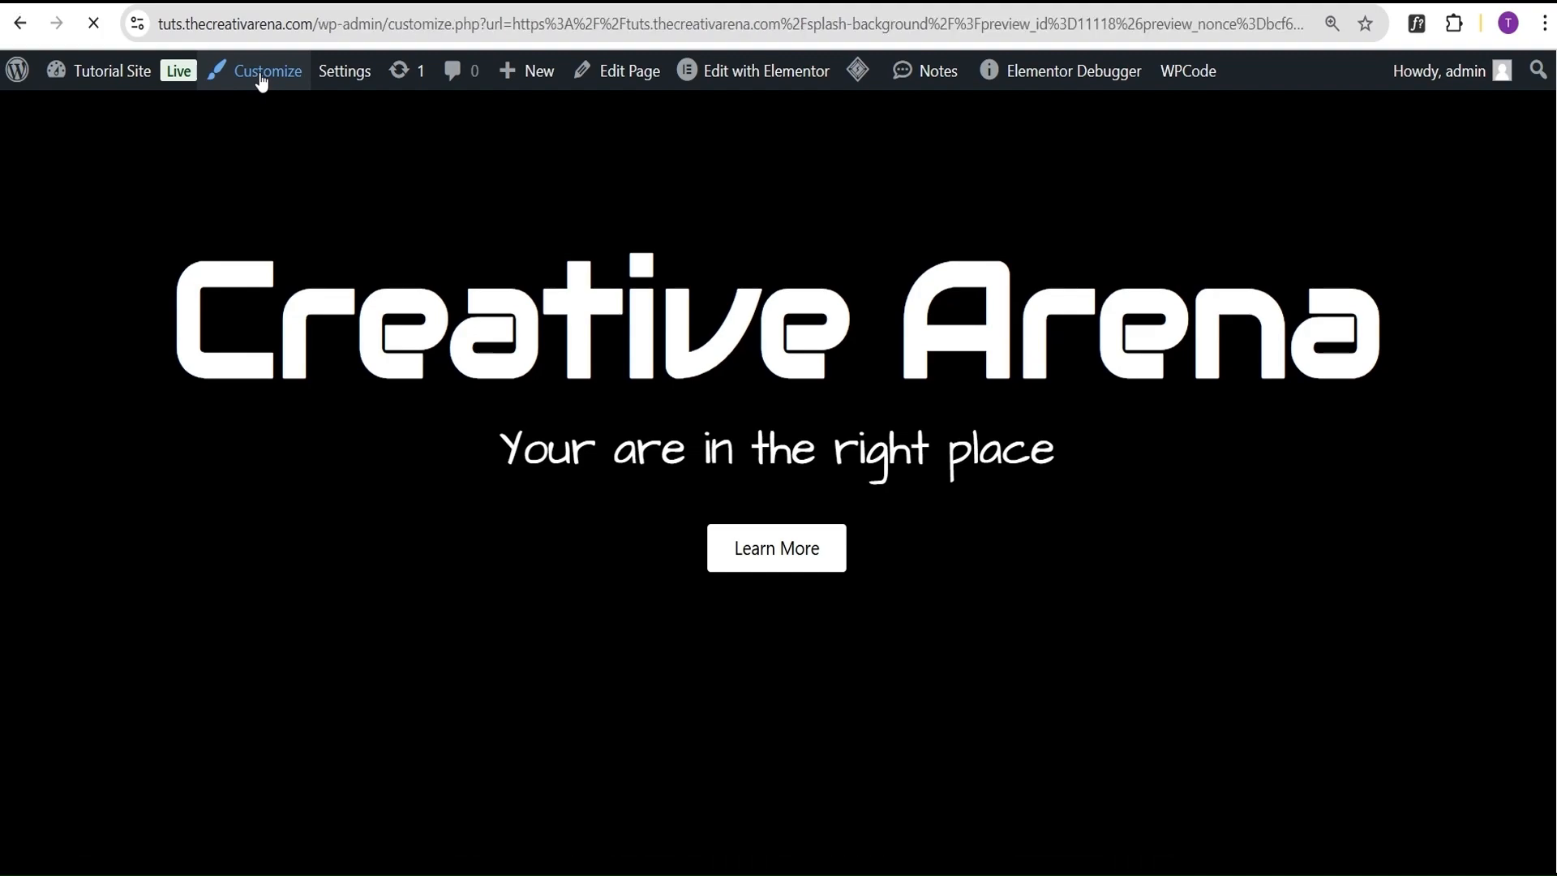
left_click(266, 70)
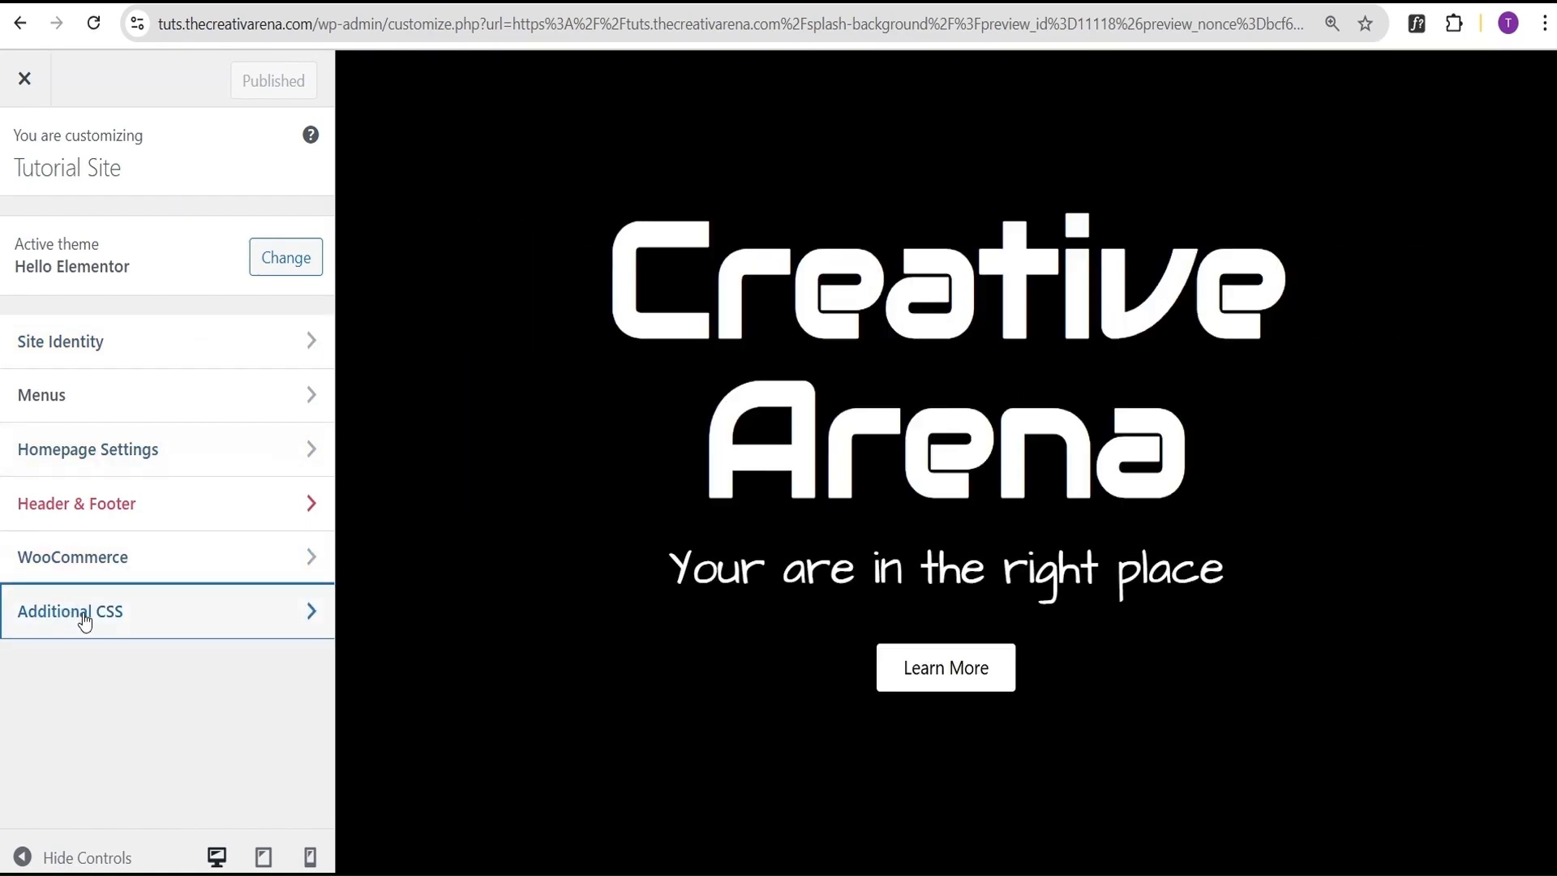
left_click(84, 611)
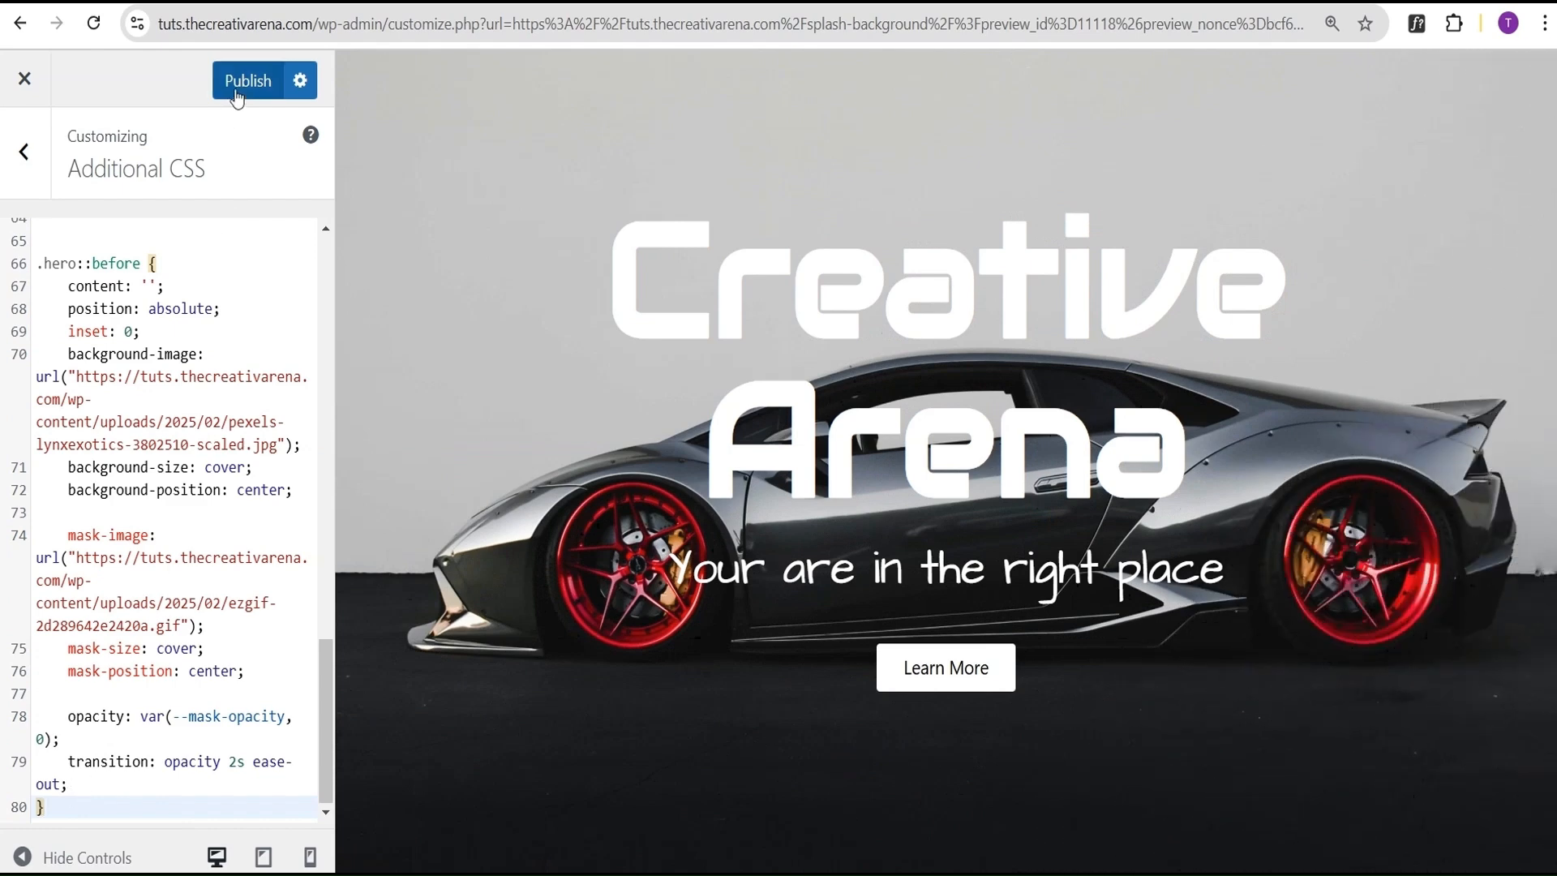
left_click(247, 80)
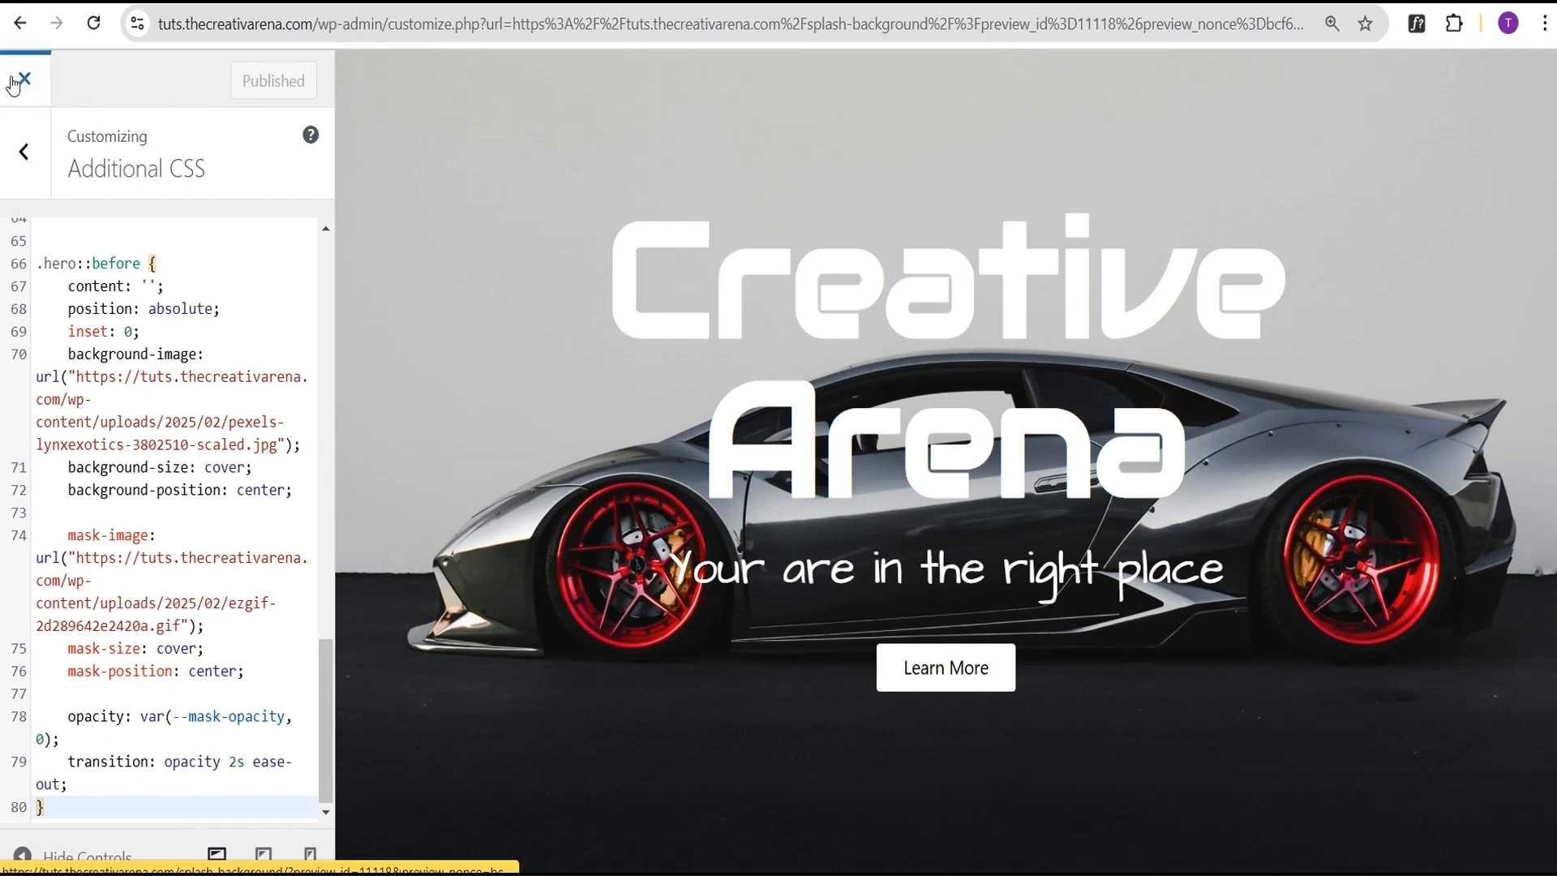
left_click(22, 79)
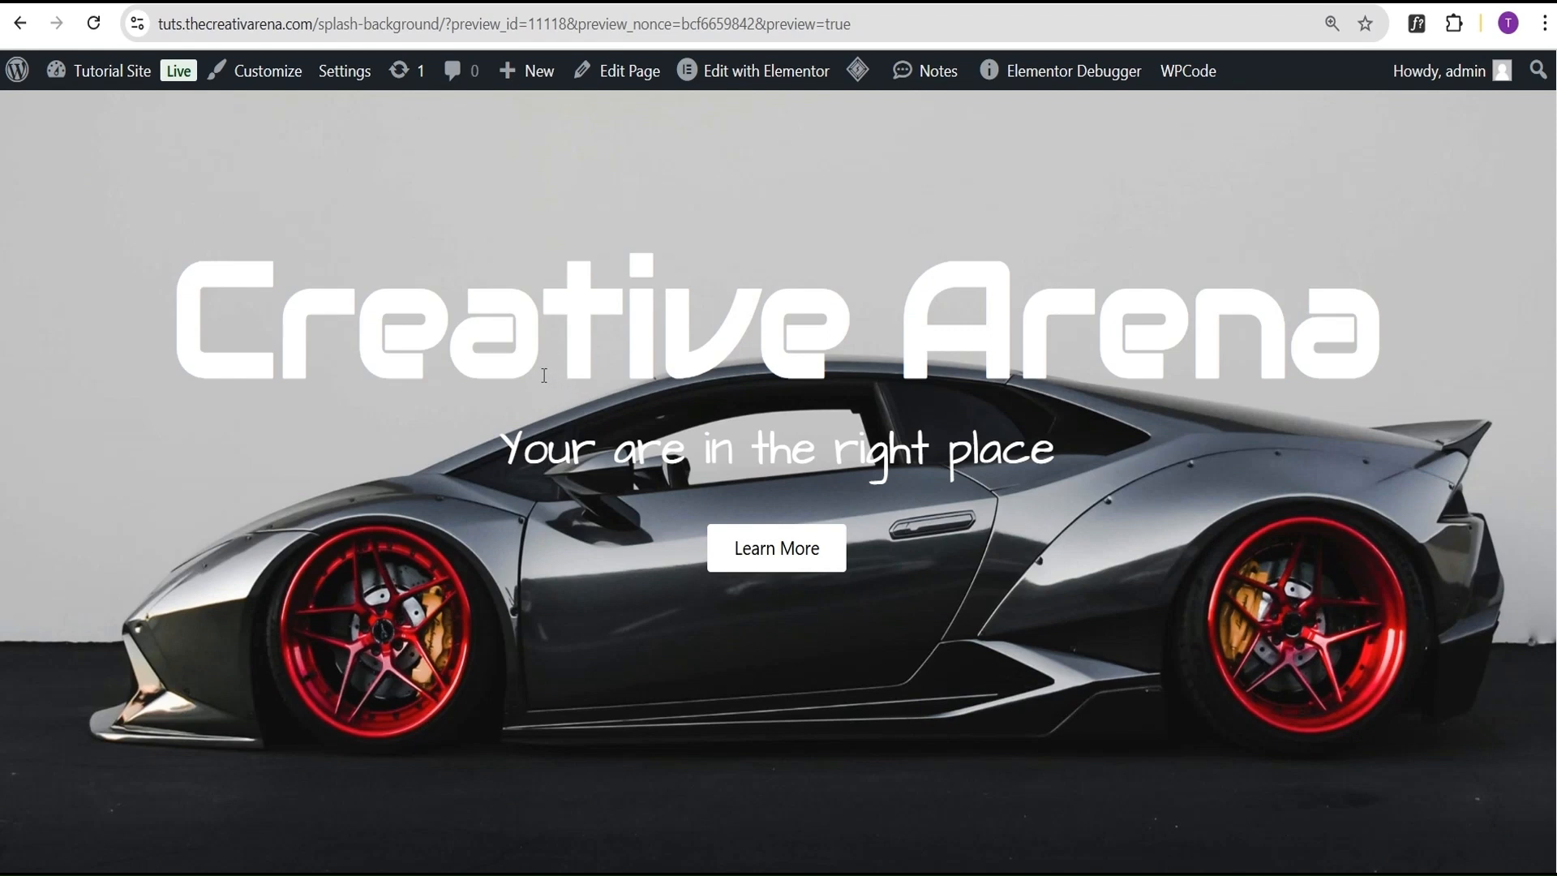
mouse_move(574, 358)
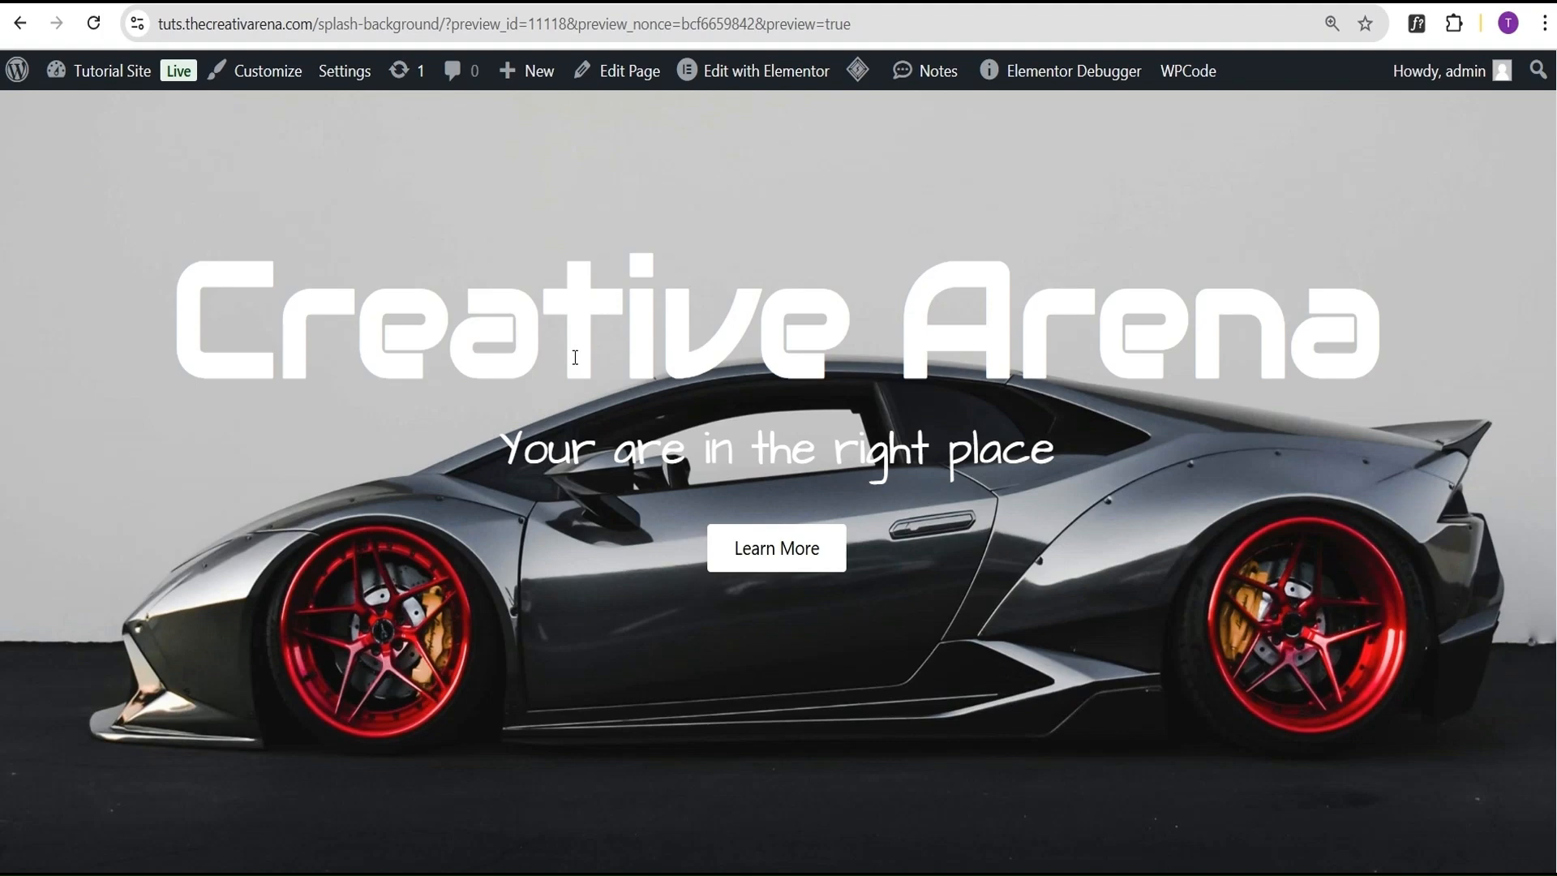
mouse_move(583, 362)
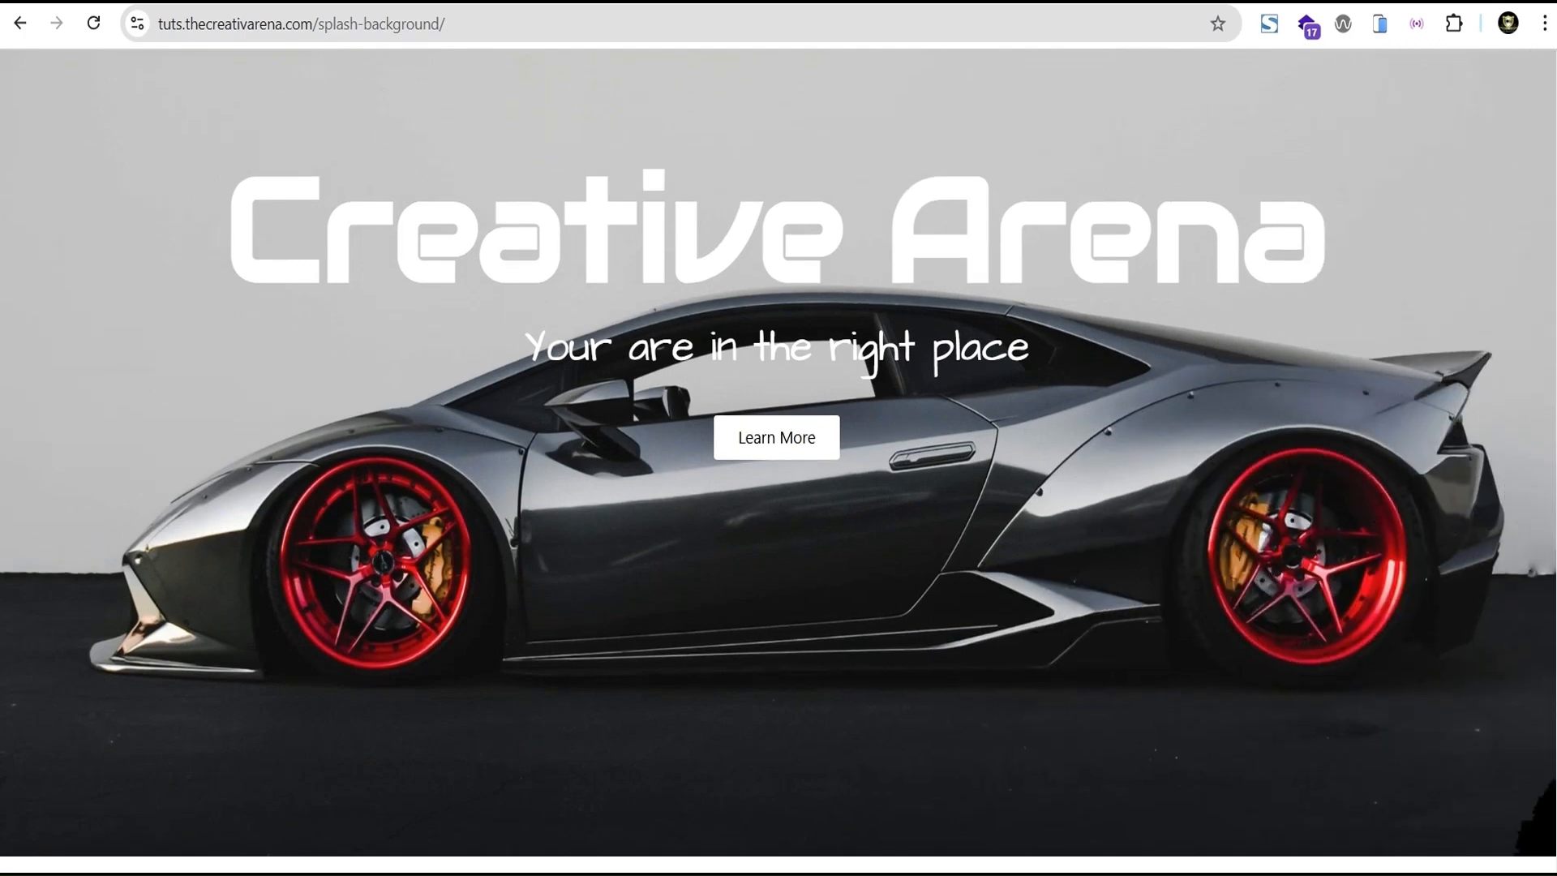
Reload the live Splash Background page to replay the ink-splash car reveal
scroll("down", 3)
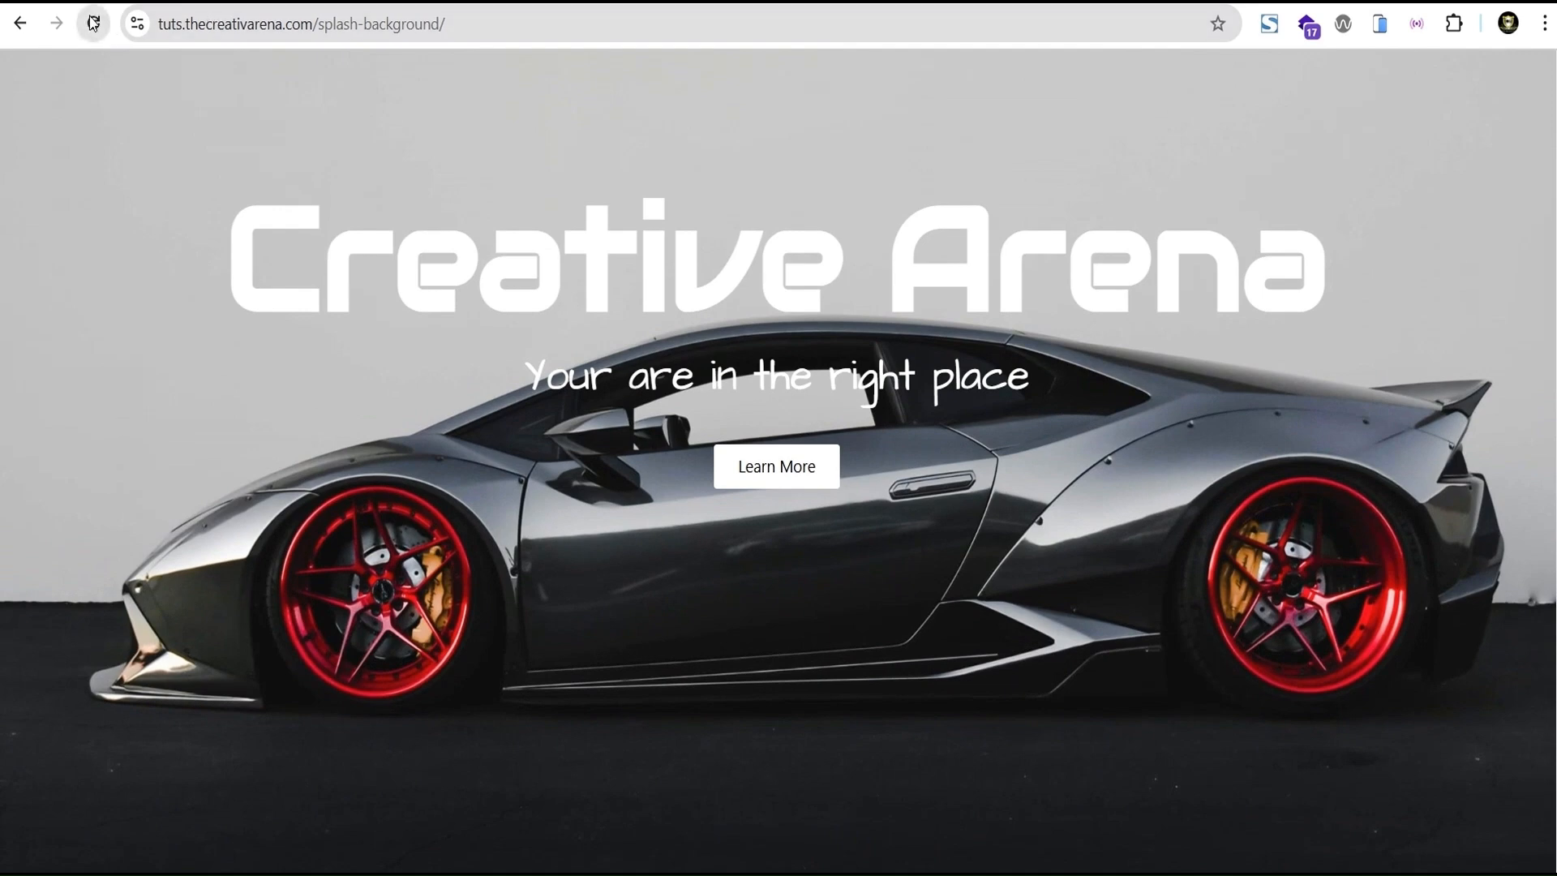
left_click(93, 23)
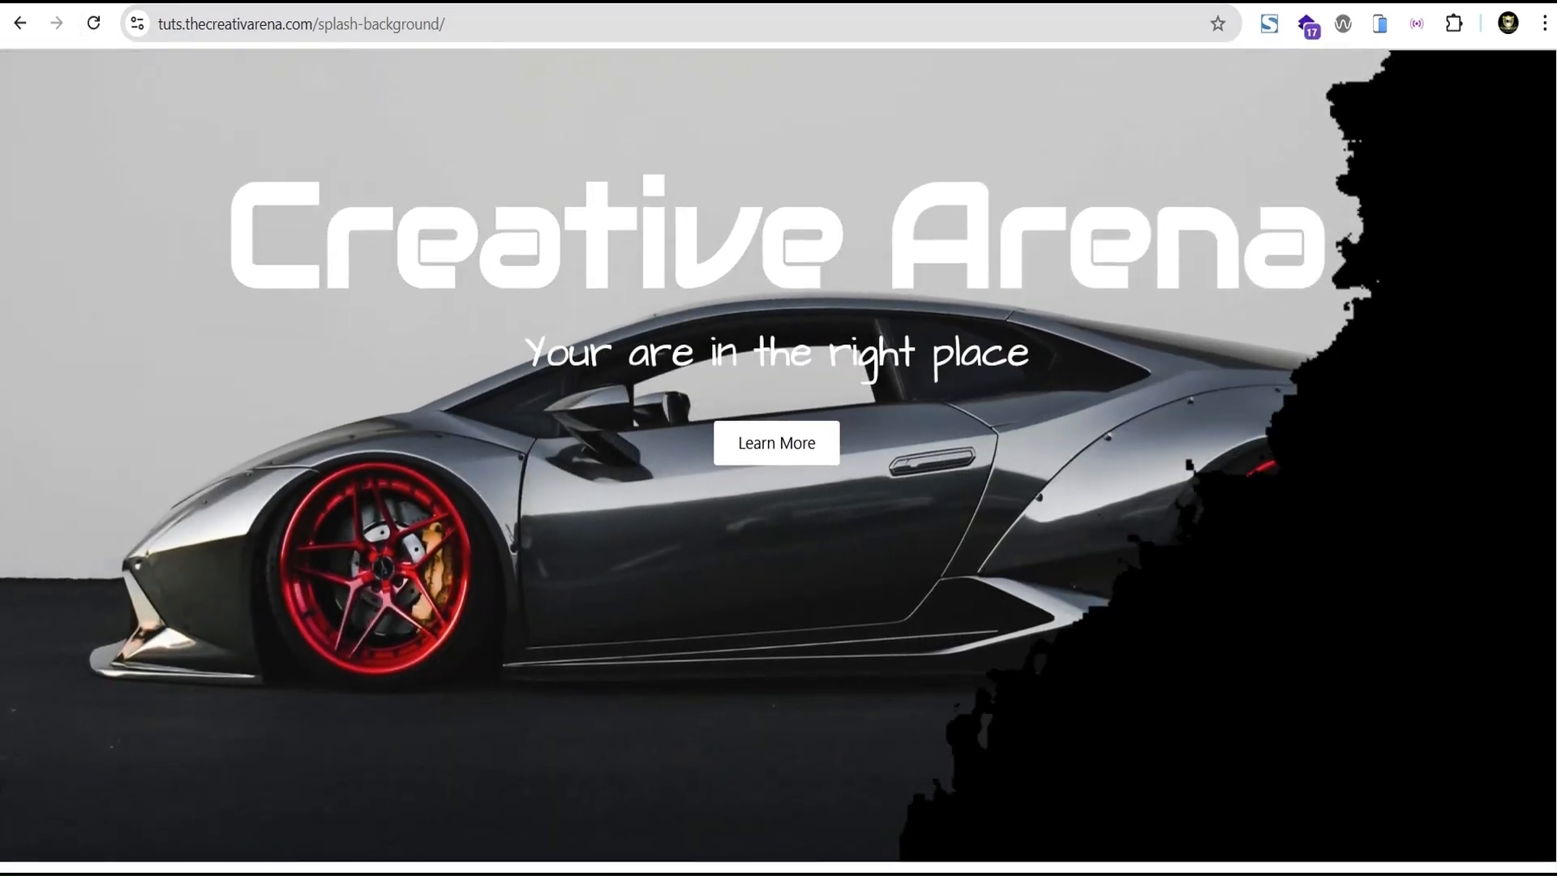
scroll("down", 3)
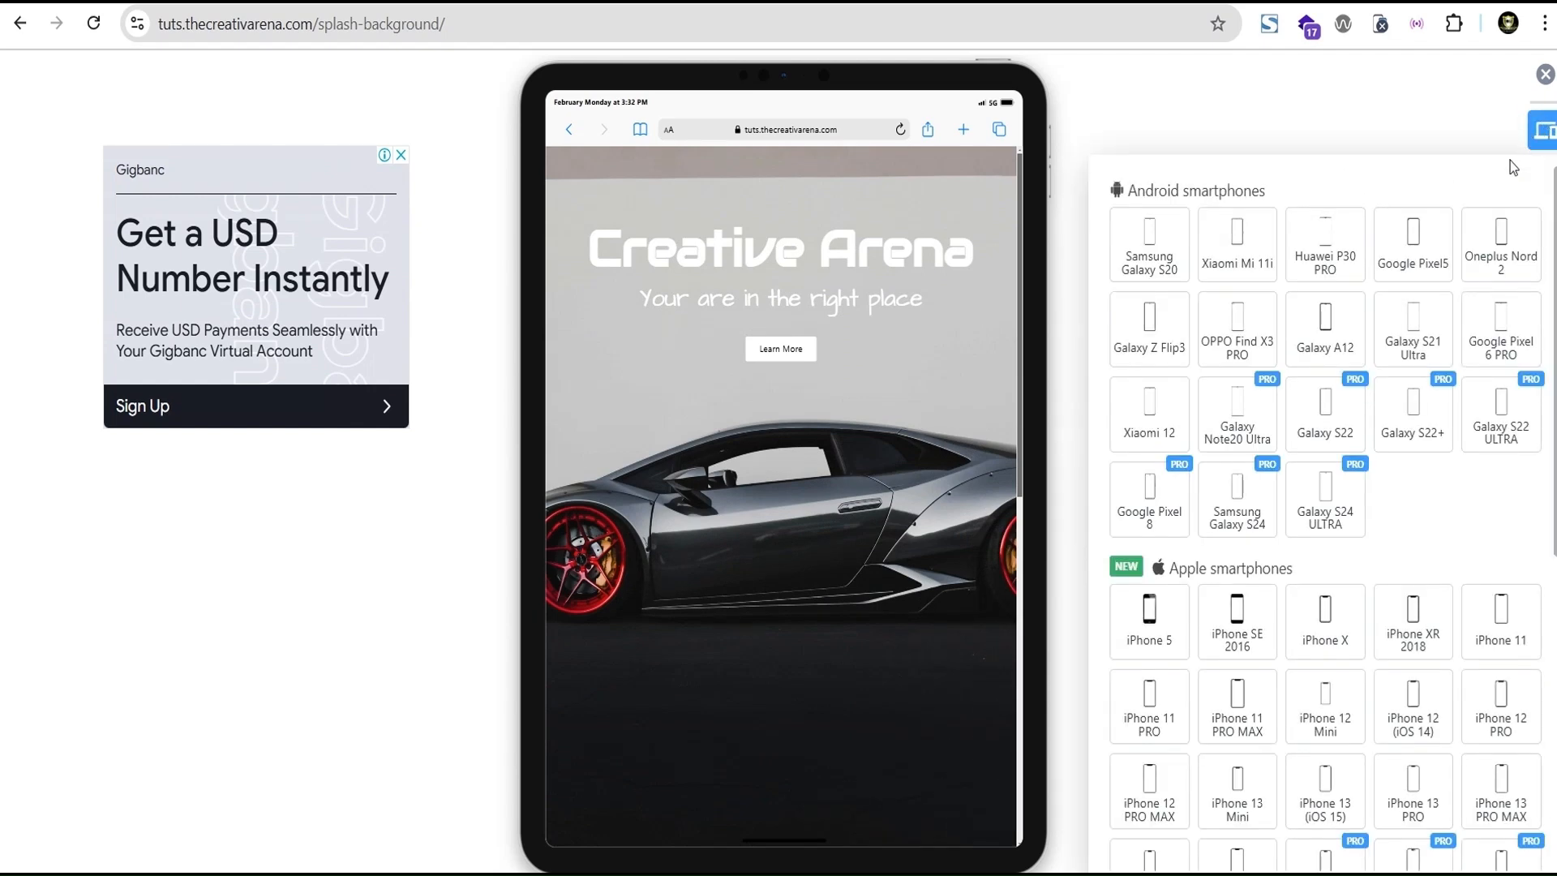
Replay the ink-splash reveal in the iPhone 11 Pro Max mockup, then close the simulator
left_click(1236, 707)
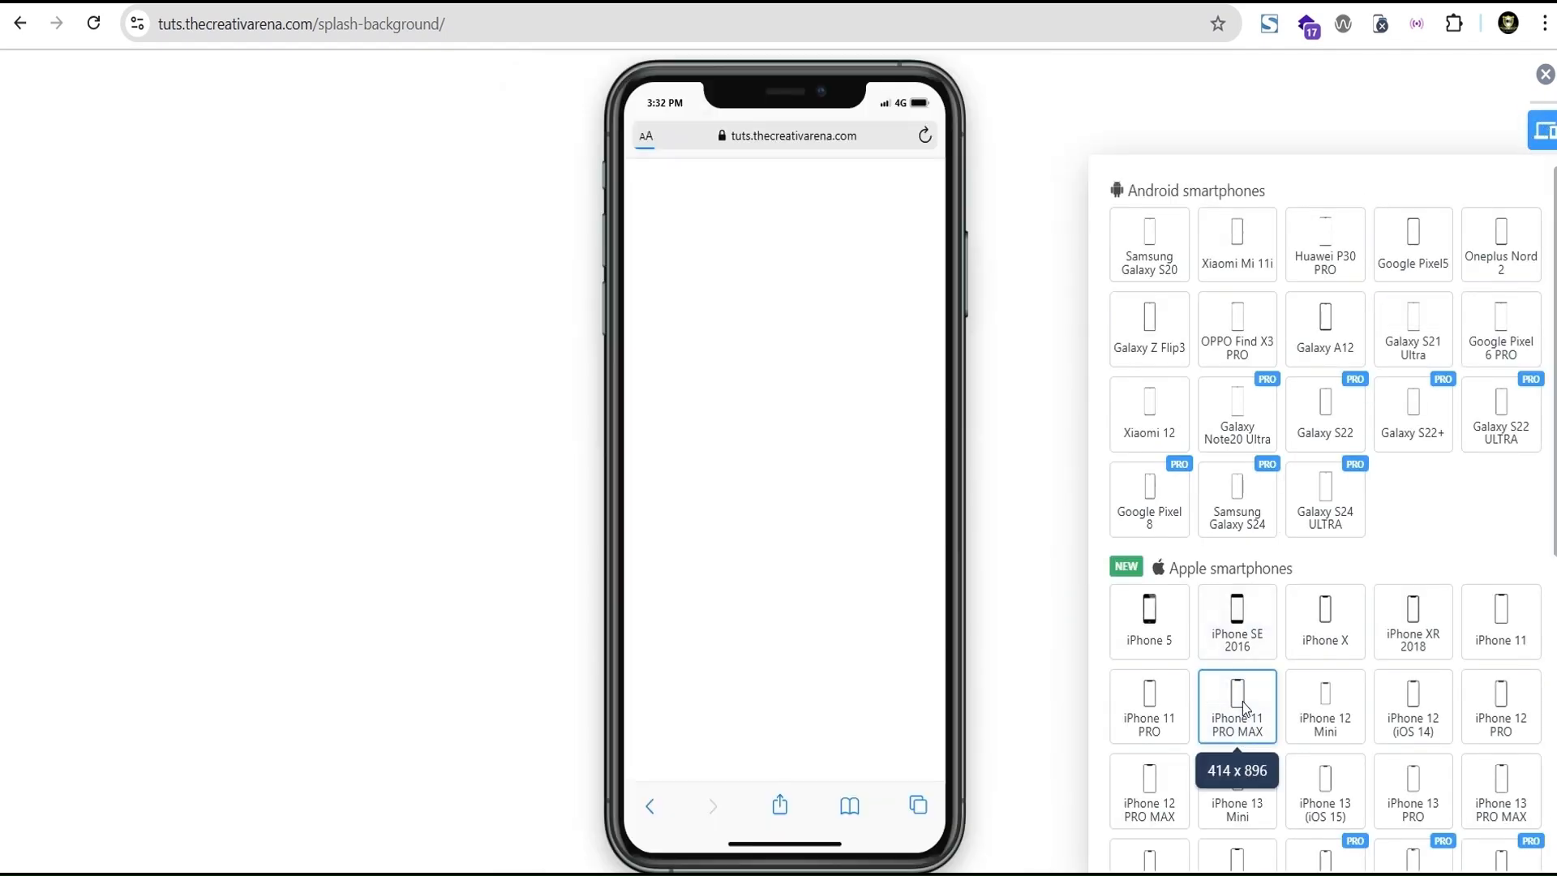
left_click(93, 23)
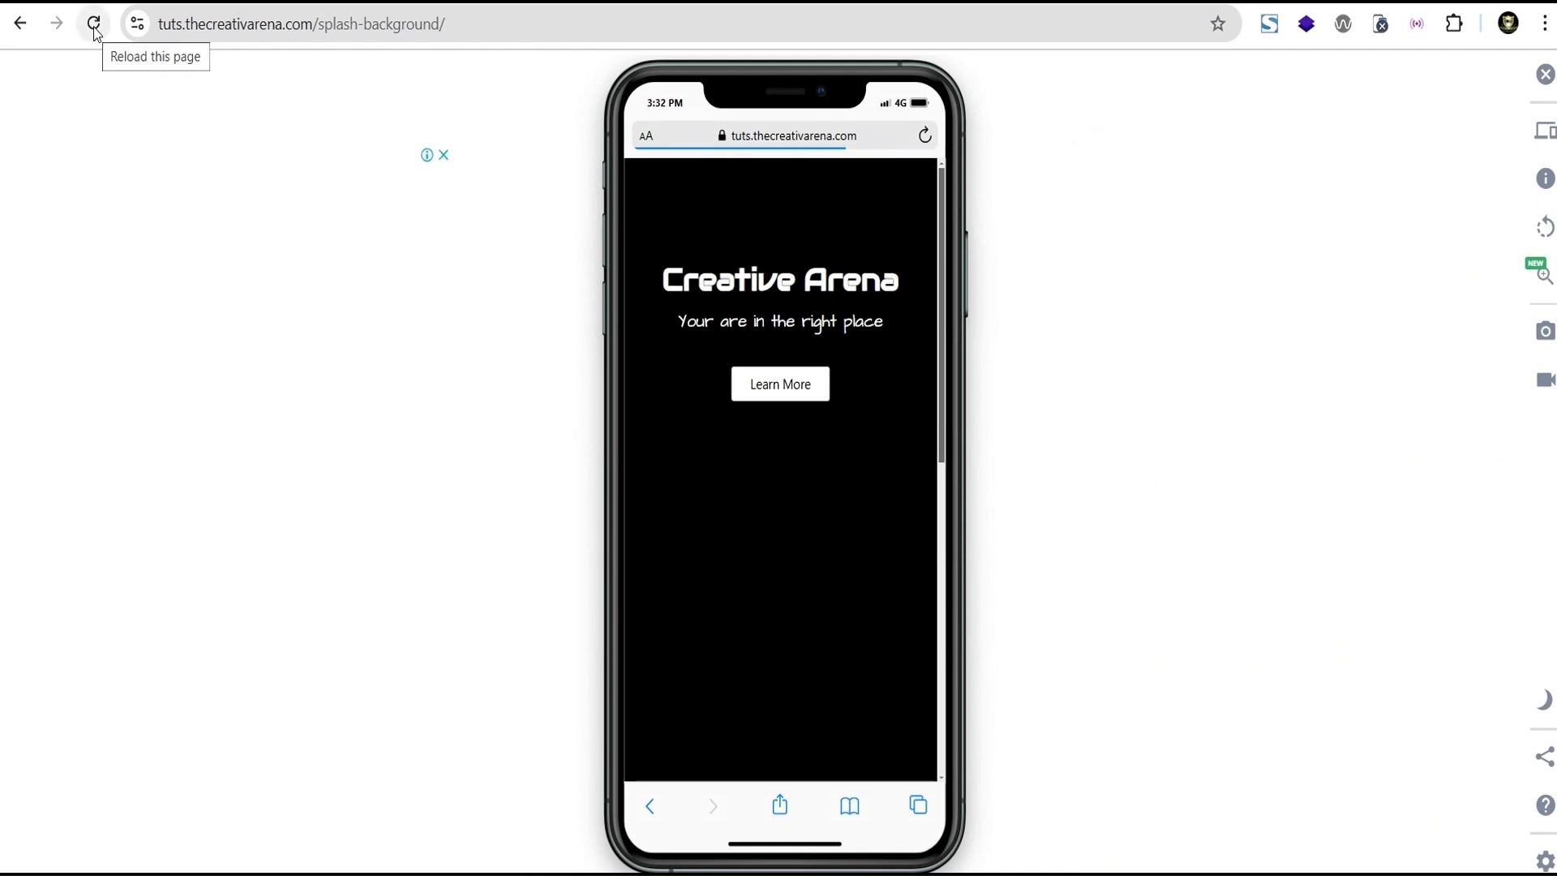
left_click(93, 22)
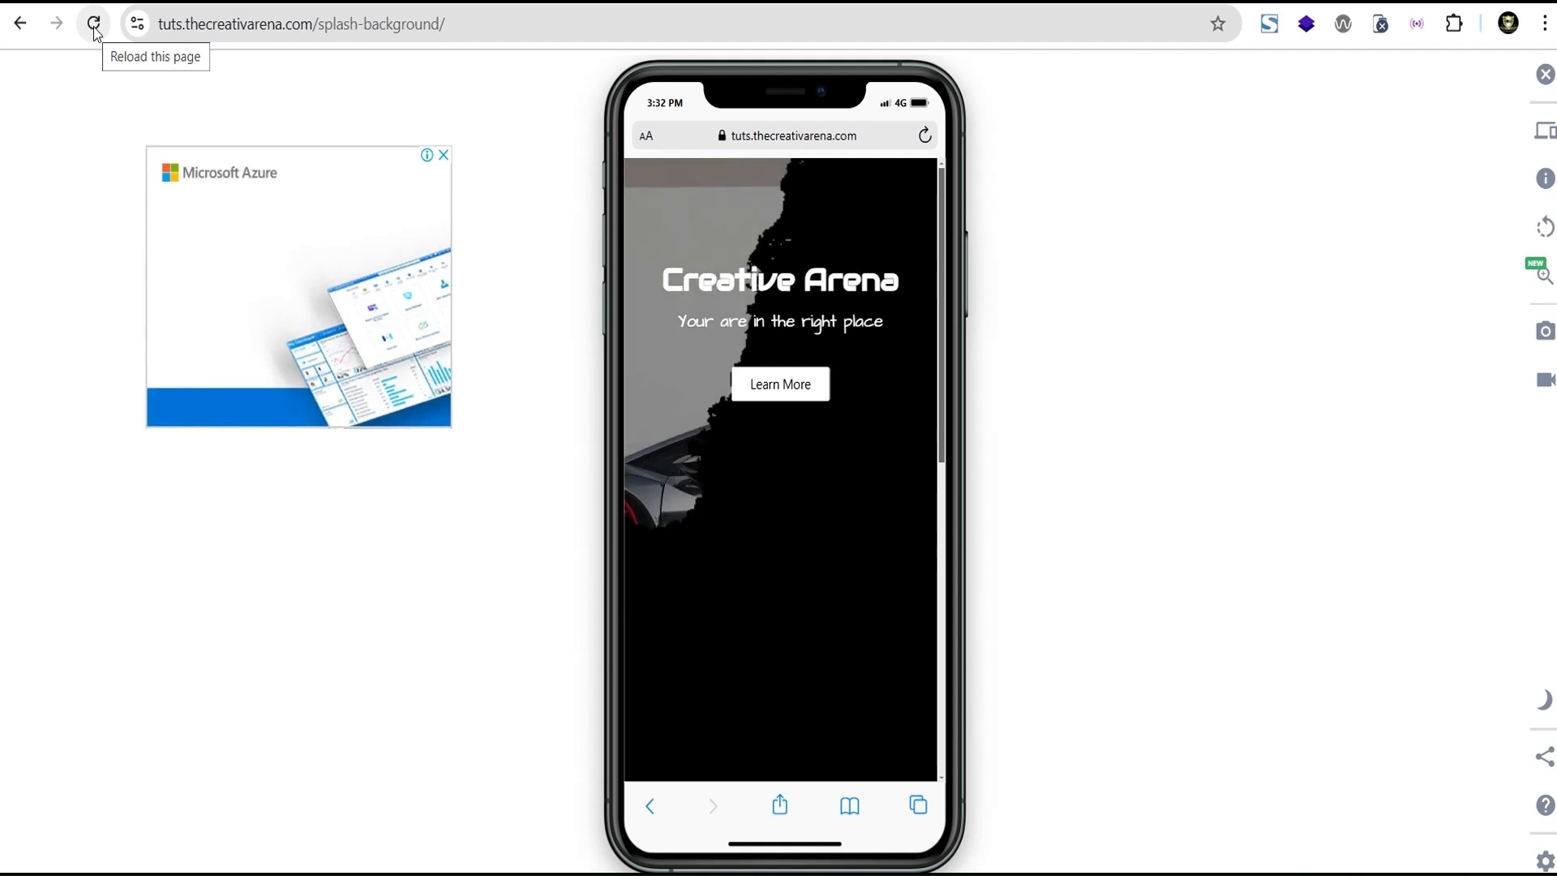
left_click(94, 23)
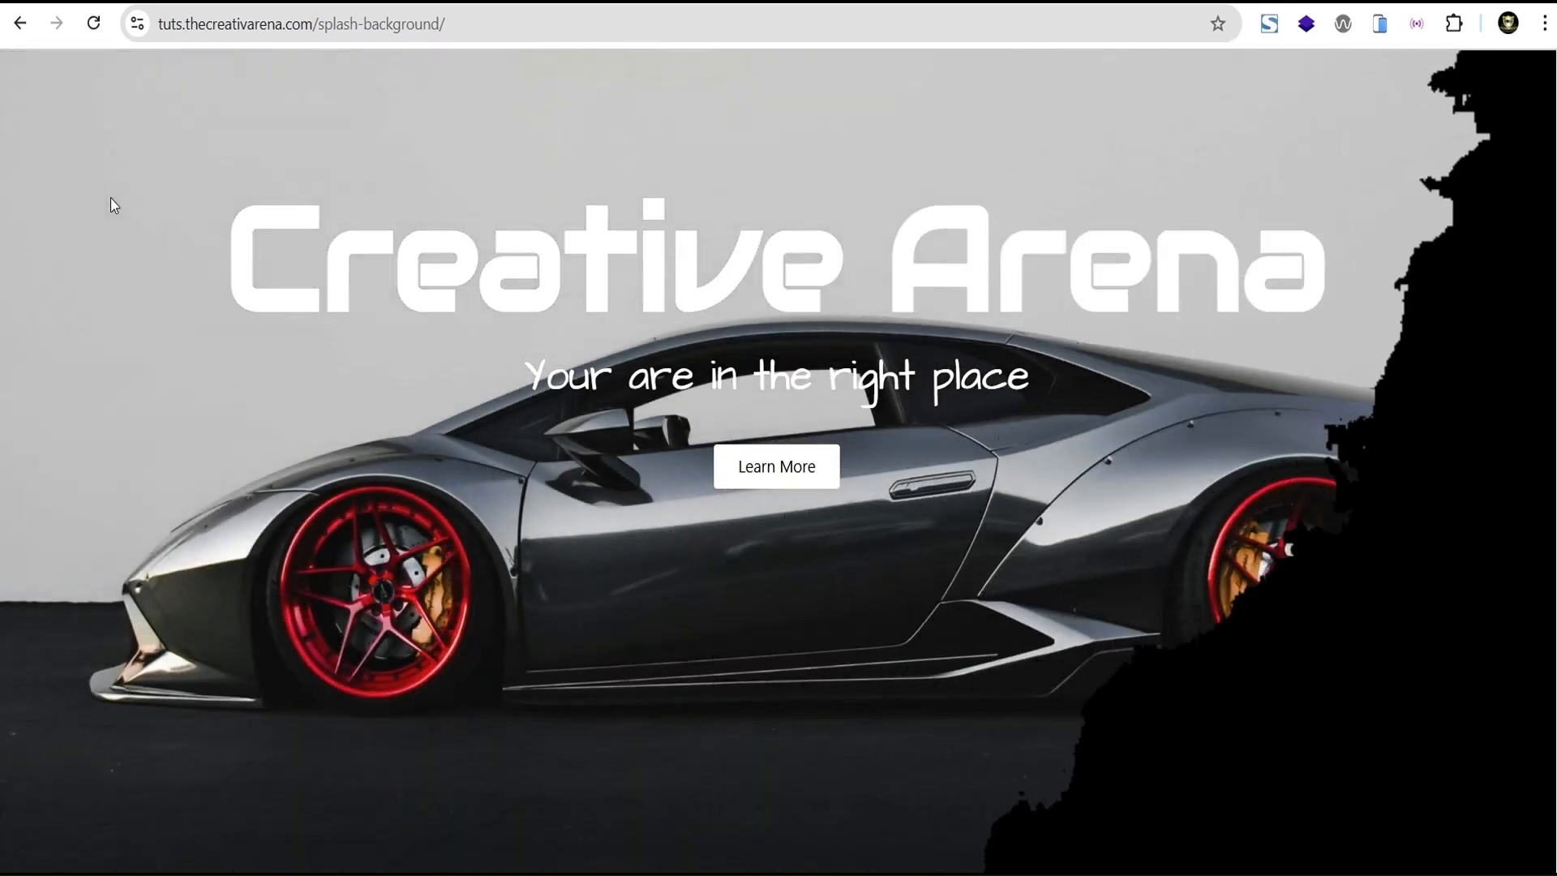
left_click(93, 24)
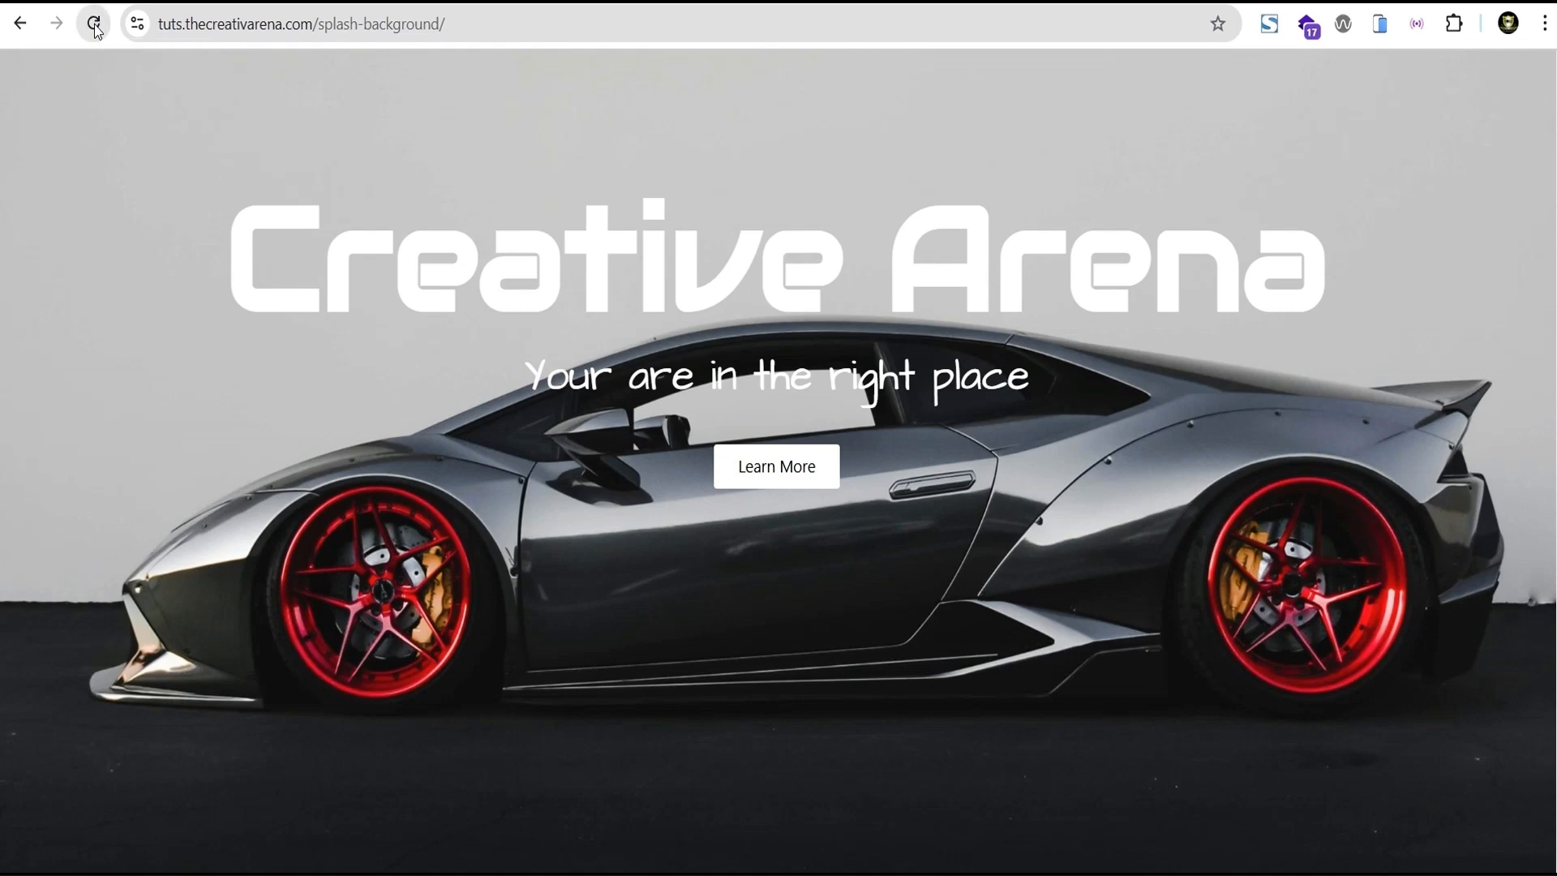
left_click(93, 22)
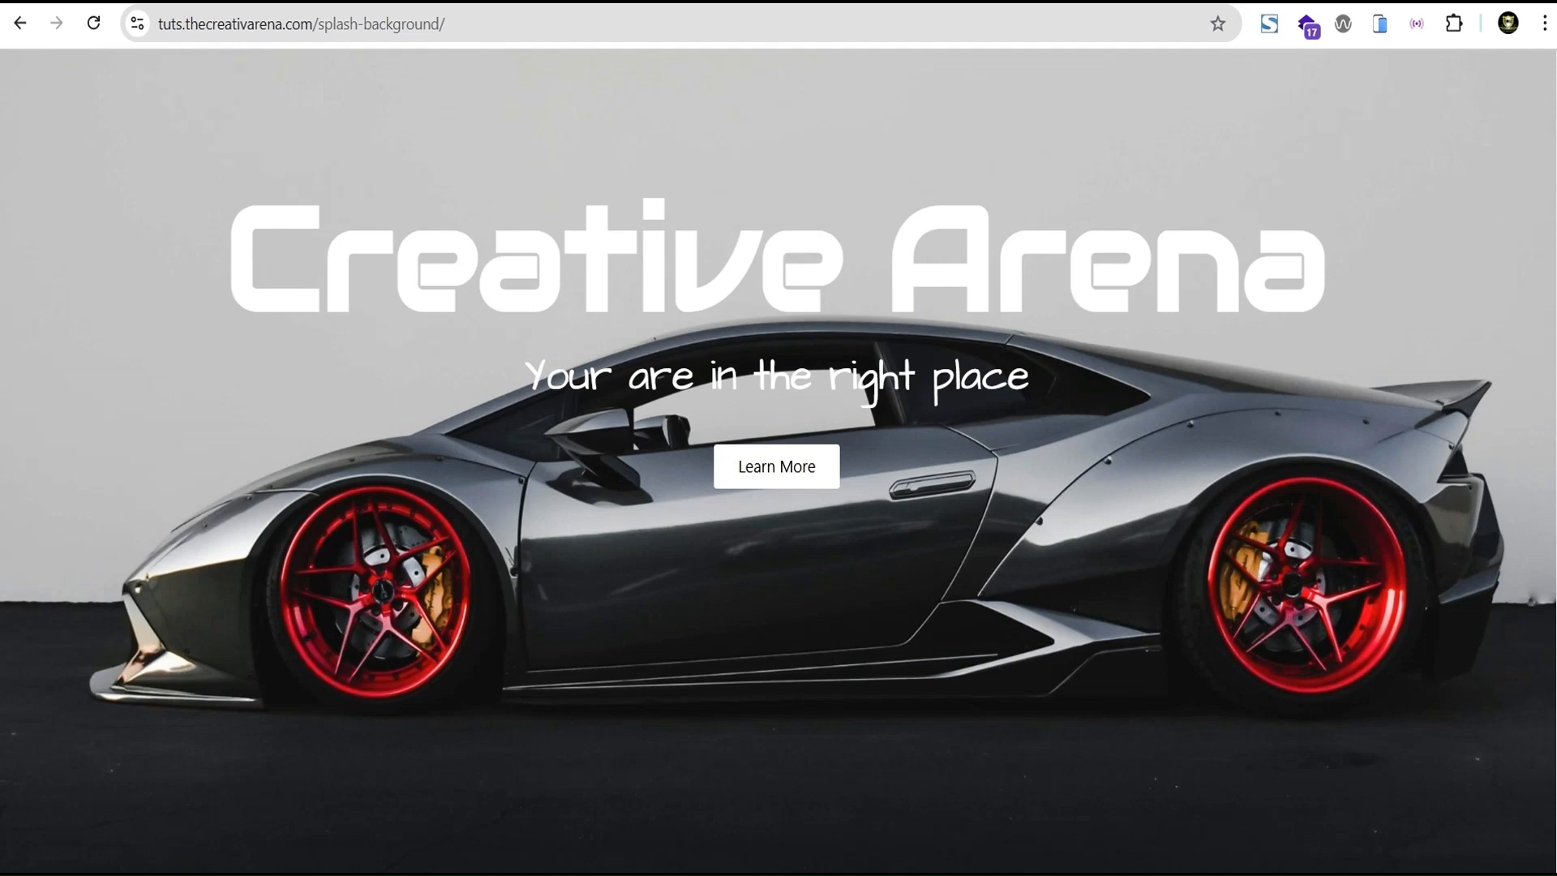
scroll("down", 3)
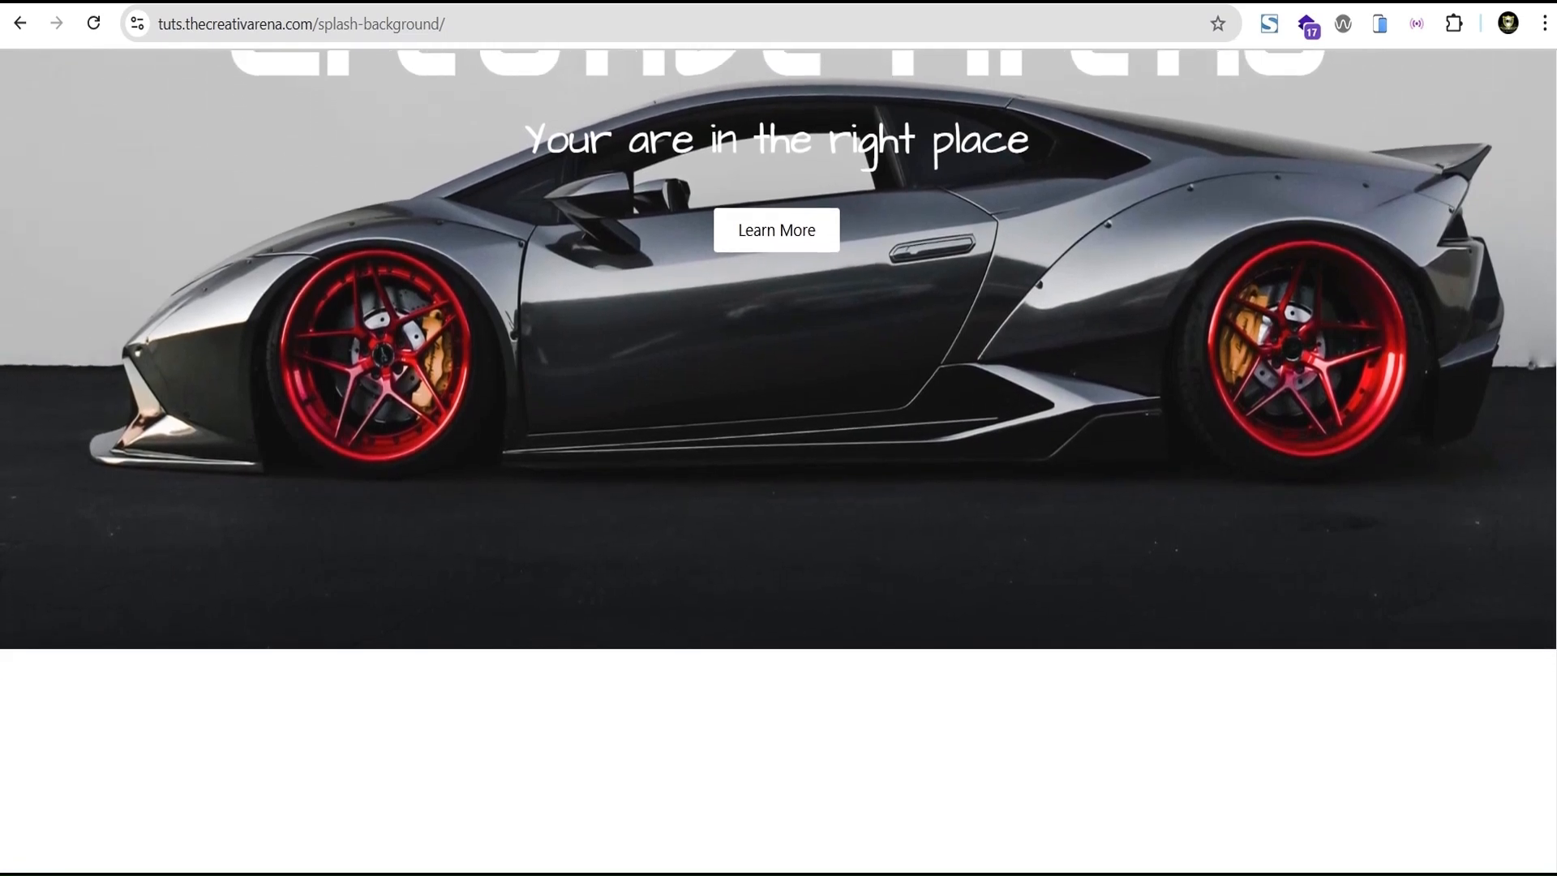